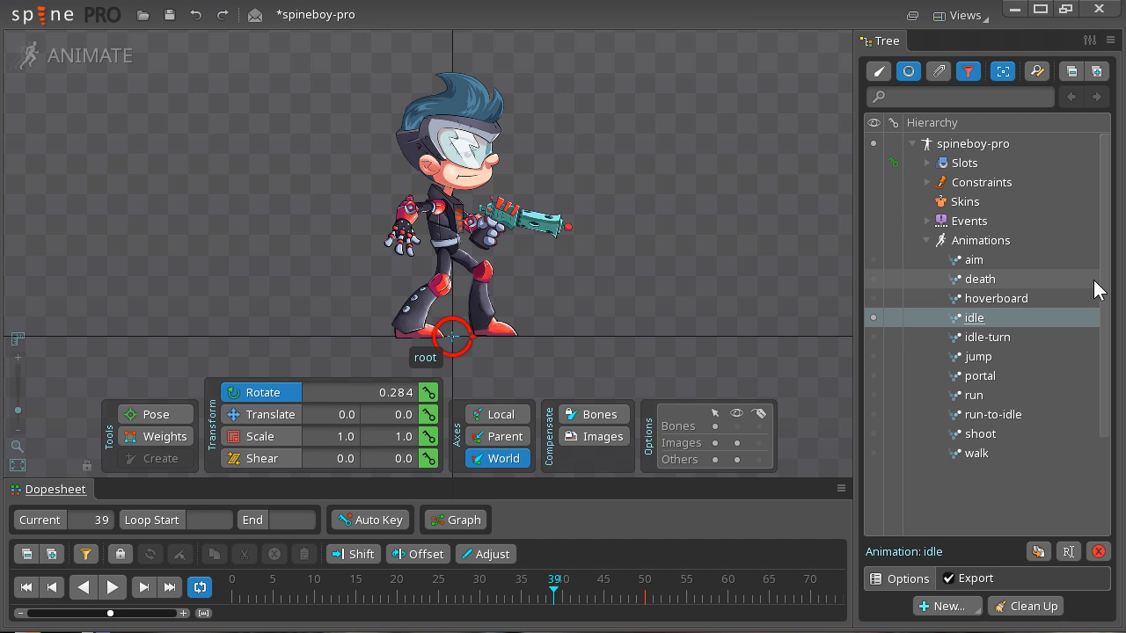
{"action": "mouse_move", "coordinate": [1030, 352]}
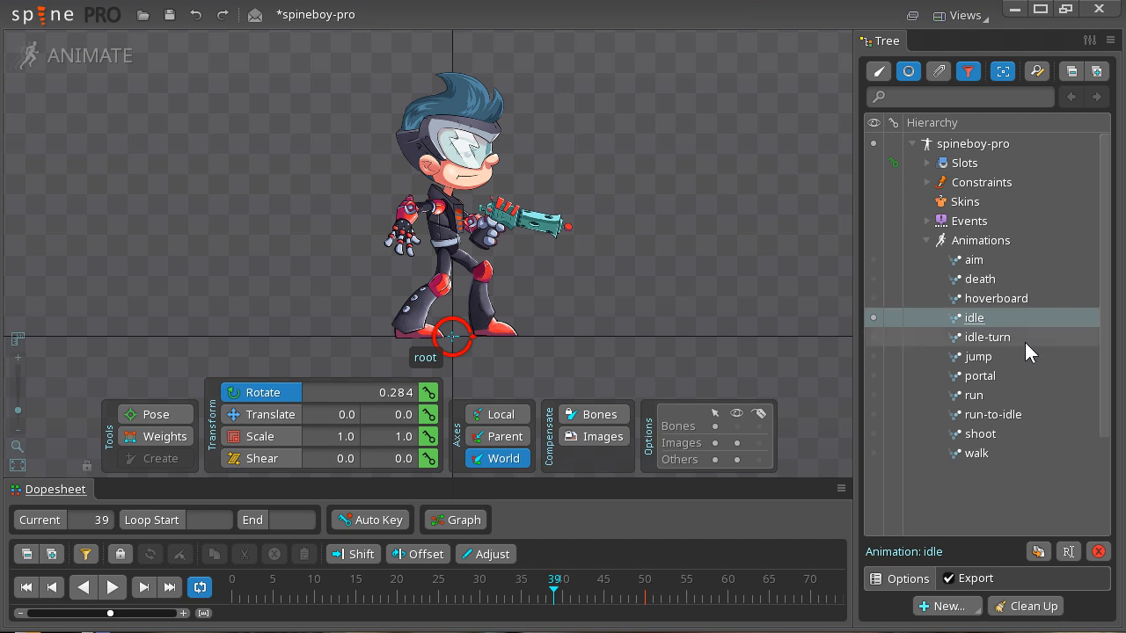
{"action": "mouse_move", "coordinate": [973, 486]}
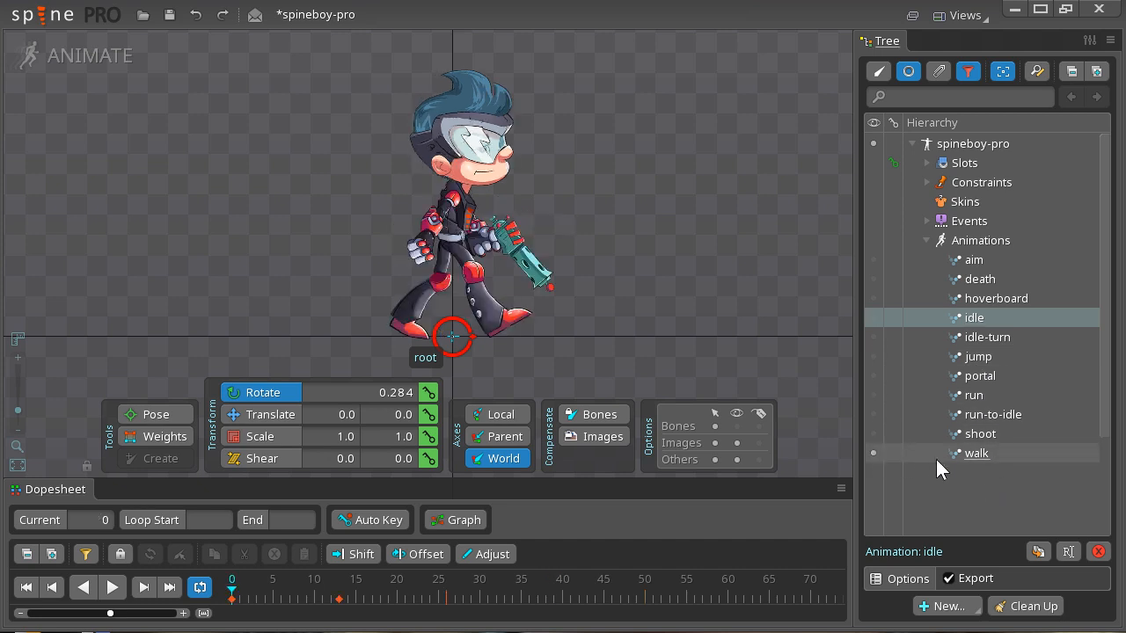
{"action": "mouse_move", "coordinate": [154, 581]}
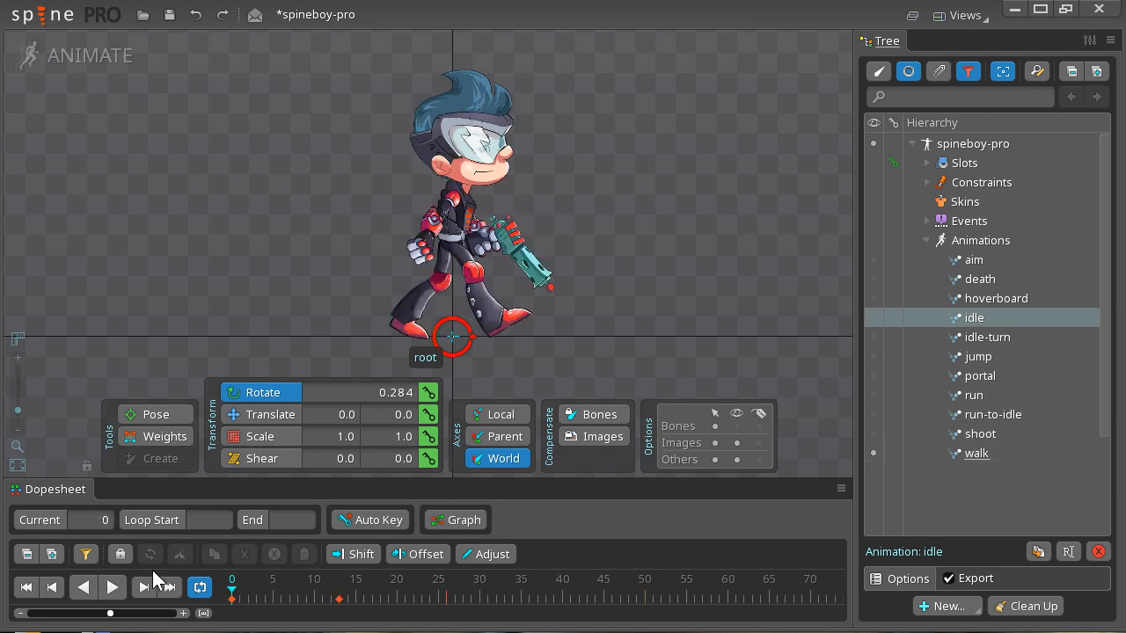
- Preview the walk animation on spineboy by playing it through and stopping playback
{"action": "left_click", "coordinate": [112, 588]}
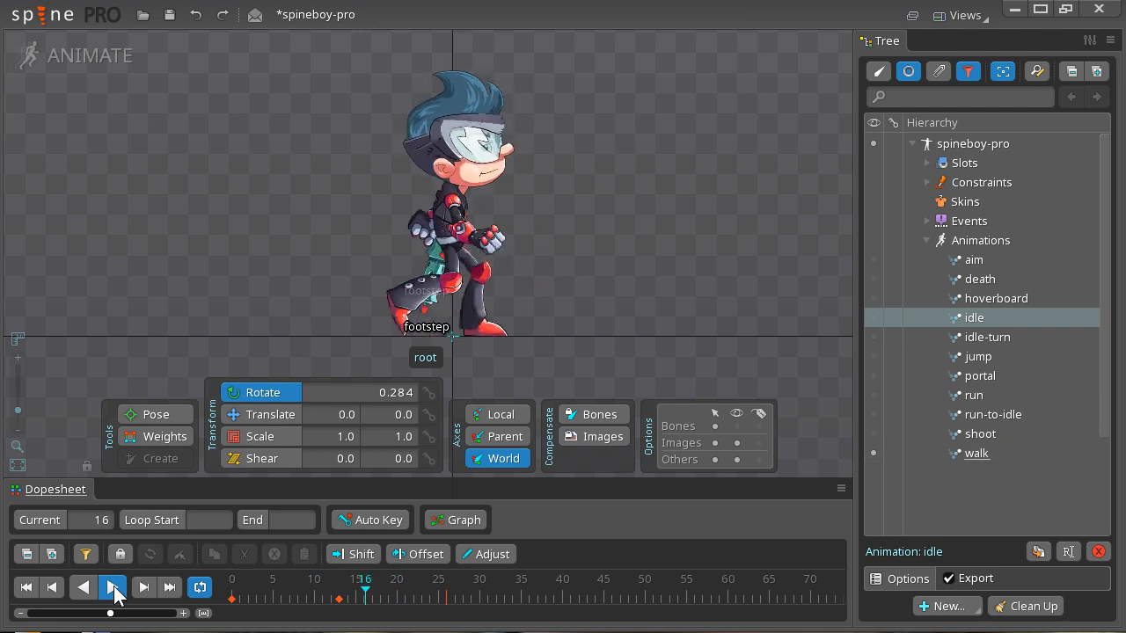
{"action": "left_click", "coordinate": [113, 588]}
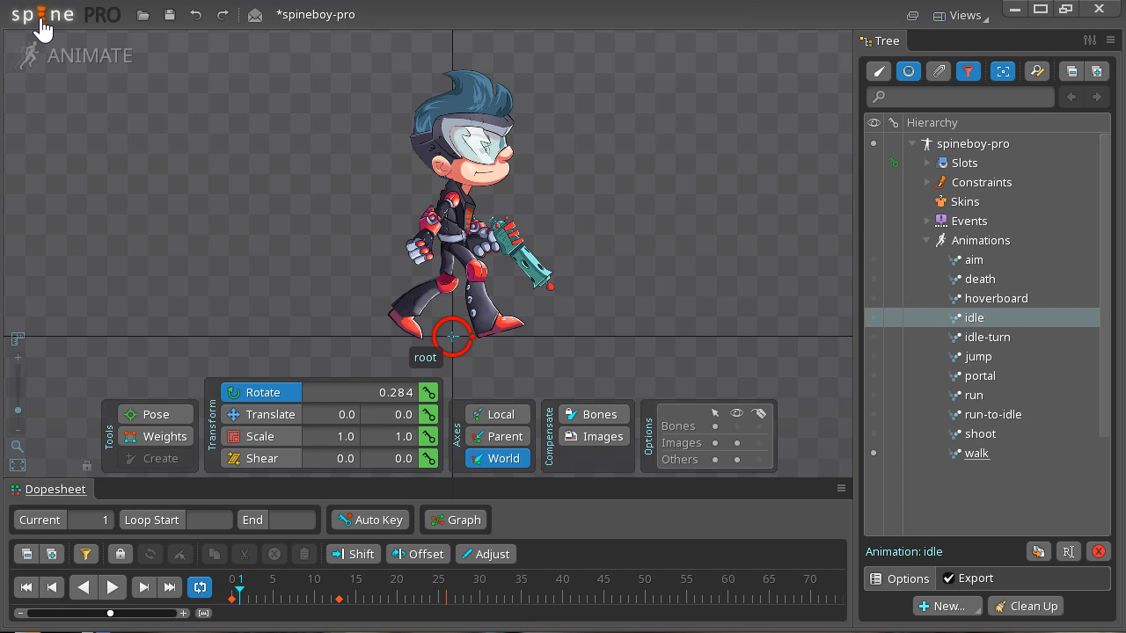
- Bring up Export settings from the Spine menu and limit PNG export to the walk animation
{"action": "left_click", "coordinate": [42, 15]}
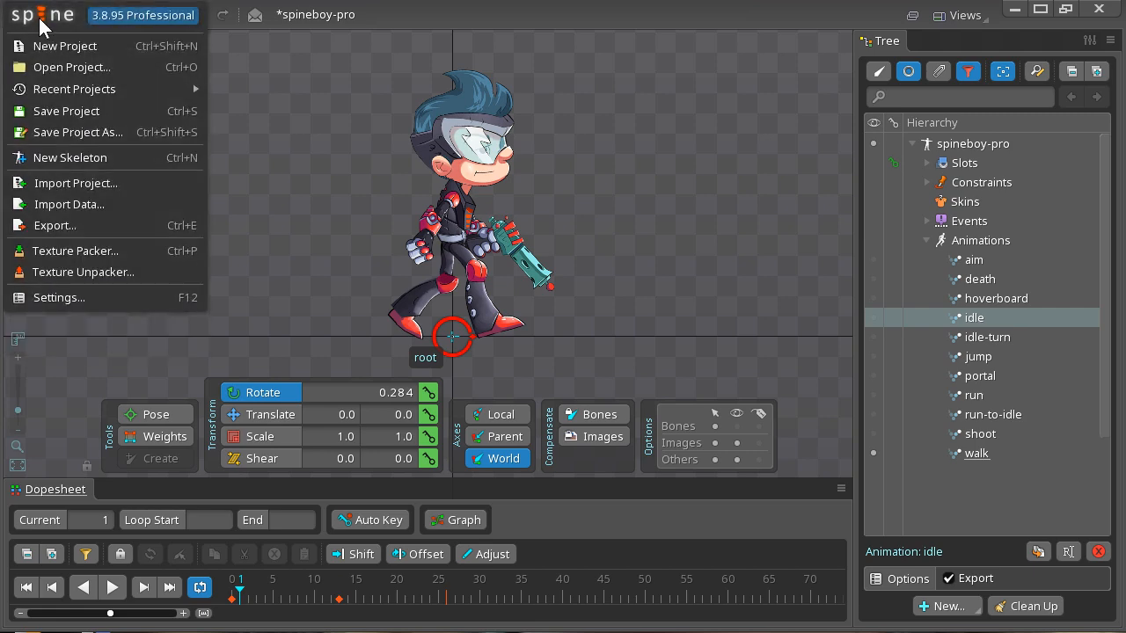
{"action": "mouse_move", "coordinate": [54, 225]}
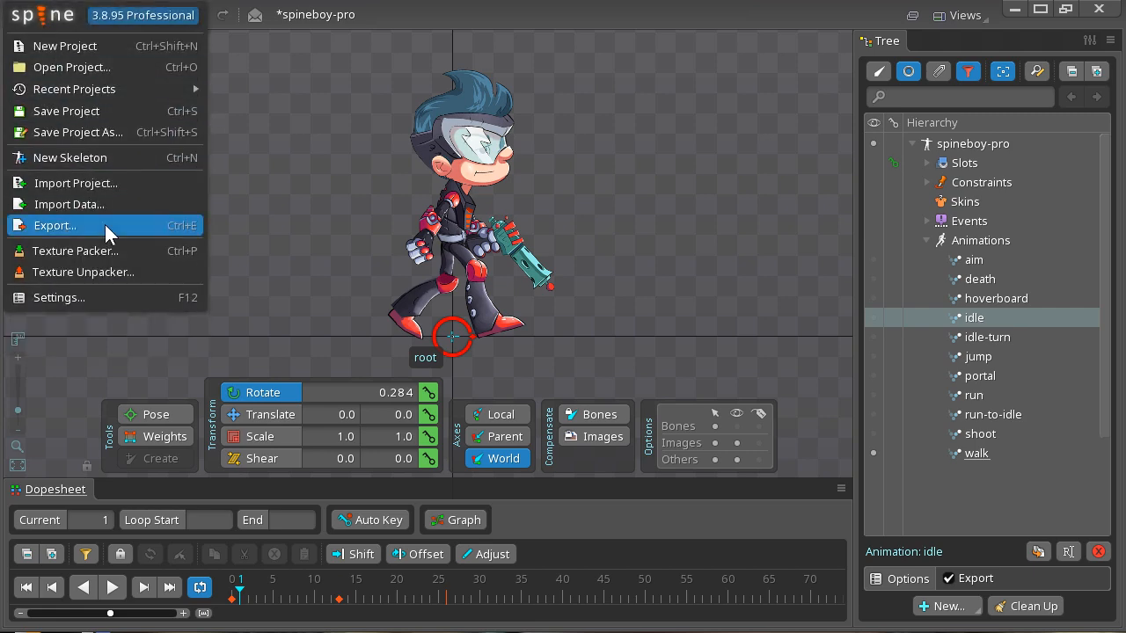
{"action": "left_click", "coordinate": [53, 225]}
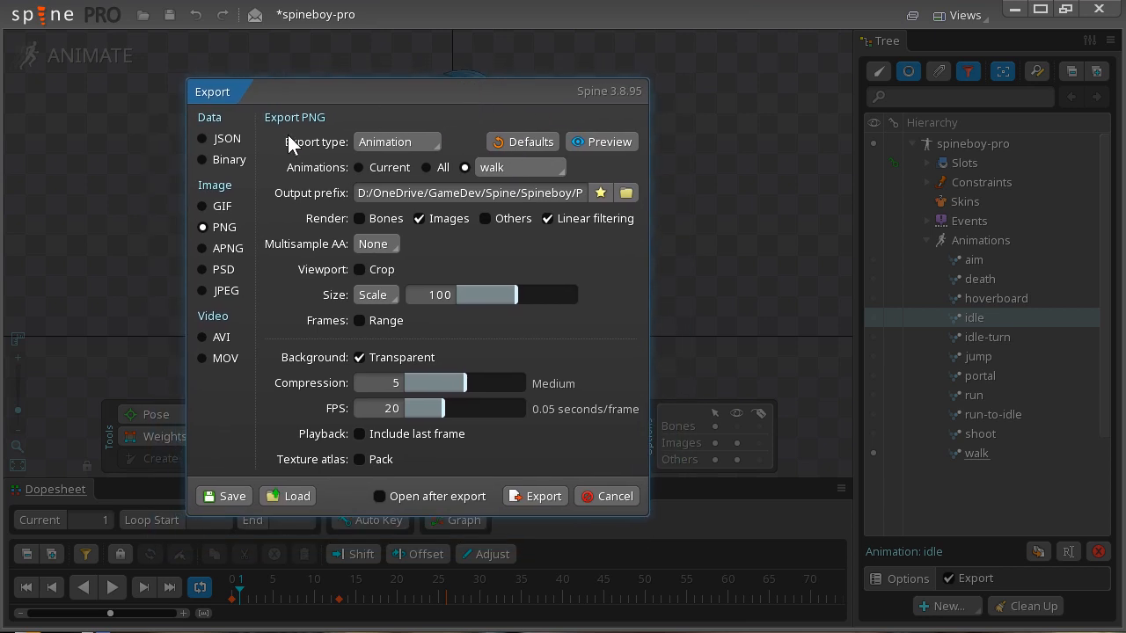
{"action": "mouse_move", "coordinate": [245, 243]}
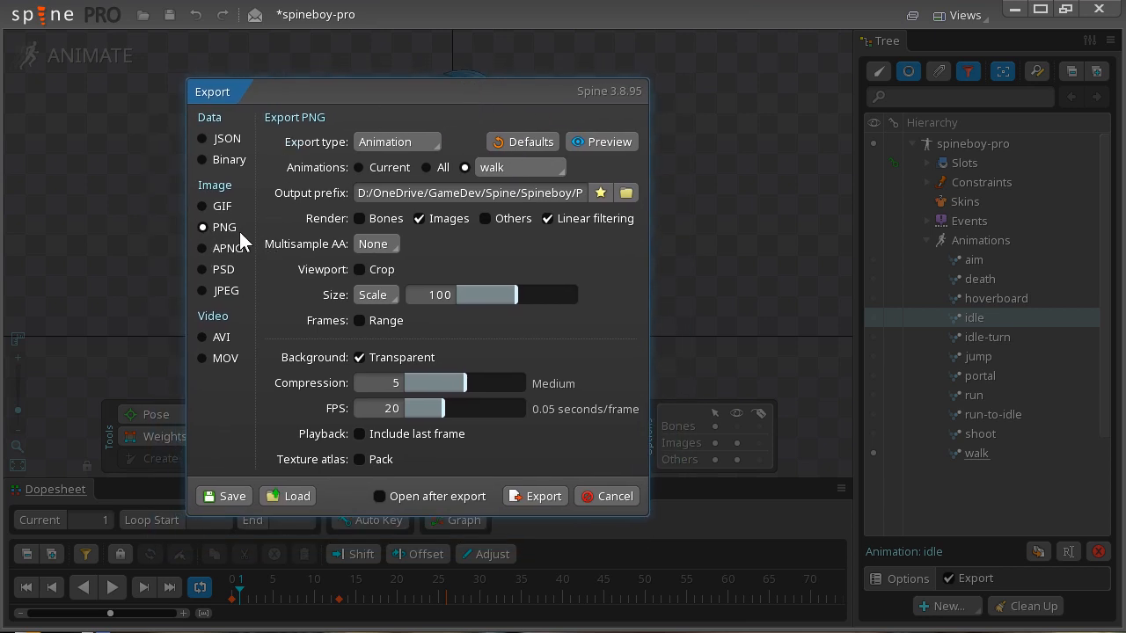
{"action": "mouse_move", "coordinate": [454, 105]}
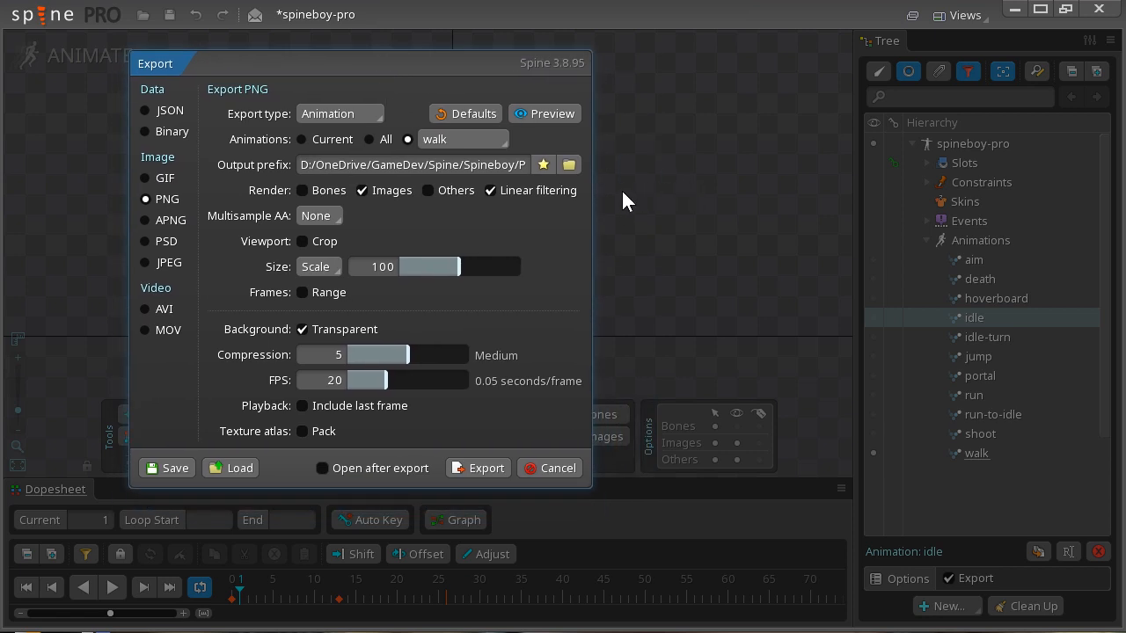
{"action": "mouse_move", "coordinate": [563, 149]}
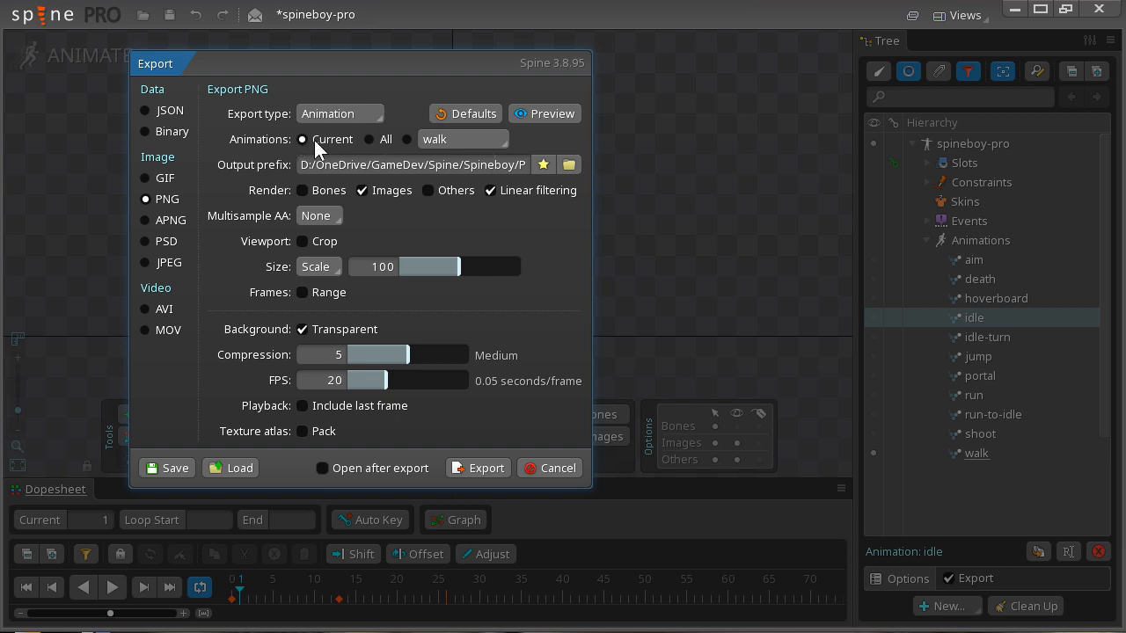
{"action": "mouse_move", "coordinate": [366, 155]}
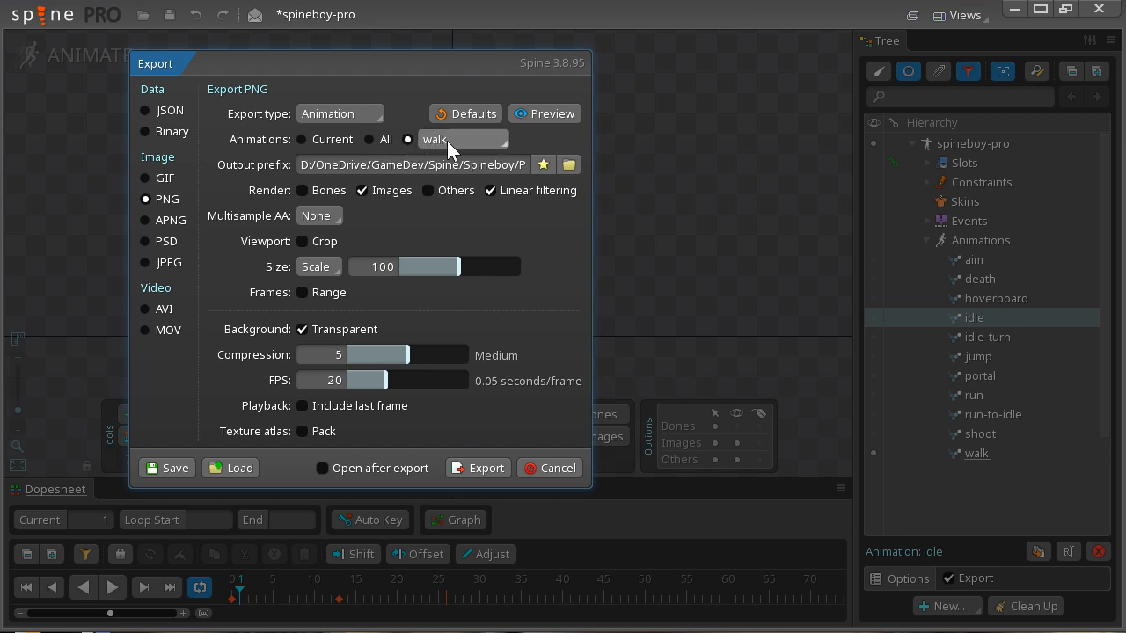
{"action": "left_click", "coordinate": [461, 139]}
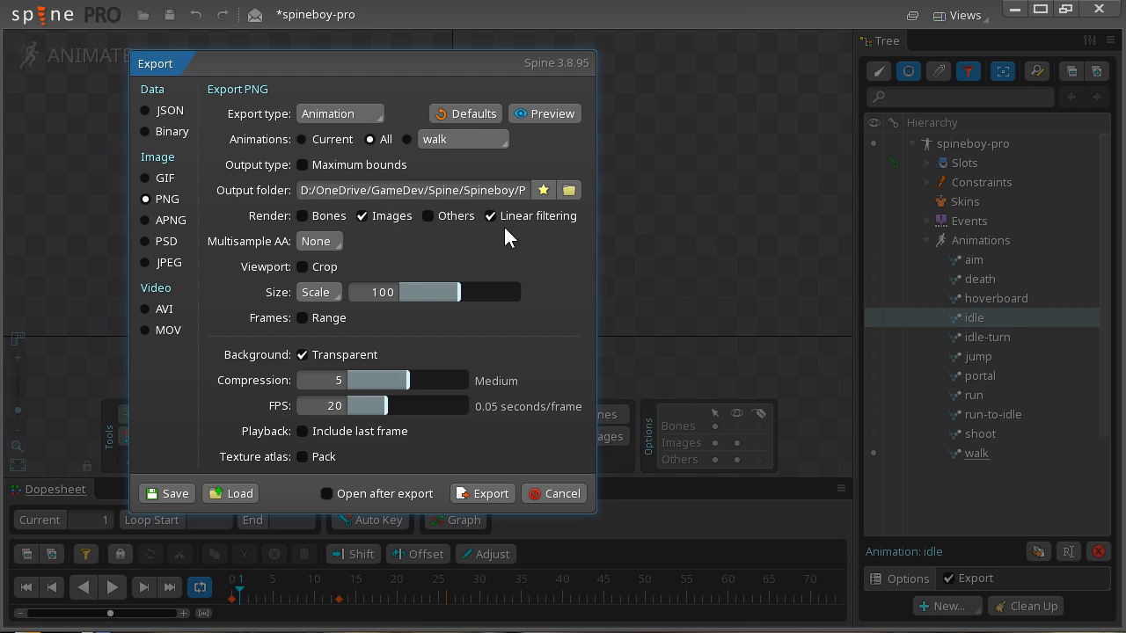
{"action": "mouse_move", "coordinate": [419, 137]}
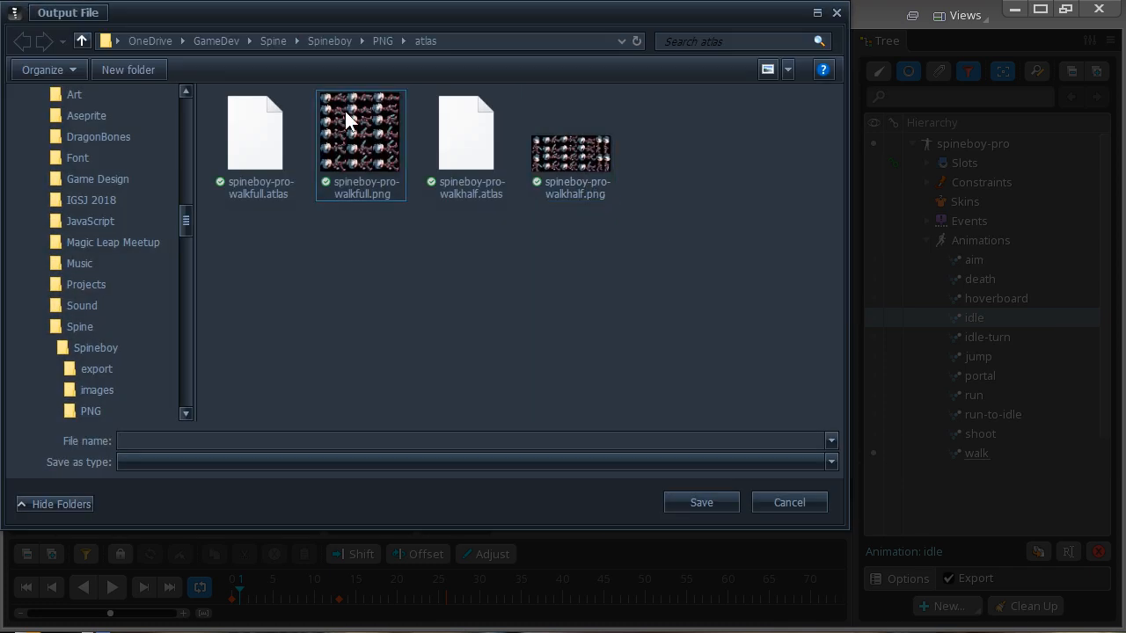
- Navigate the Output File browser back to the PNG folder of exported death frames
{"action": "left_click", "coordinate": [383, 40]}
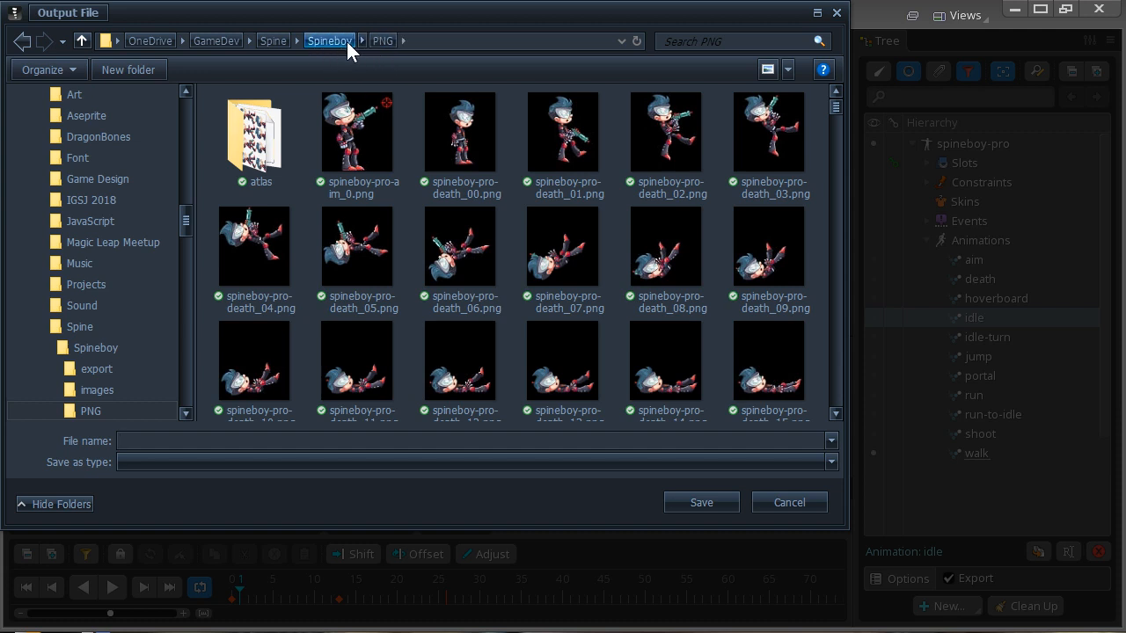
{"action": "left_click", "coordinate": [383, 40]}
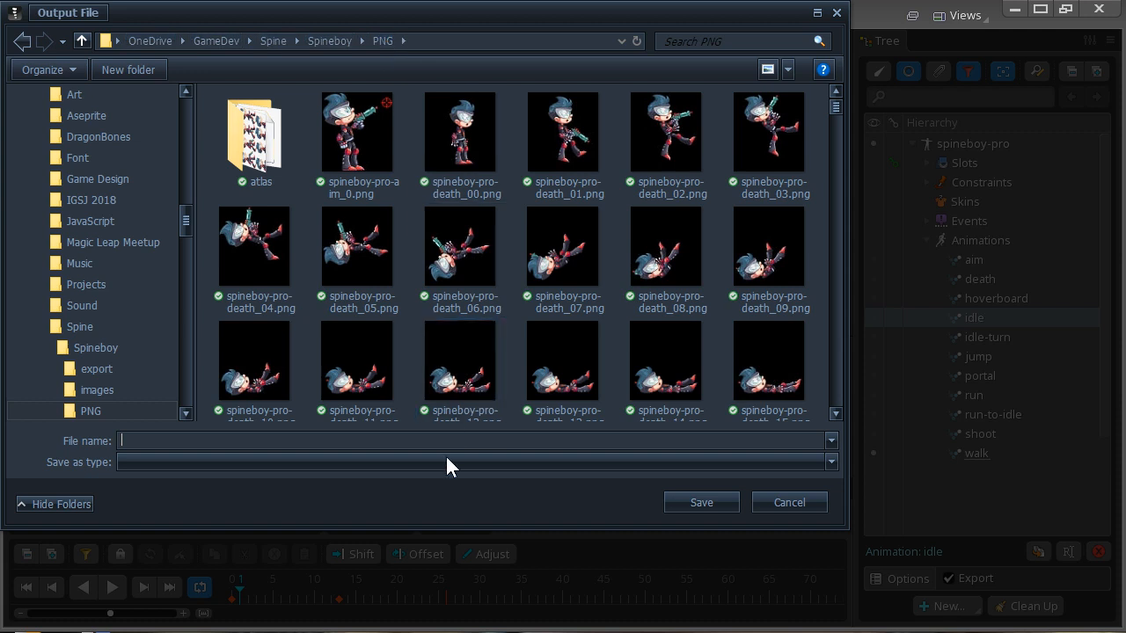
{"action": "left_click", "coordinate": [355, 246]}
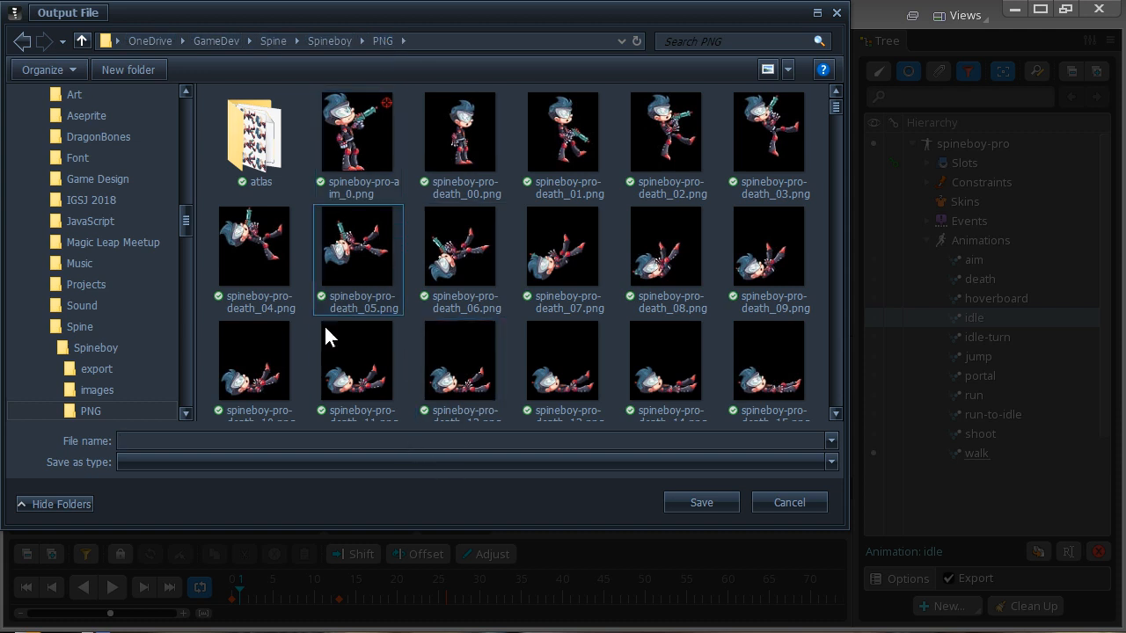
{"action": "left_click", "coordinate": [357, 141]}
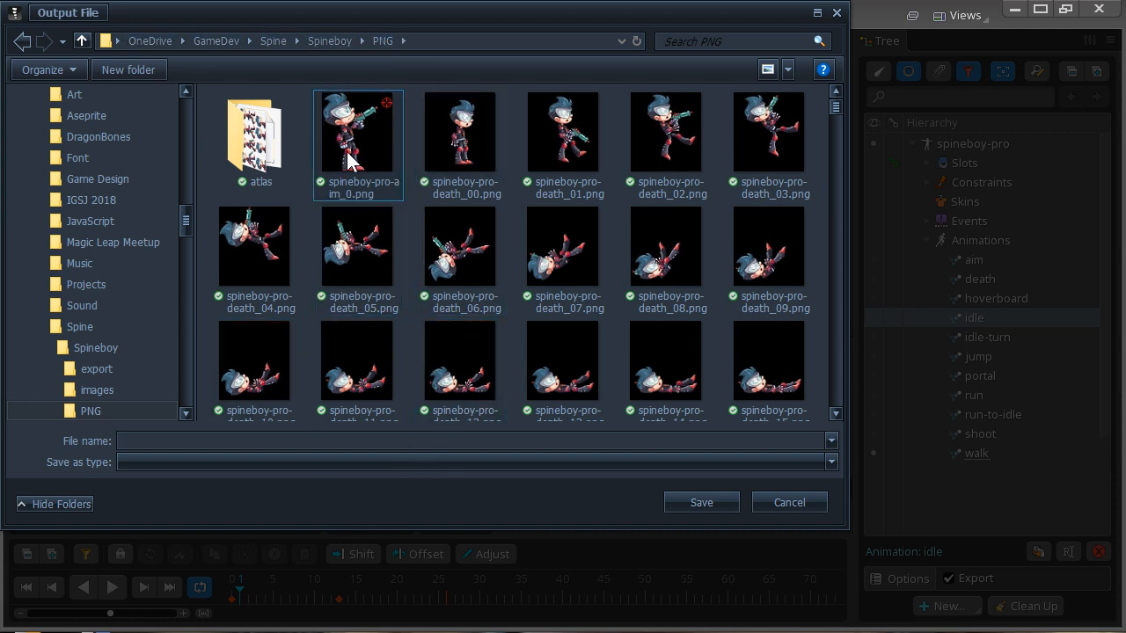
- Edit the output file name to spineboy-pro-walk.png
{"action": "left_click", "coordinate": [359, 132]}
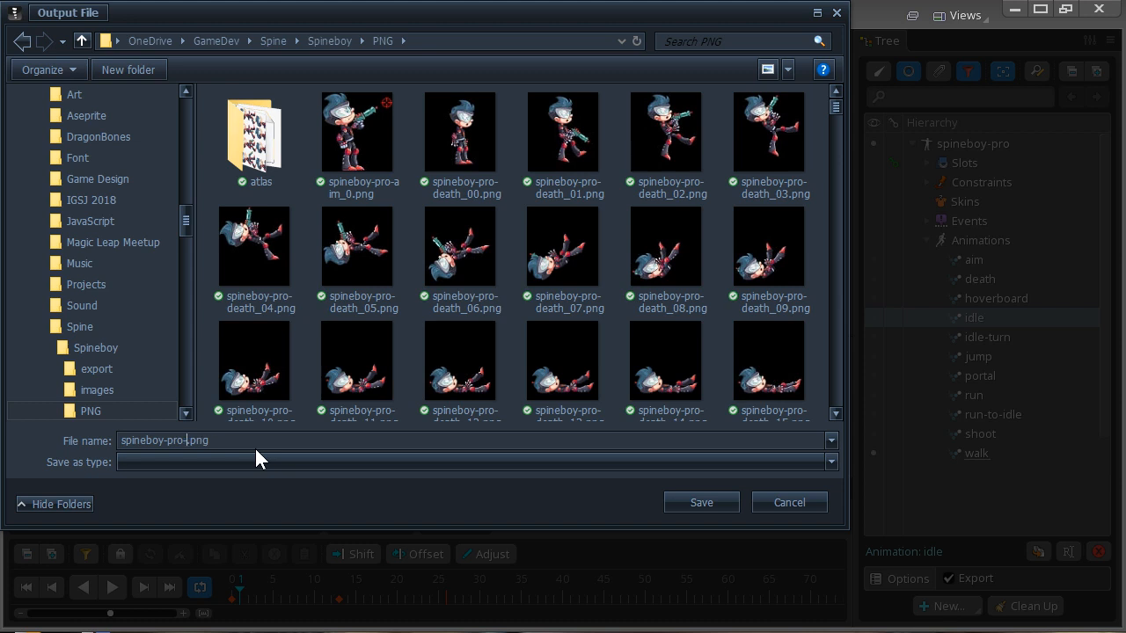
{"action": "type", "text": "-"}
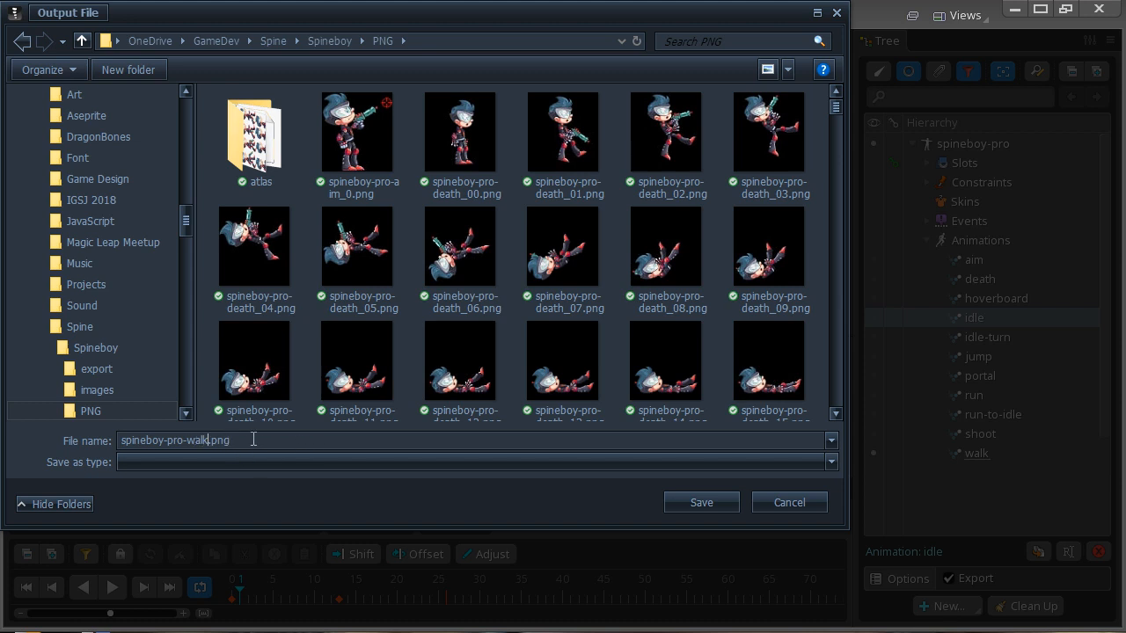
{"action": "key", "text": "Backspace"}
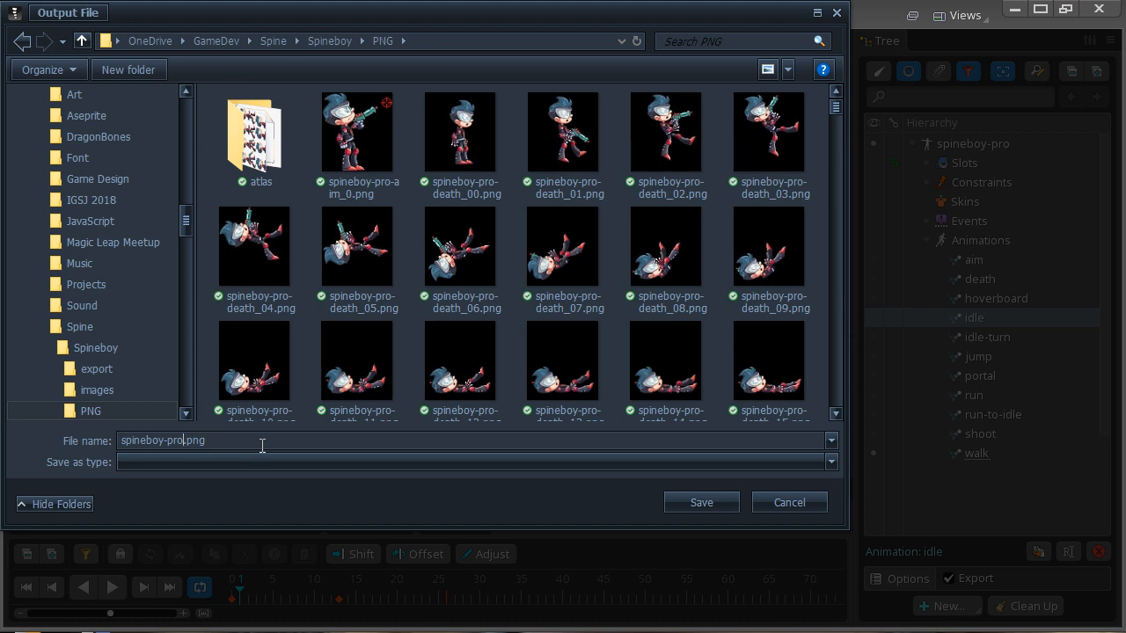
{"action": "mouse_move", "coordinate": [216, 456]}
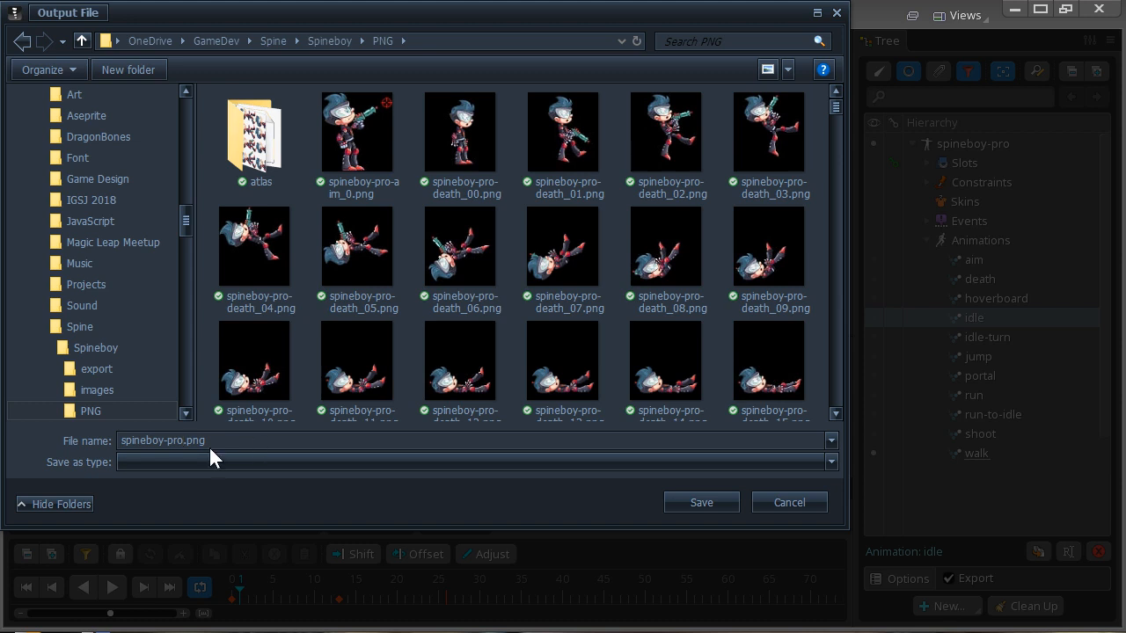
{"action": "left_click", "coordinate": [180, 440]}
{"action": "type", "text": "-walk"}
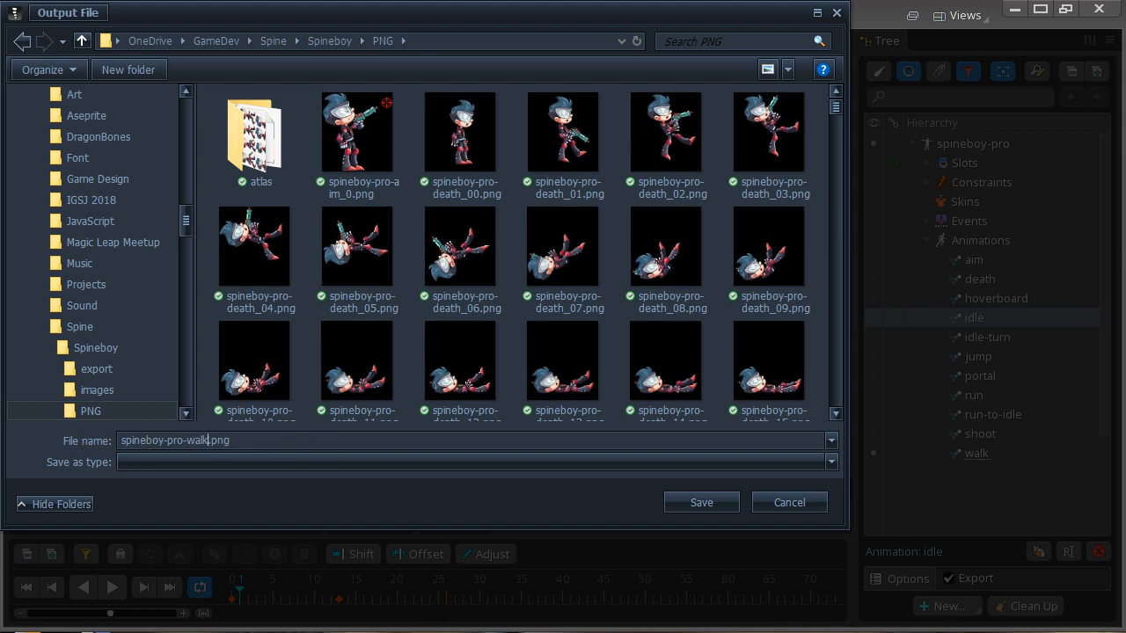
{"action": "mouse_move", "coordinate": [461, 132]}
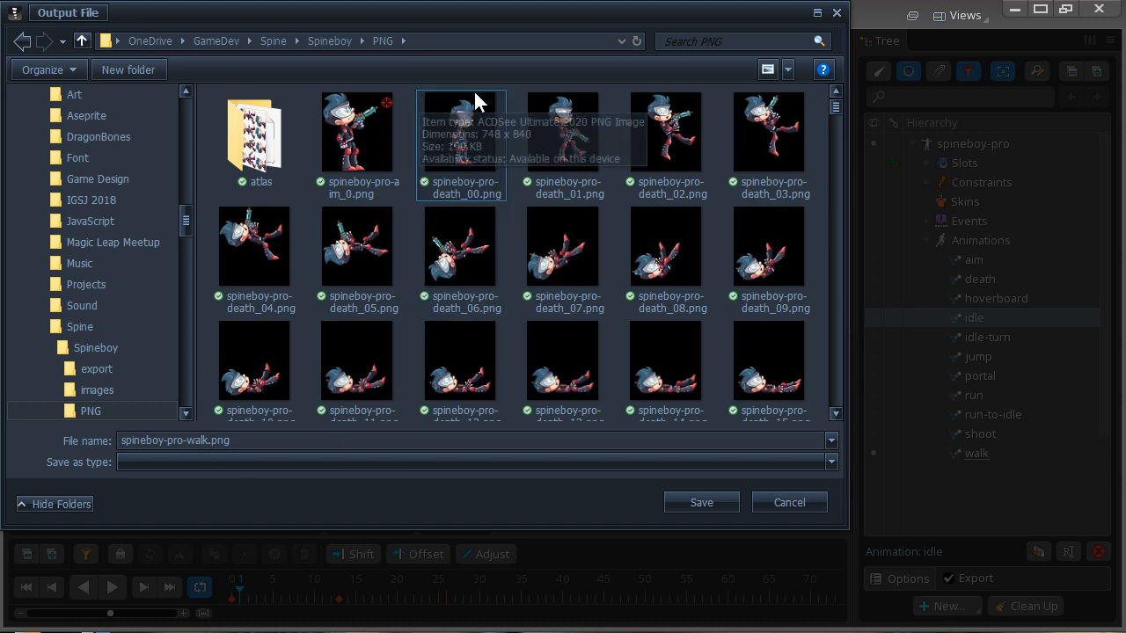
{"action": "mouse_move", "coordinate": [145, 88]}
{"action": "type", "text": "te"}
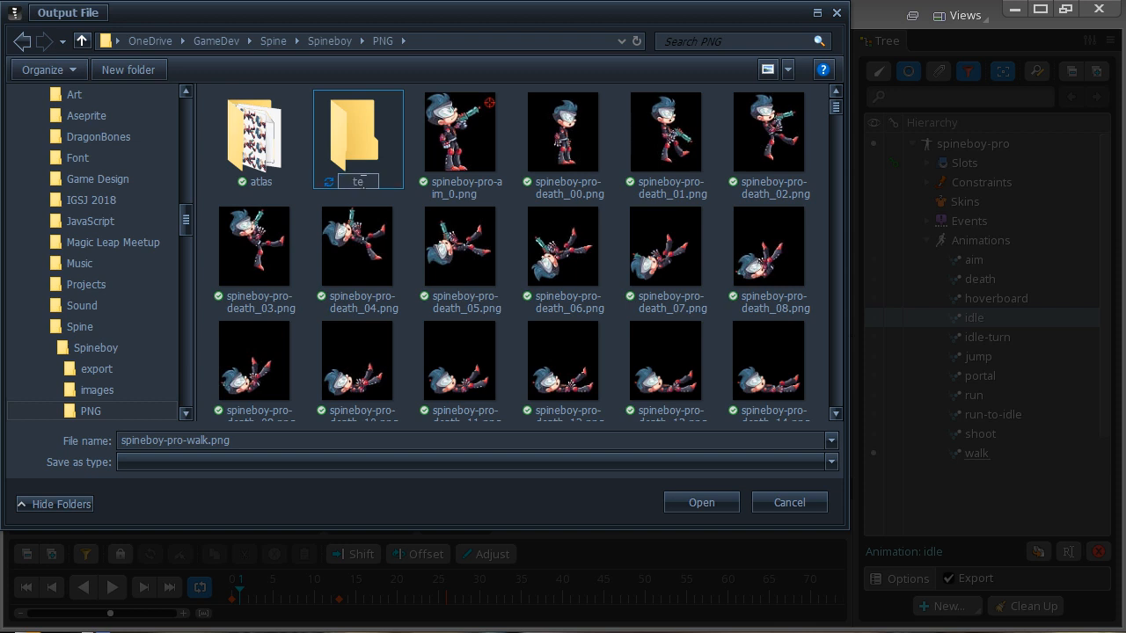
- Create a test folder inside PNG, make it the output location, keeping file name spineboy-pro-walk.png
{"action": "type", "text": "st"}
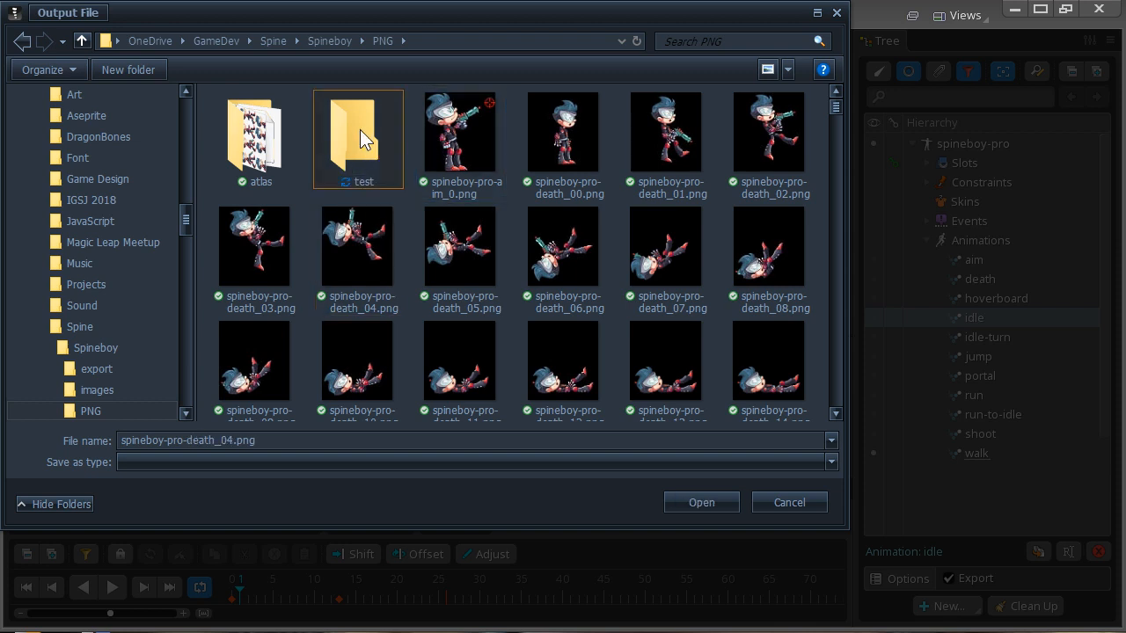
{"action": "double_click", "coordinate": [357, 132]}
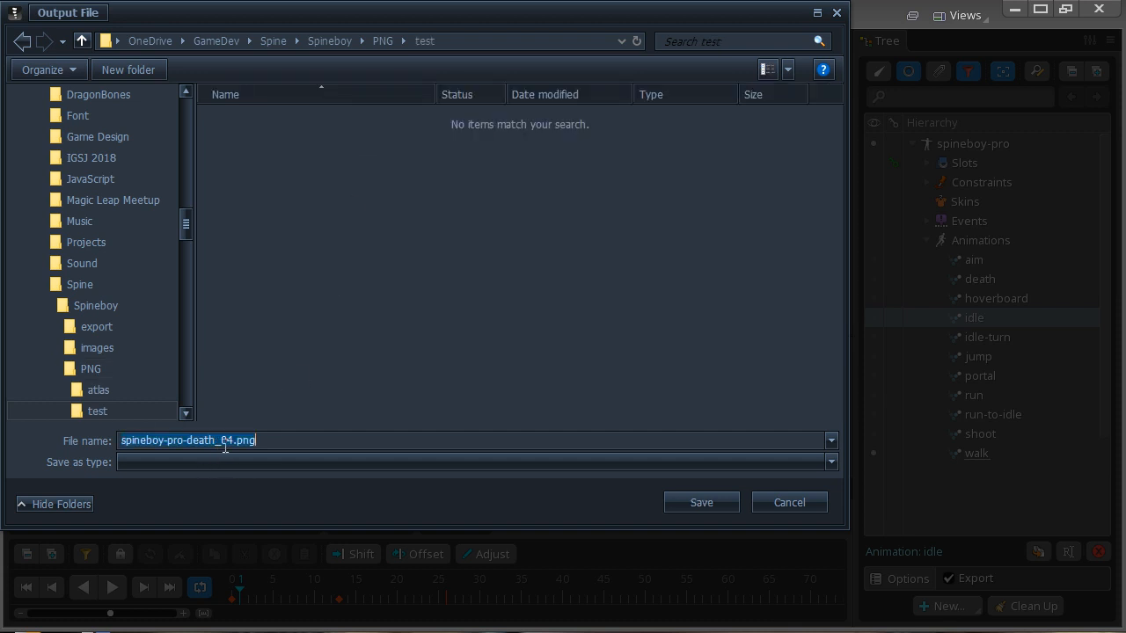
{"action": "key", "text": "Backspace"}
{"action": "type", "text": "walk"}
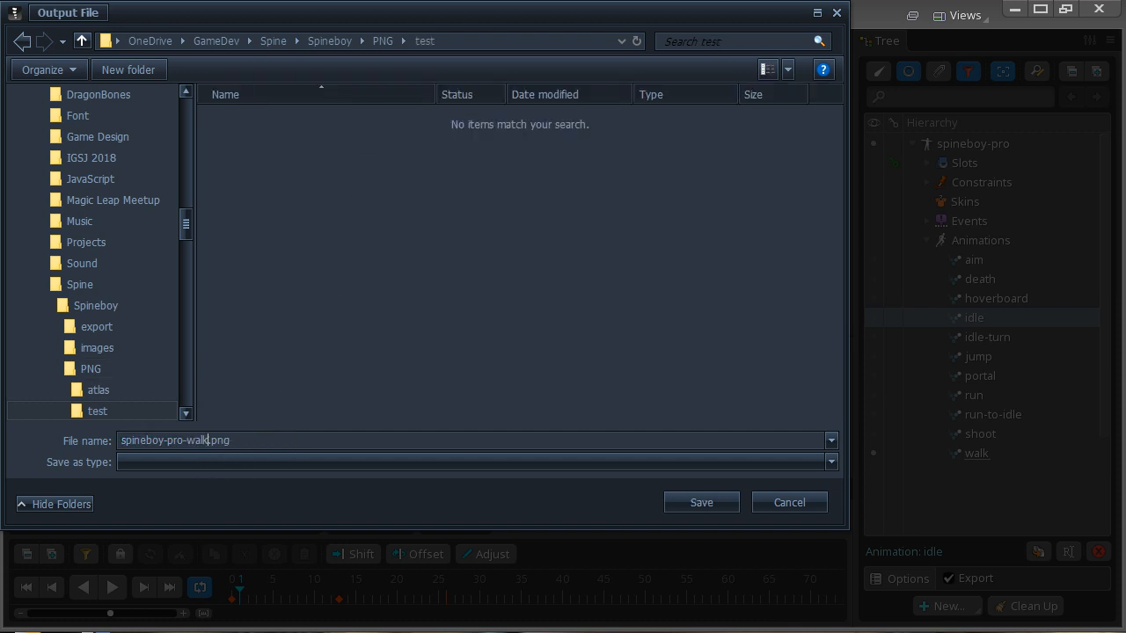
{"action": "mouse_move", "coordinate": [700, 503]}
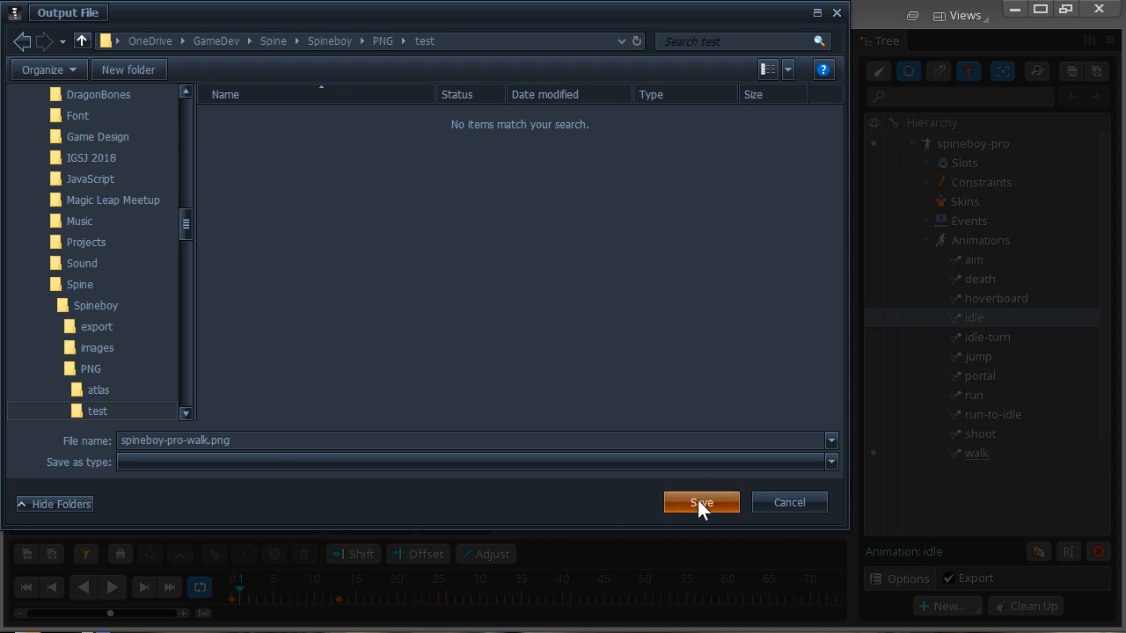
- Save the output location so the export prefix reads PNG/test/spineboy-pro-walk
{"action": "left_click", "coordinate": [700, 503]}
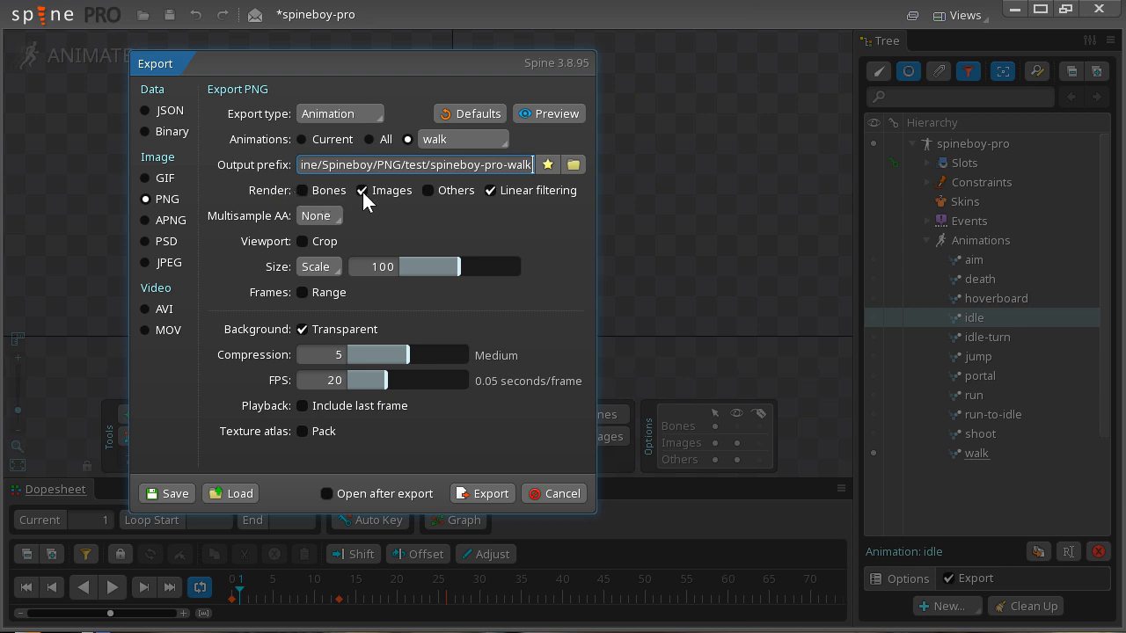
{"action": "mouse_move", "coordinate": [333, 202]}
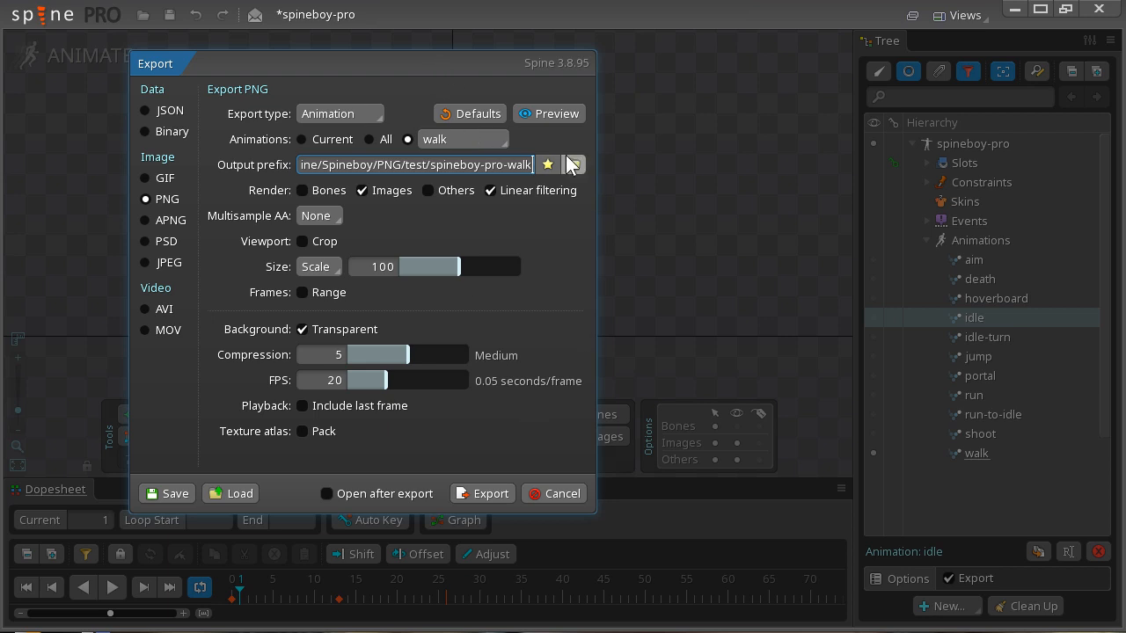
{"action": "left_click", "coordinate": [549, 113]}
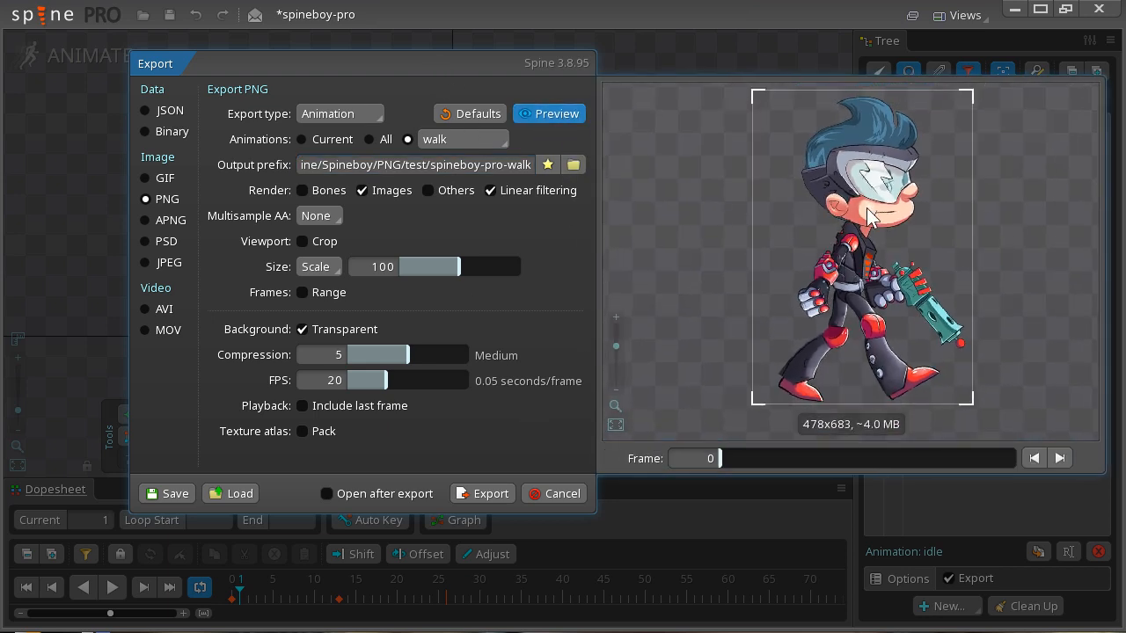
{"action": "left_click", "coordinate": [489, 190]}
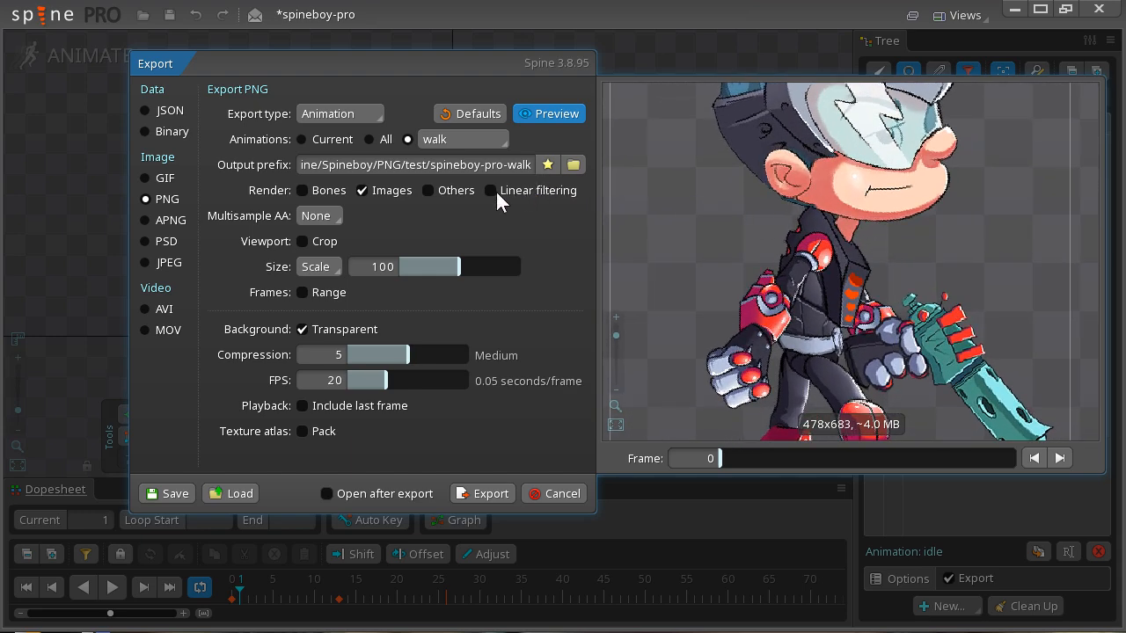
{"action": "left_click", "coordinate": [489, 190]}
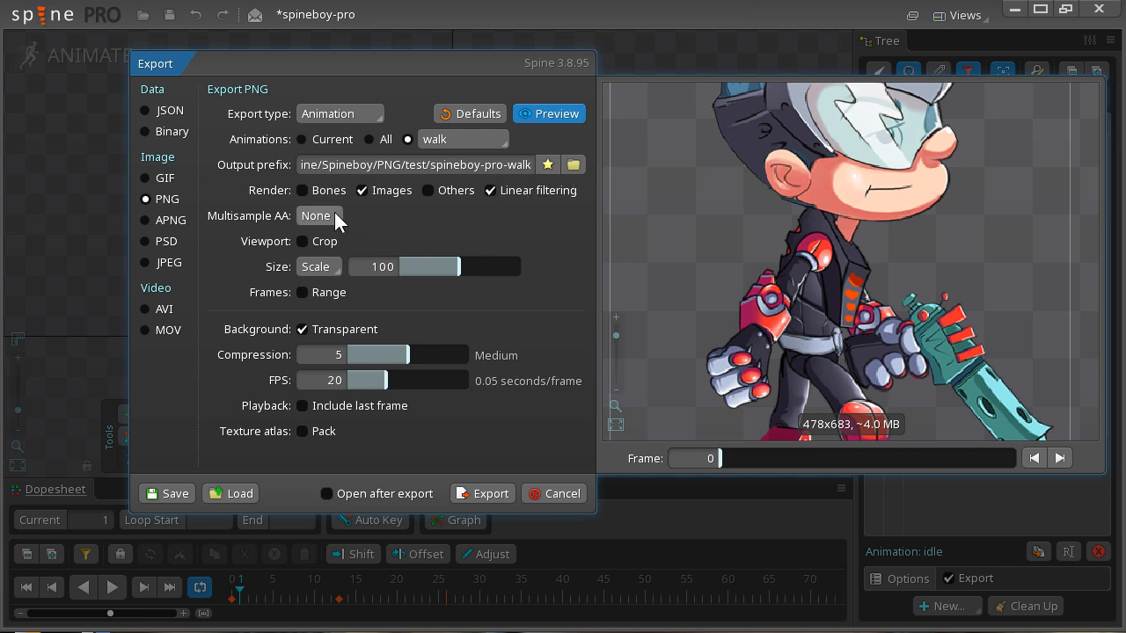
{"action": "left_click", "coordinate": [318, 215]}
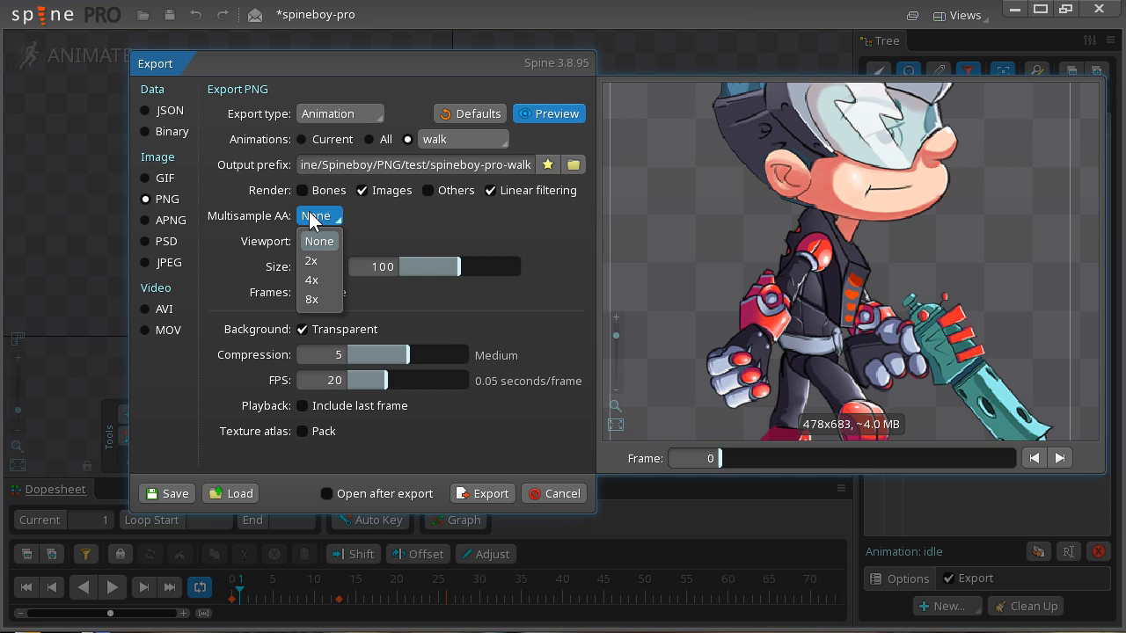
{"action": "mouse_move", "coordinate": [314, 280]}
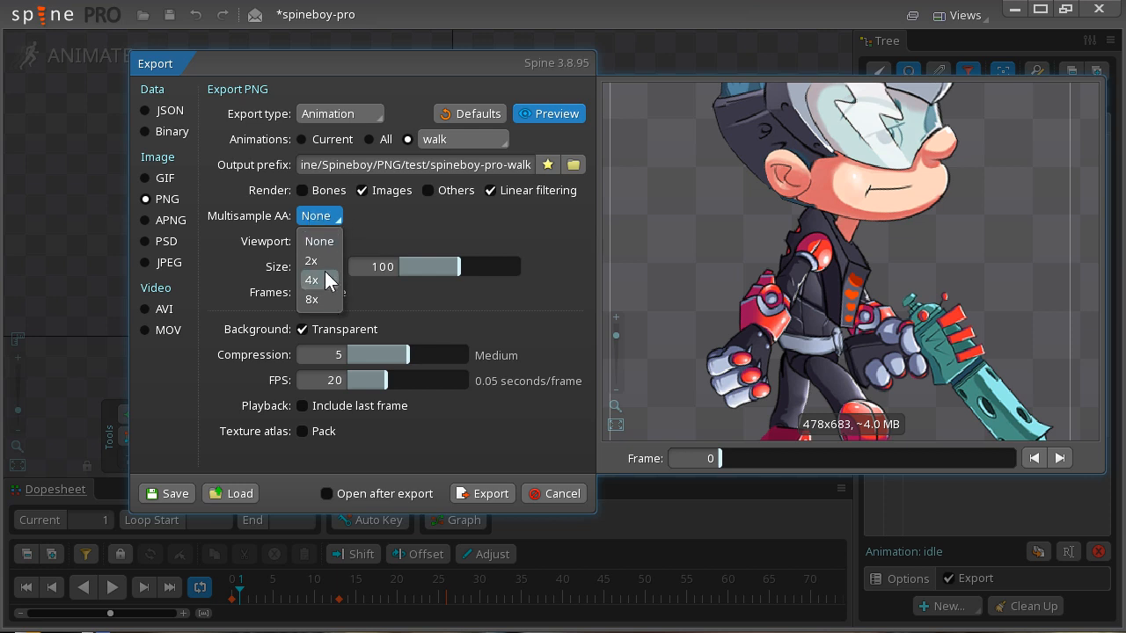
{"action": "left_click", "coordinate": [311, 282]}
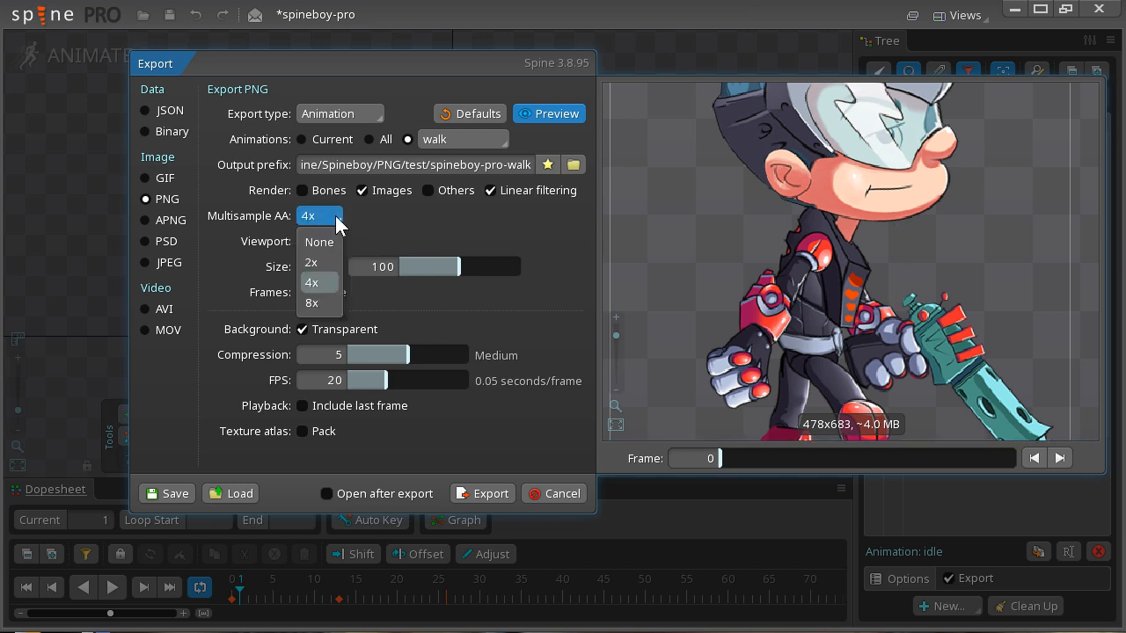
{"action": "left_click", "coordinate": [319, 241]}
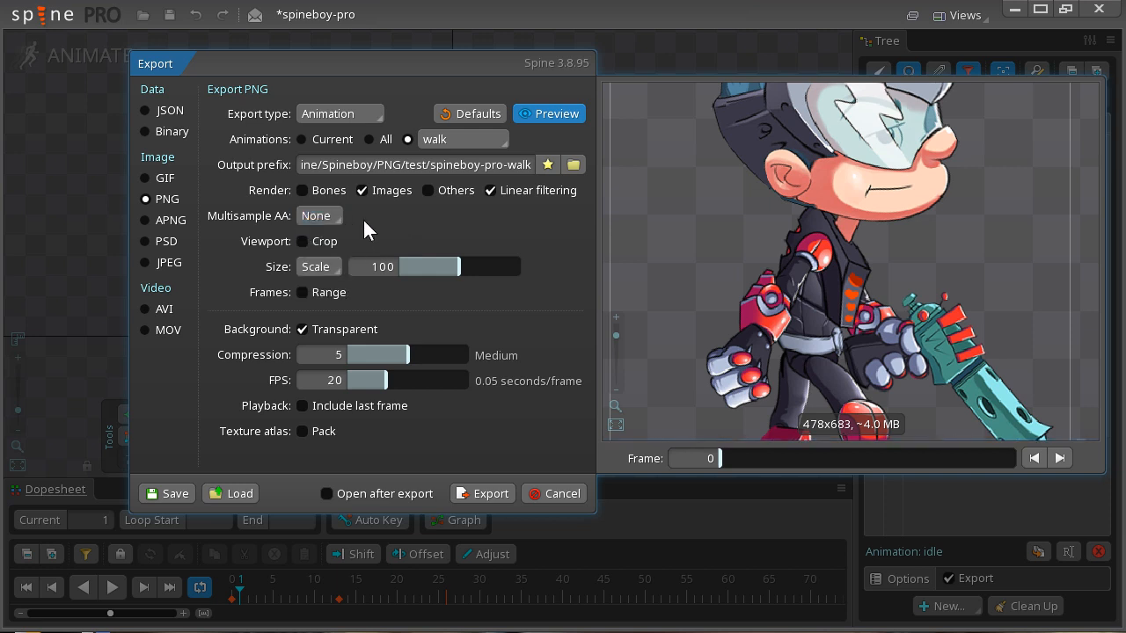
{"action": "mouse_move", "coordinate": [420, 243]}
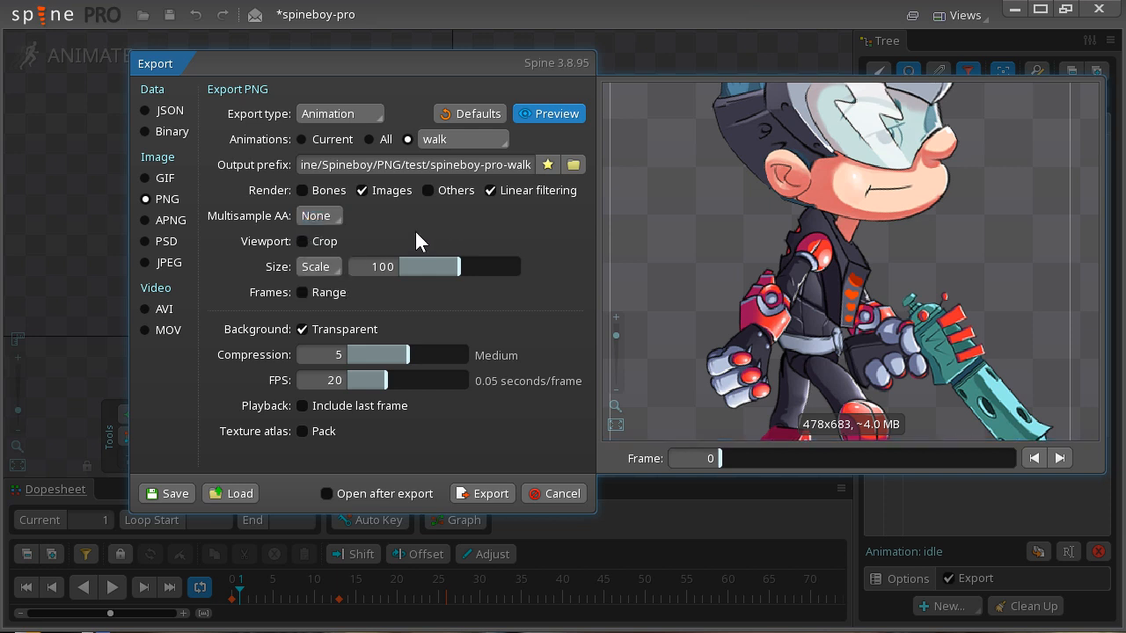
{"action": "mouse_move", "coordinate": [678, 289]}
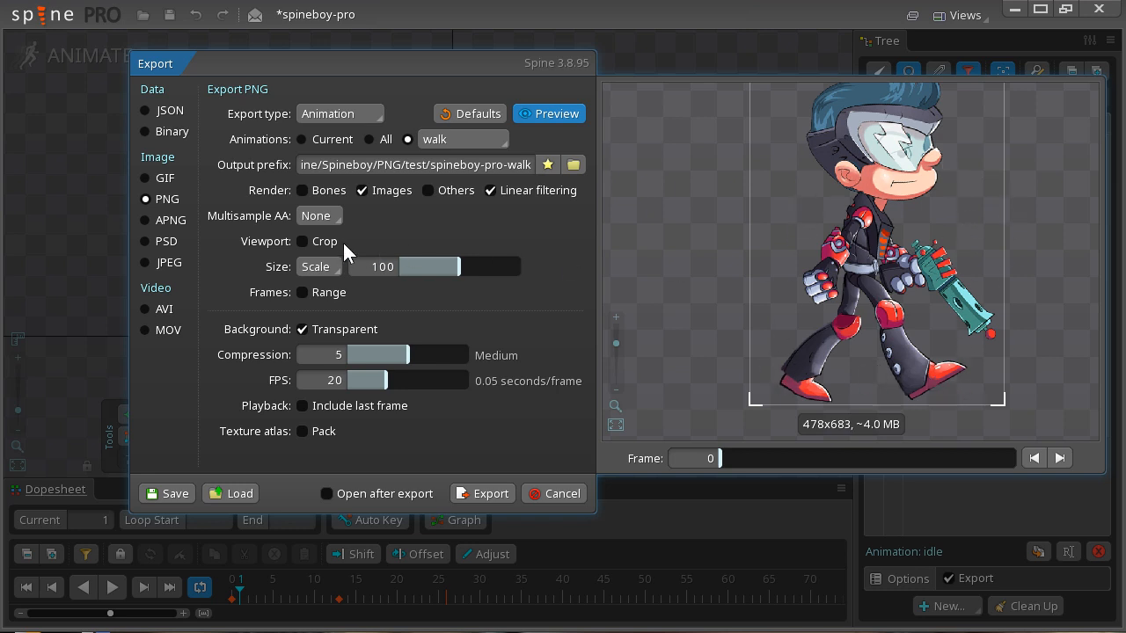
{"action": "left_click", "coordinate": [303, 241]}
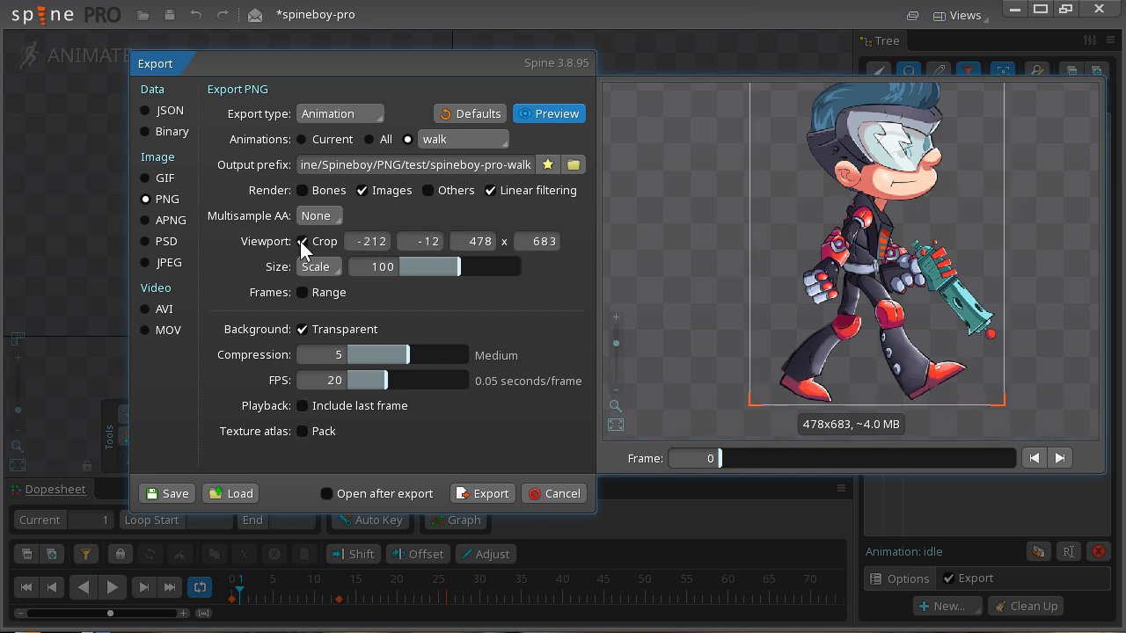
{"action": "left_click", "coordinate": [303, 241]}
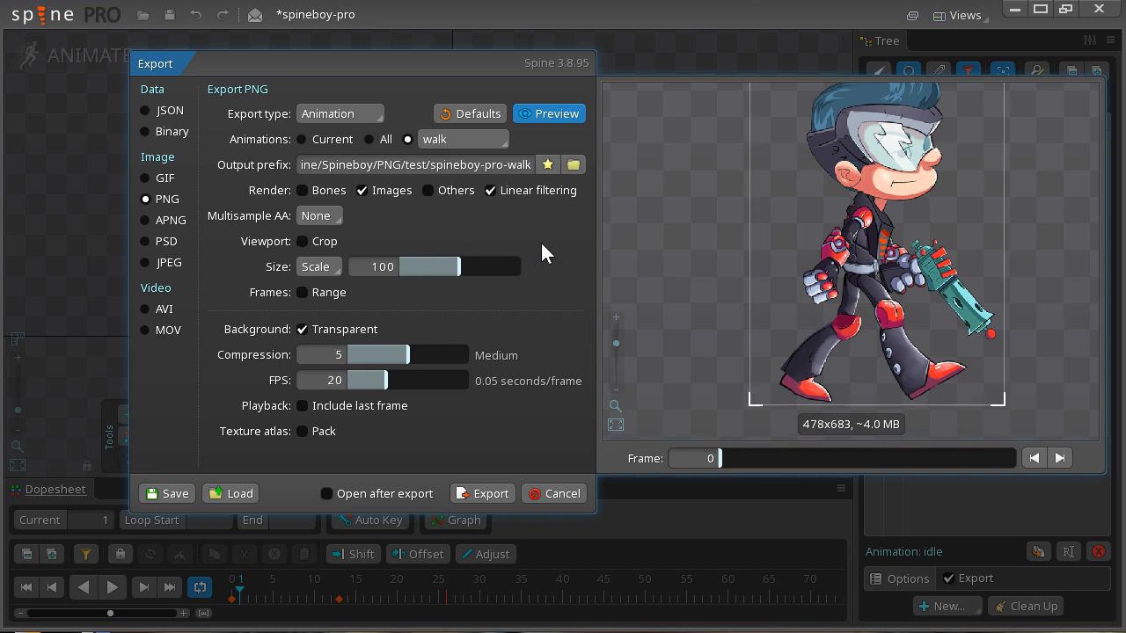
{"action": "mouse_move", "coordinate": [571, 338]}
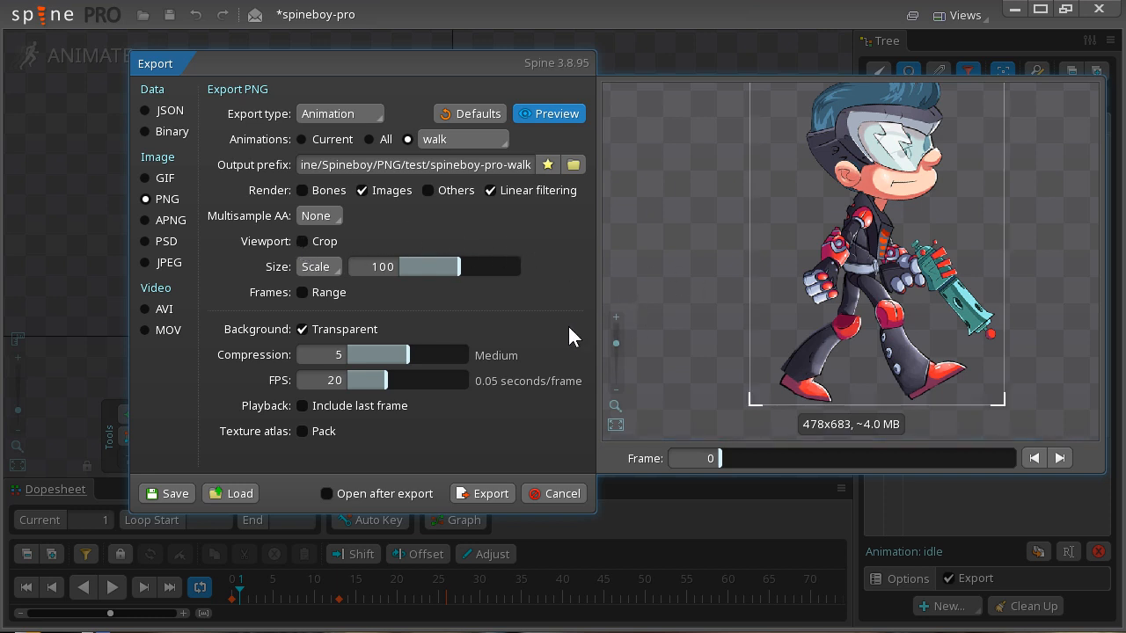
{"action": "mouse_move", "coordinate": [566, 378]}
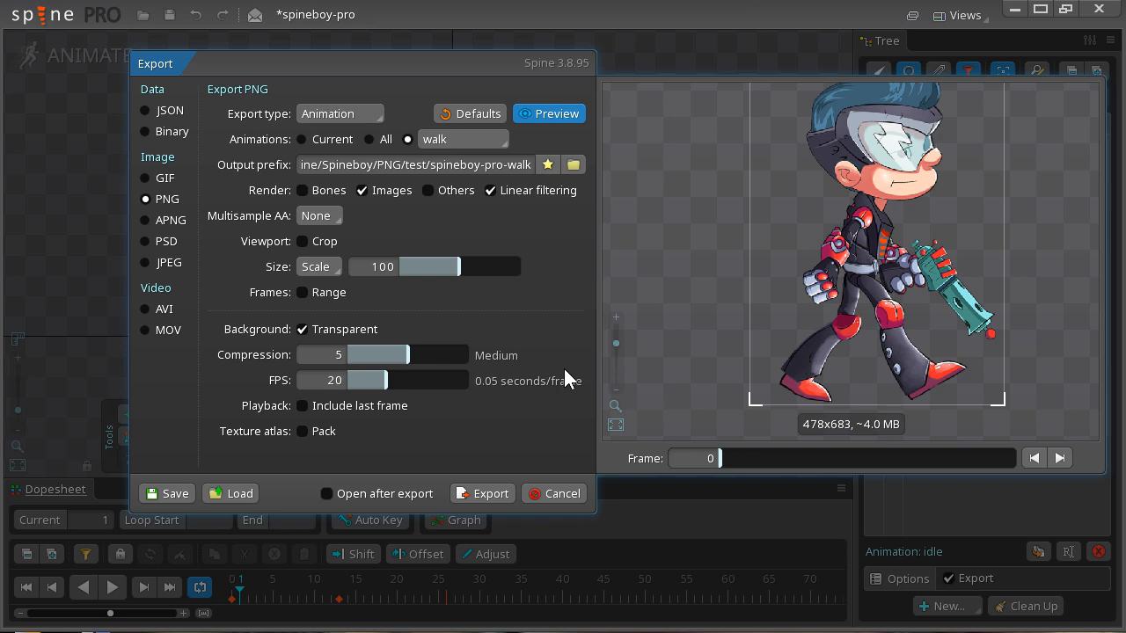
{"action": "mouse_move", "coordinate": [317, 268]}
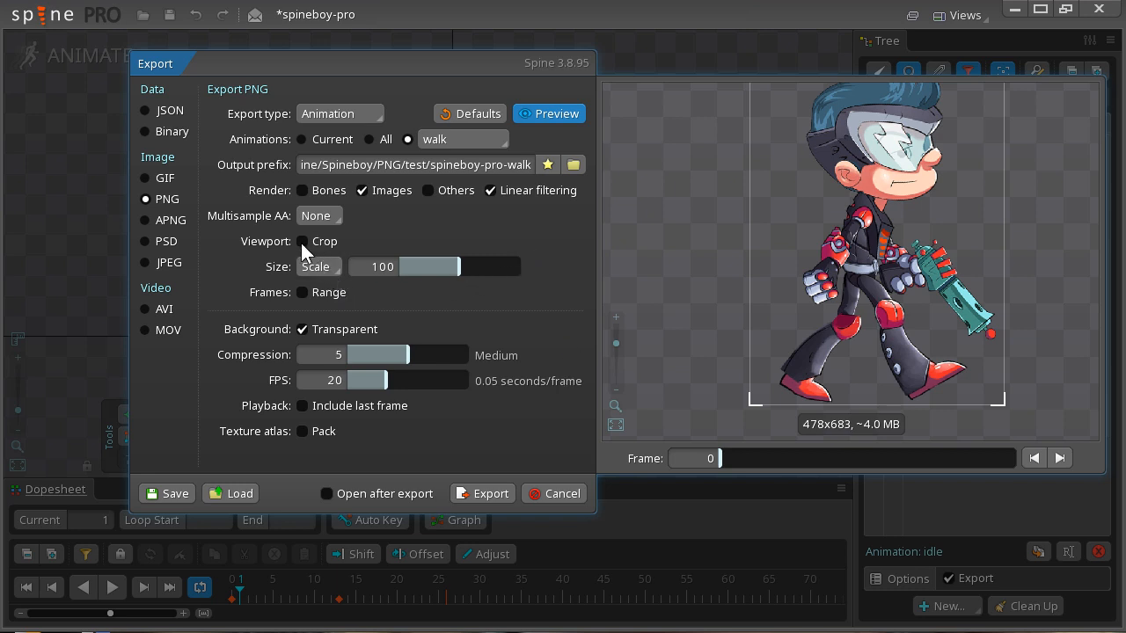
{"action": "left_click", "coordinate": [303, 241]}
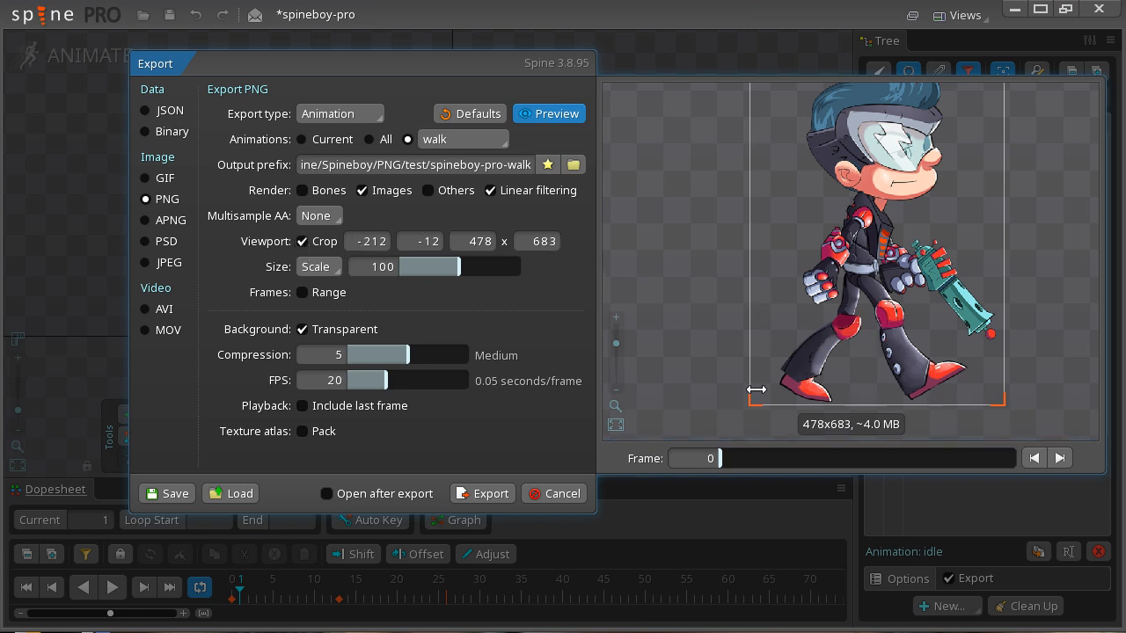
{"action": "left_click_drag", "start_coordinate": [756, 390], "coordinate": [1020, 396]}
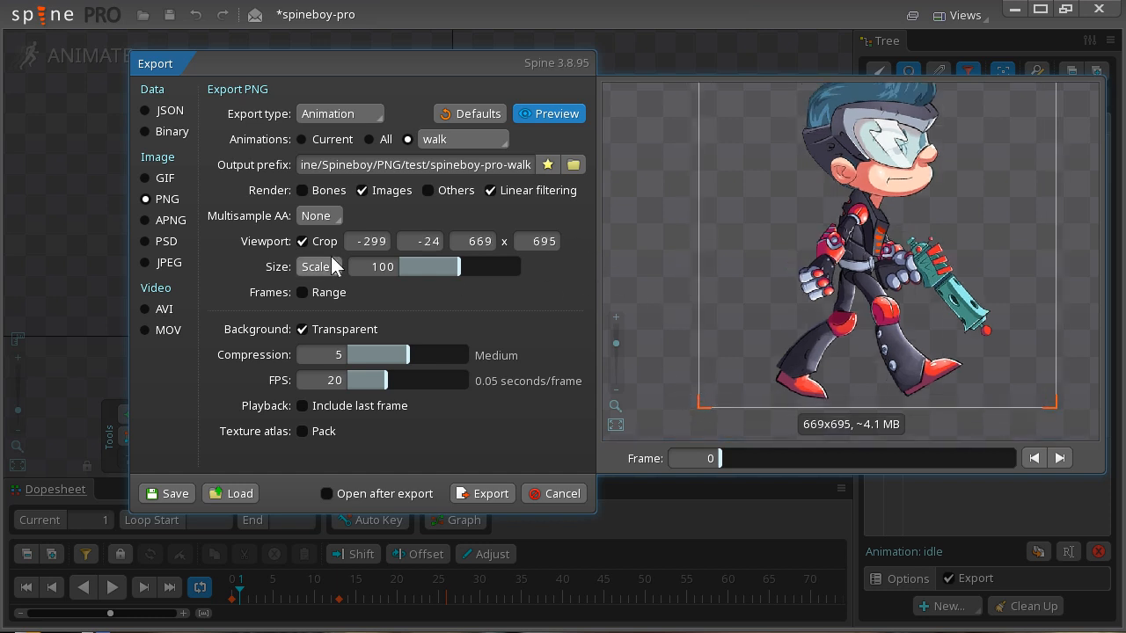
{"action": "left_click", "coordinate": [303, 241]}
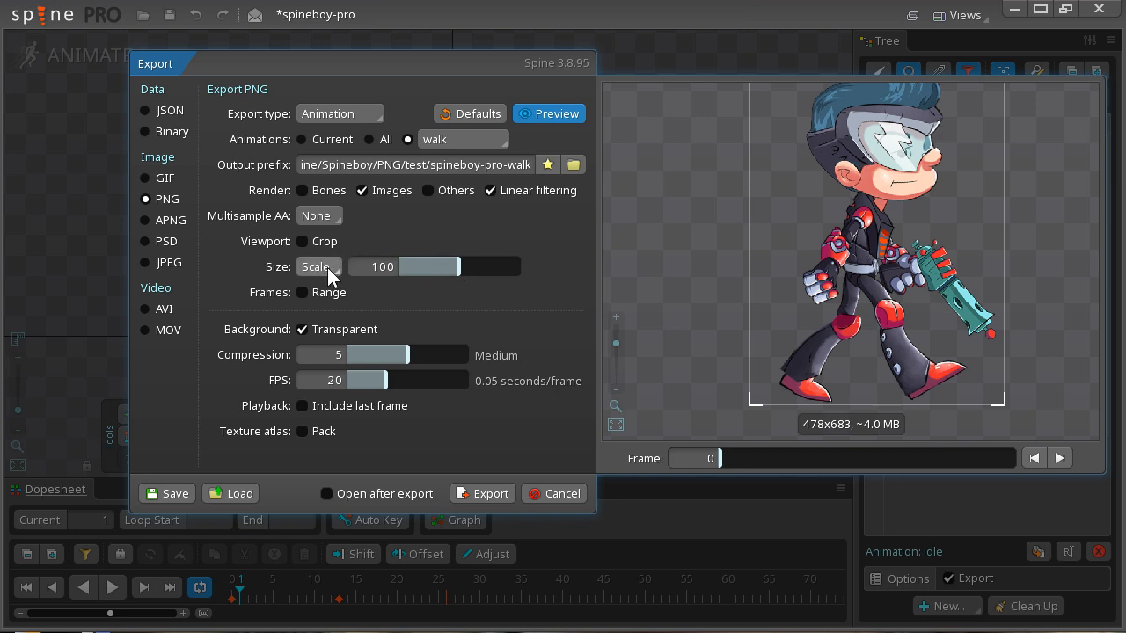
{"action": "left_click", "coordinate": [319, 268]}
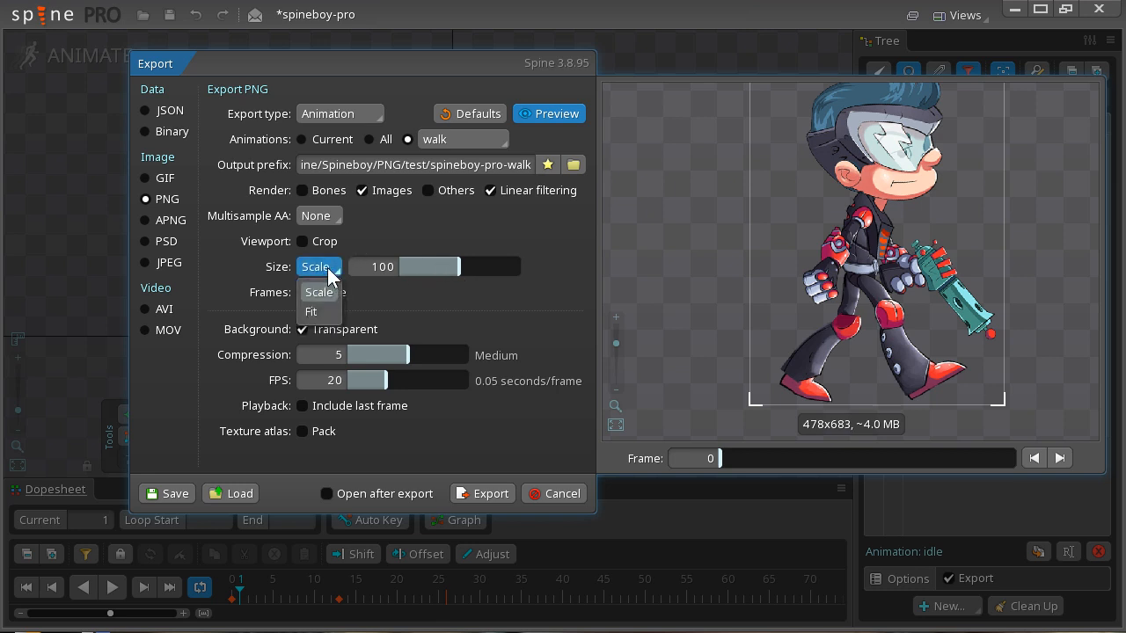
{"action": "left_click", "coordinate": [309, 312]}
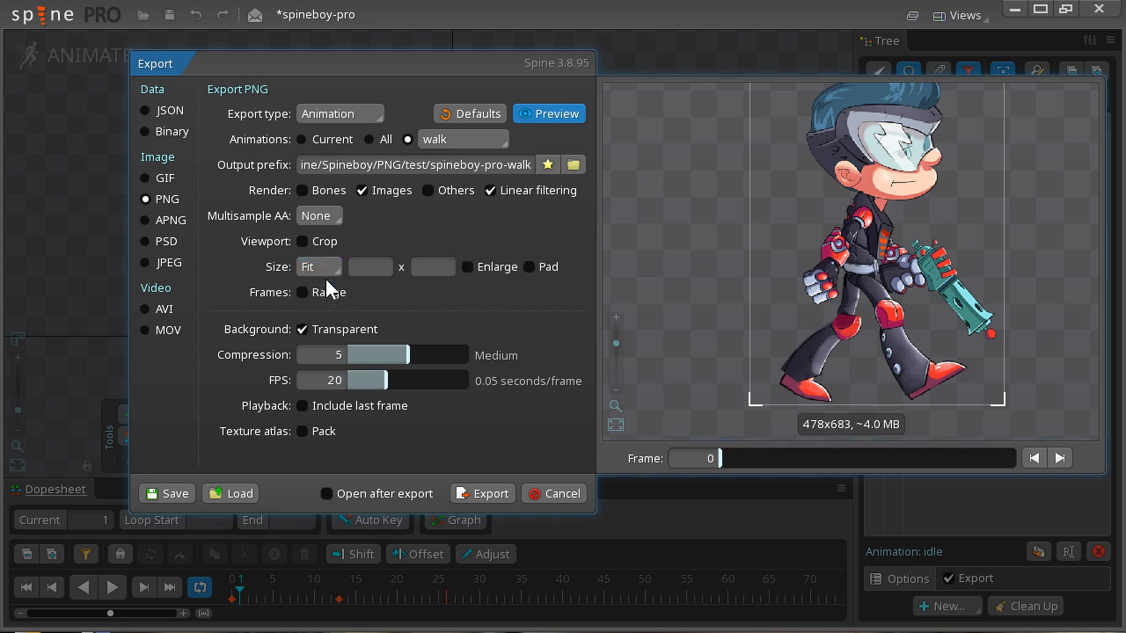
{"action": "left_click", "coordinate": [369, 268]}
{"action": "type", "text": "256"}
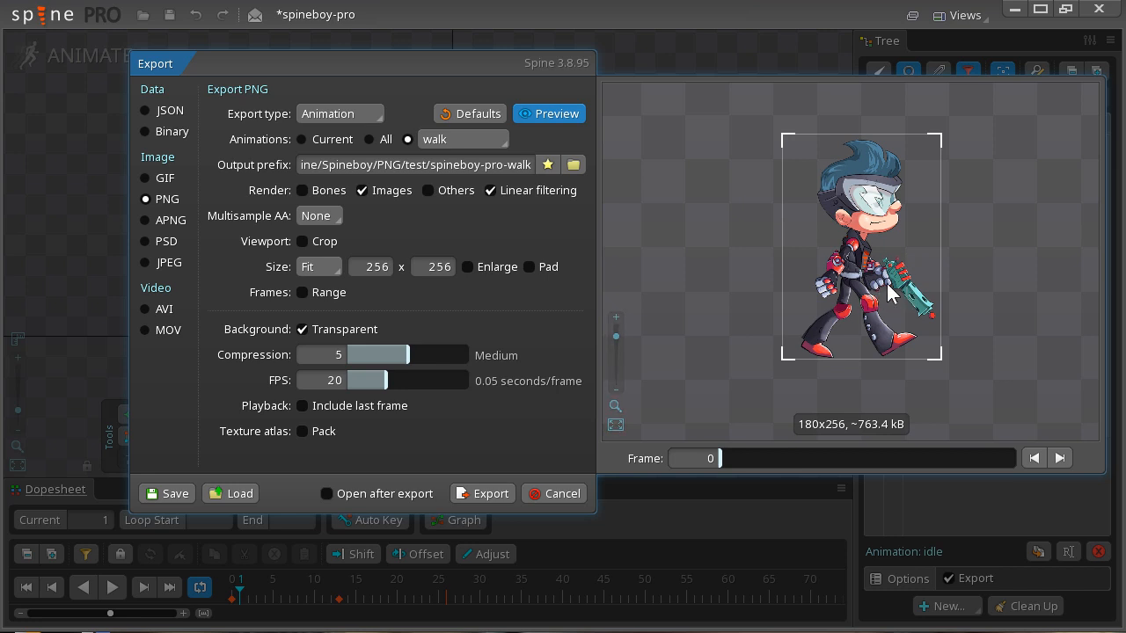
{"action": "mouse_move", "coordinate": [449, 296]}
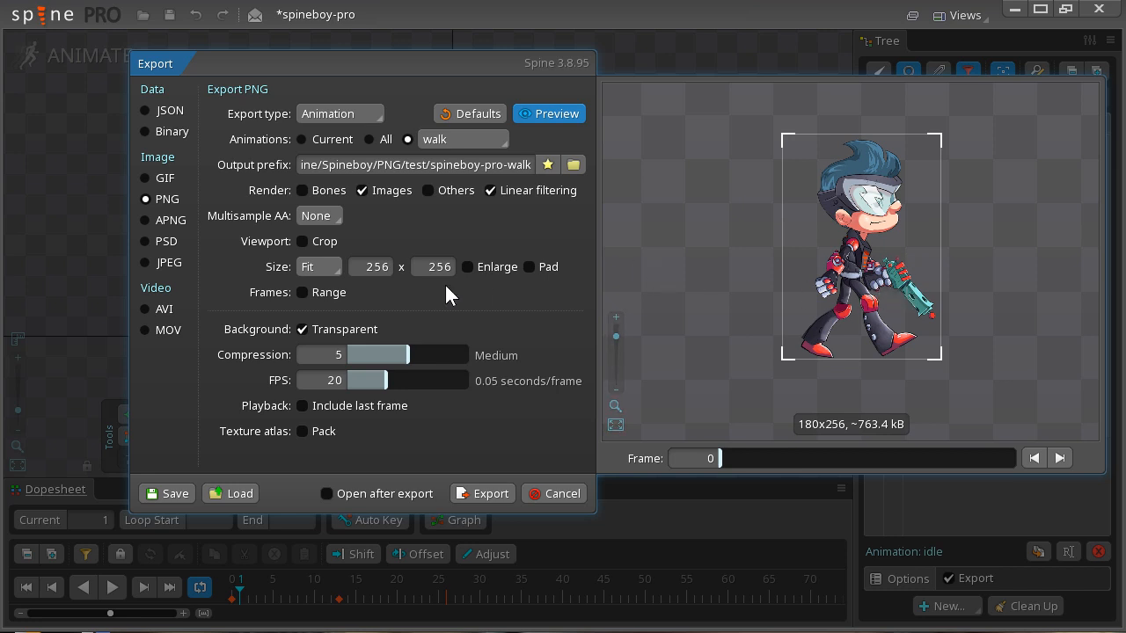
{"action": "left_click", "coordinate": [318, 267]}
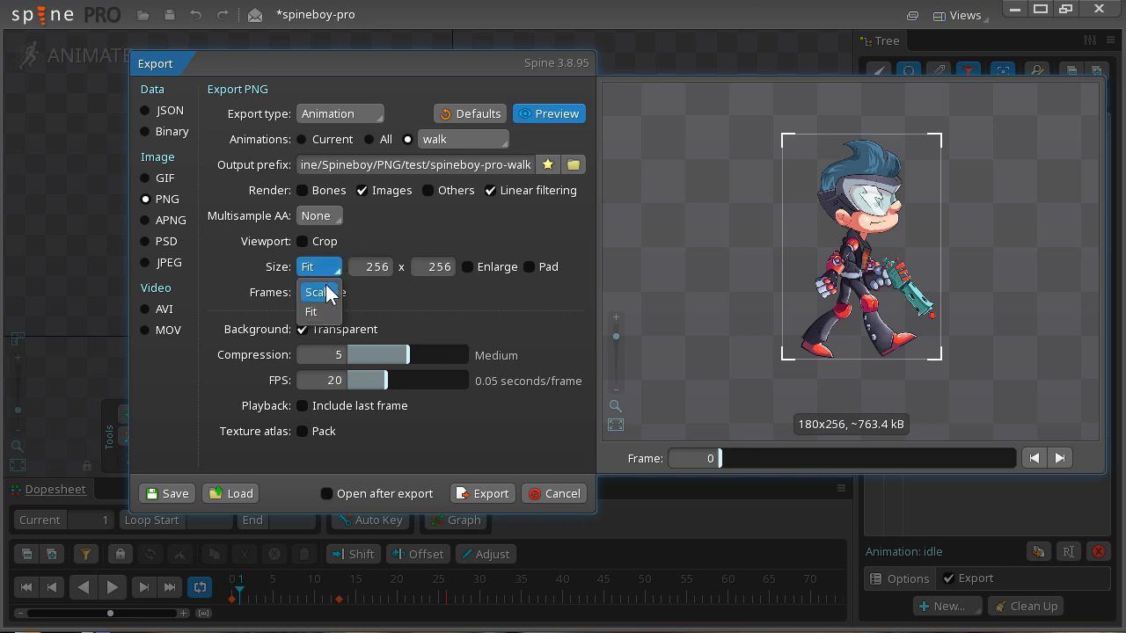
{"action": "left_click", "coordinate": [324, 292]}
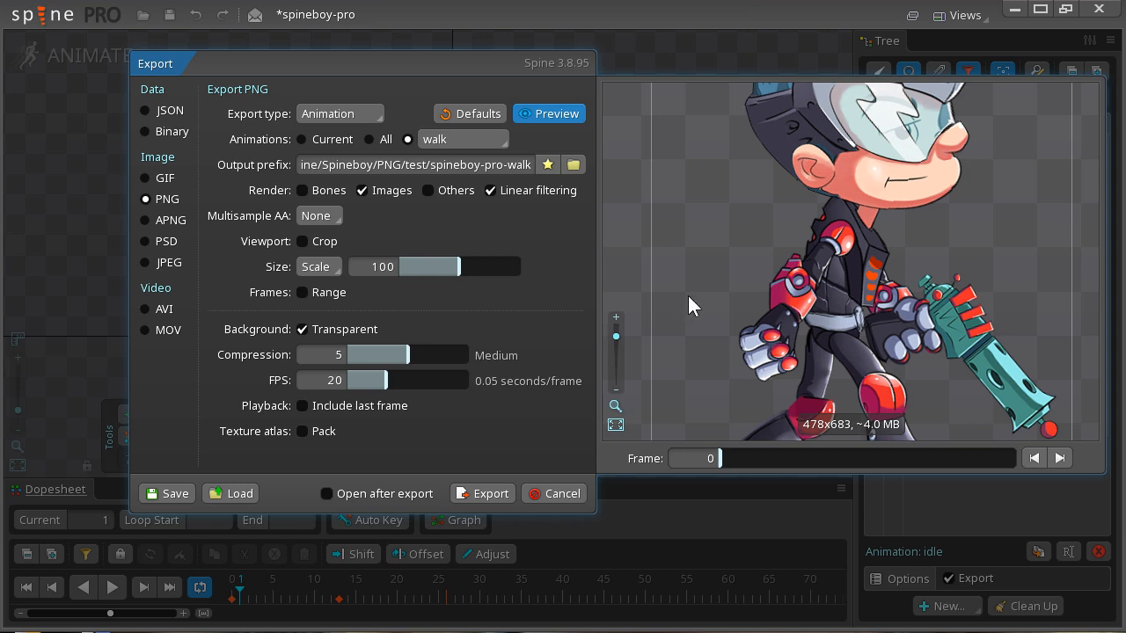
{"action": "mouse_move", "coordinate": [524, 301]}
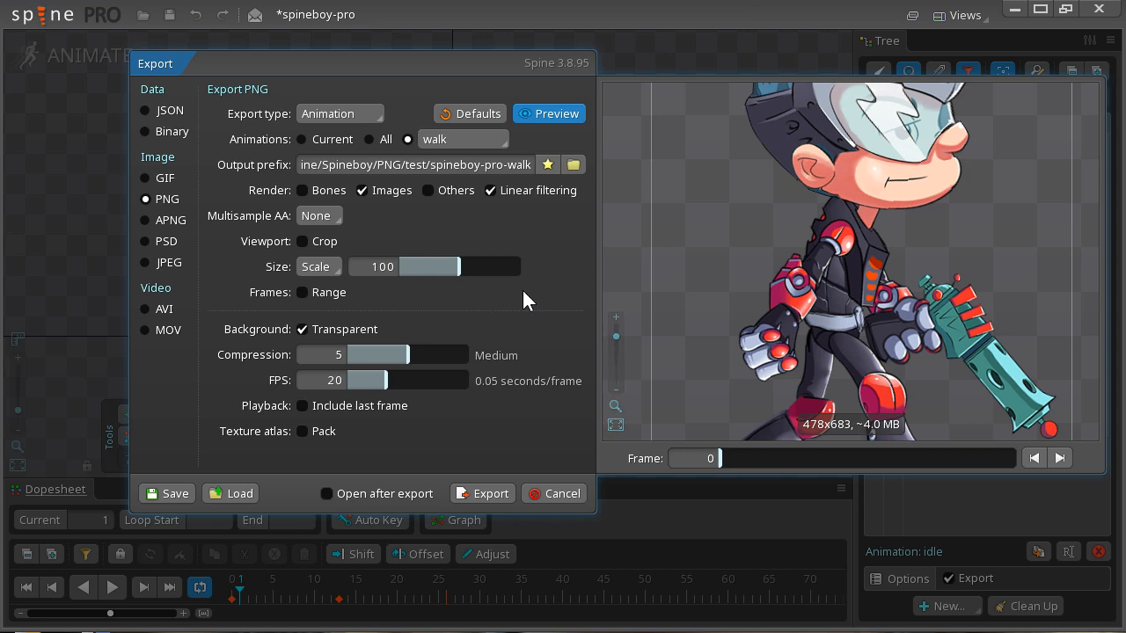
{"action": "mouse_move", "coordinate": [327, 303]}
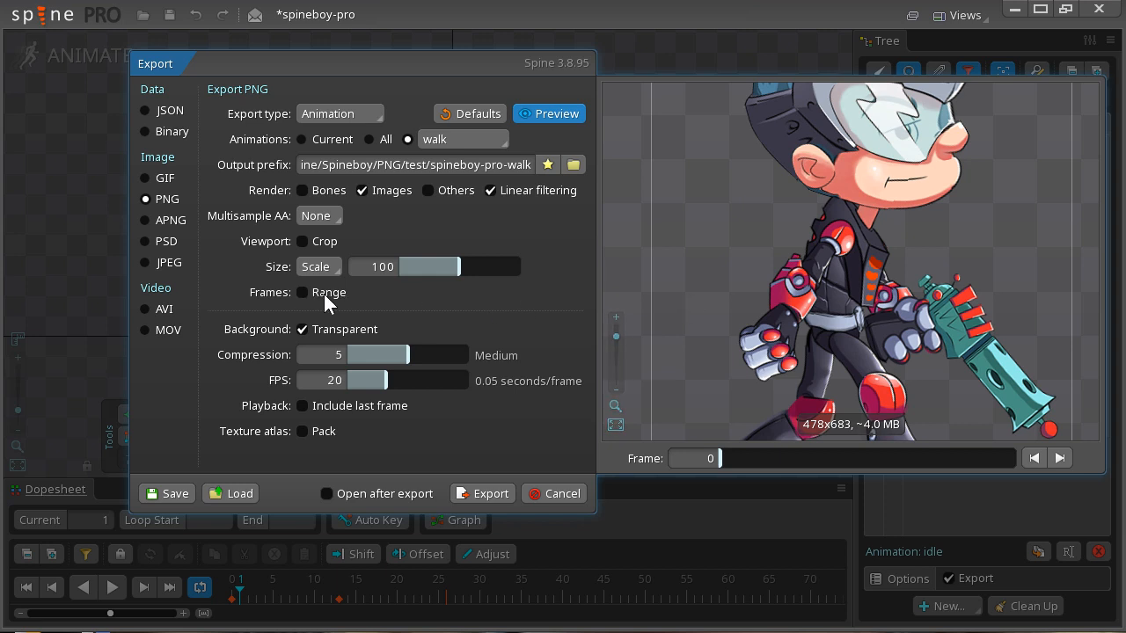
{"action": "left_click", "coordinate": [303, 292]}
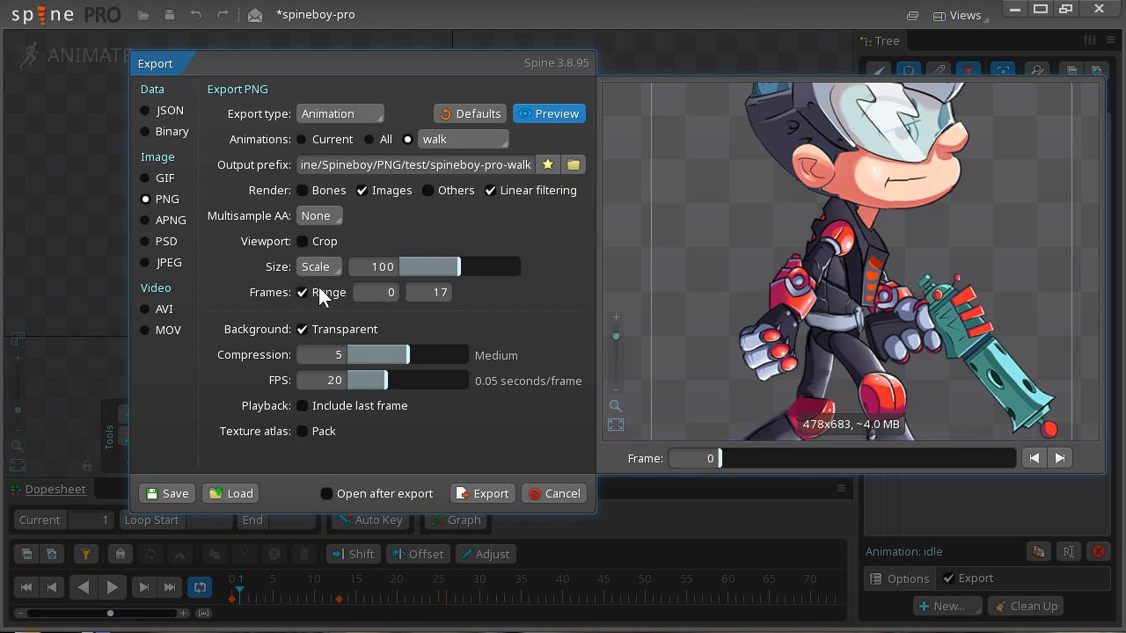
{"action": "left_click", "coordinate": [302, 292]}
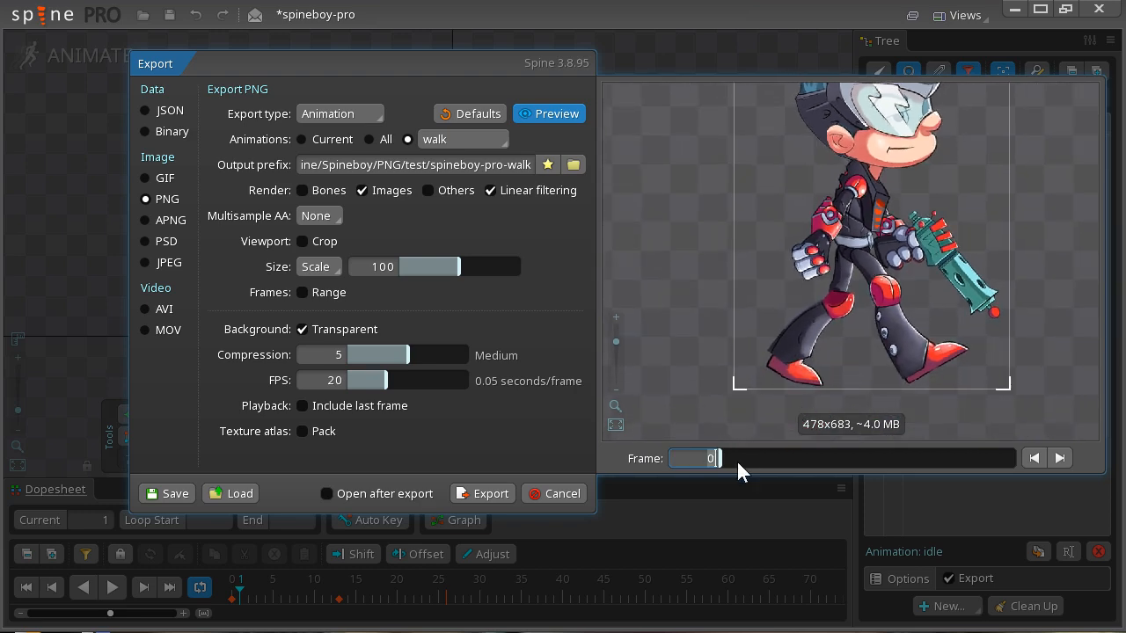
{"action": "left_click", "coordinate": [1060, 458]}
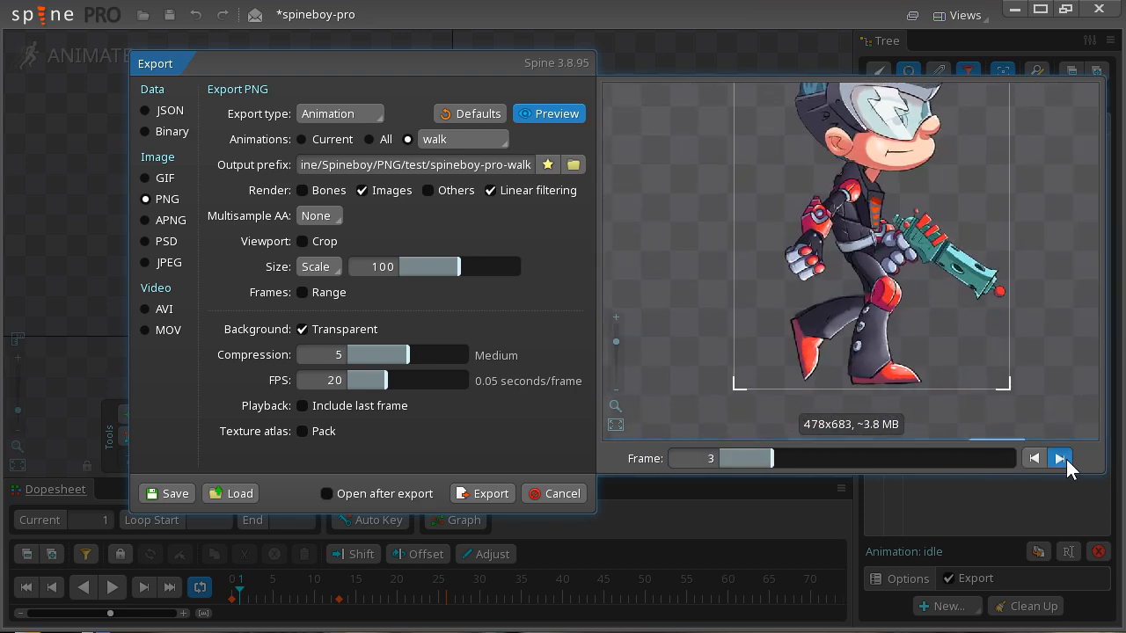
{"action": "left_click", "coordinate": [1059, 457]}
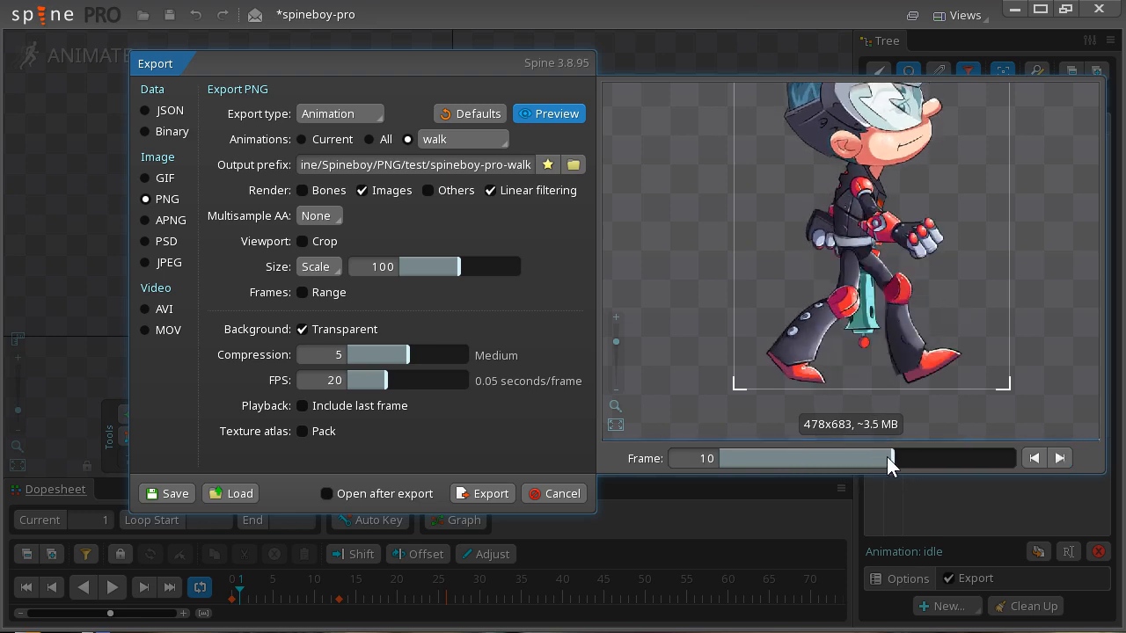
{"action": "left_click_drag", "start_coordinate": [889, 457], "coordinate": [845, 457]}
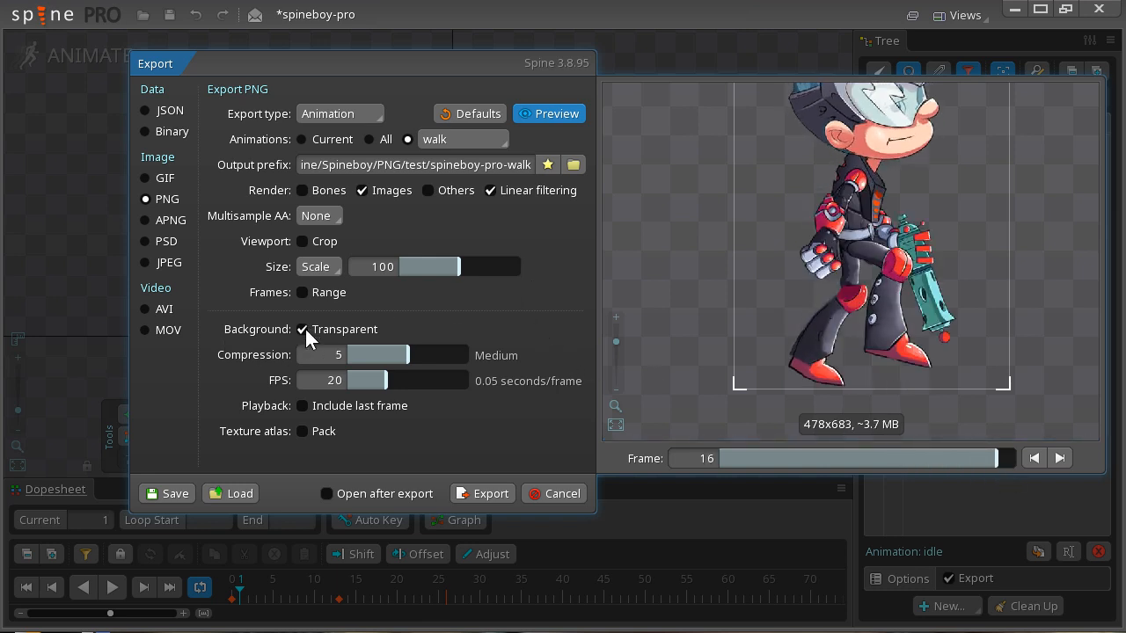
{"action": "left_click", "coordinate": [303, 329]}
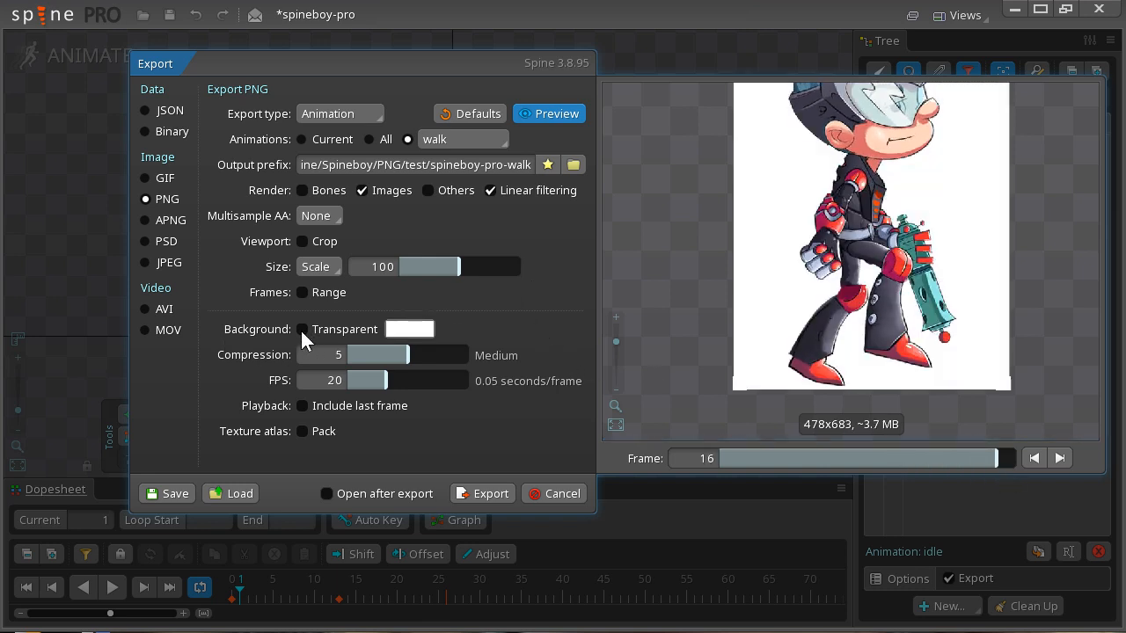
{"action": "mouse_move", "coordinate": [302, 329]}
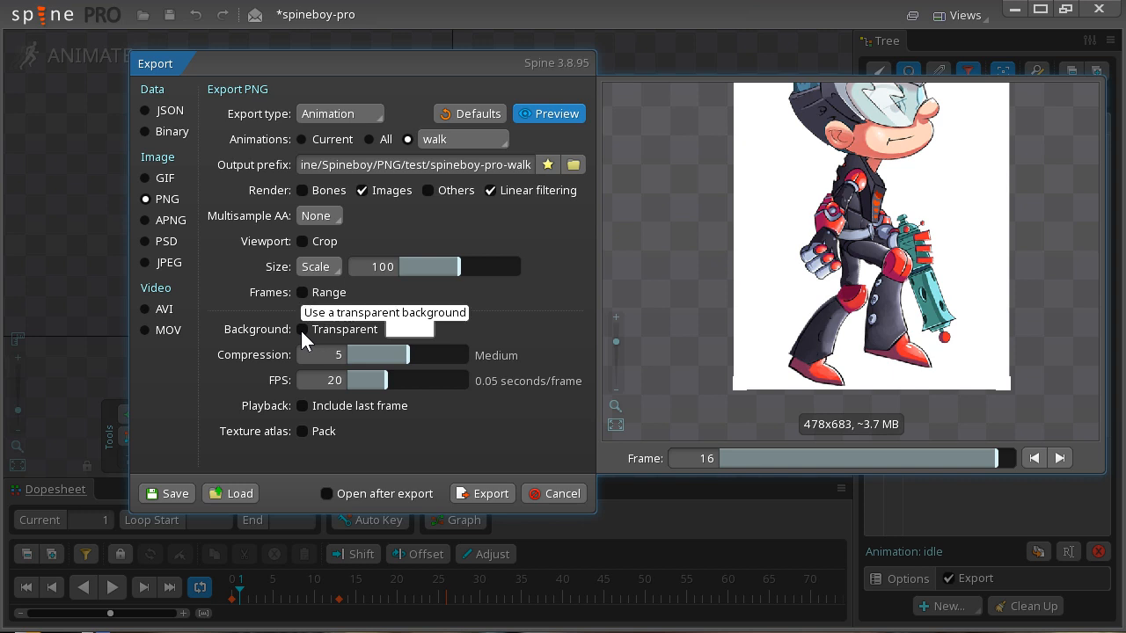
{"action": "left_click", "coordinate": [303, 329]}
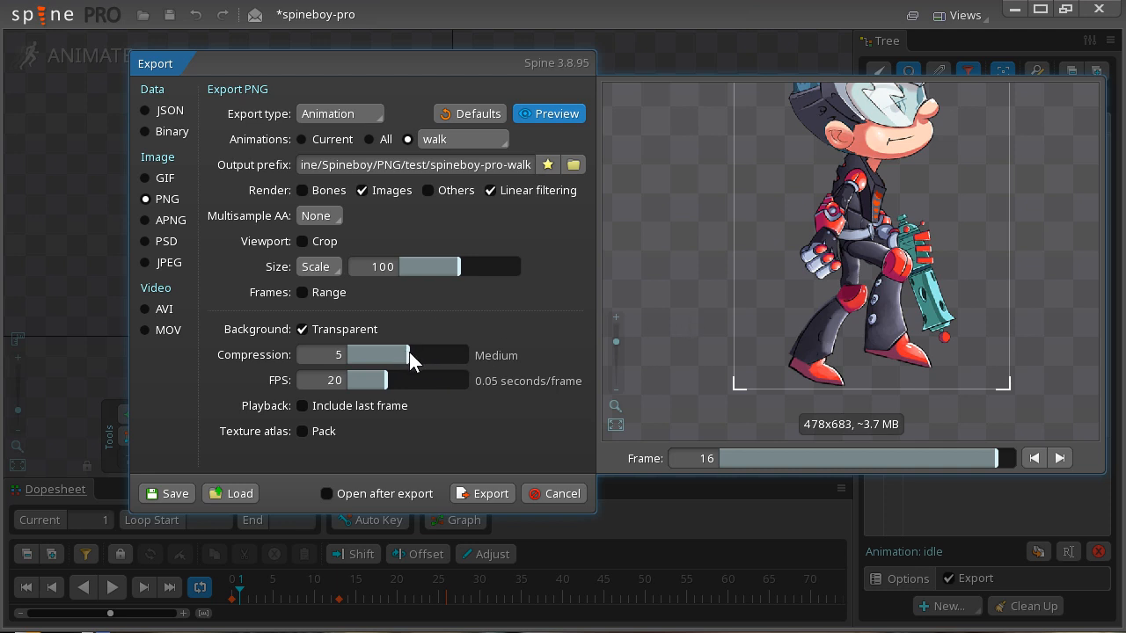
{"action": "mouse_move", "coordinate": [489, 392]}
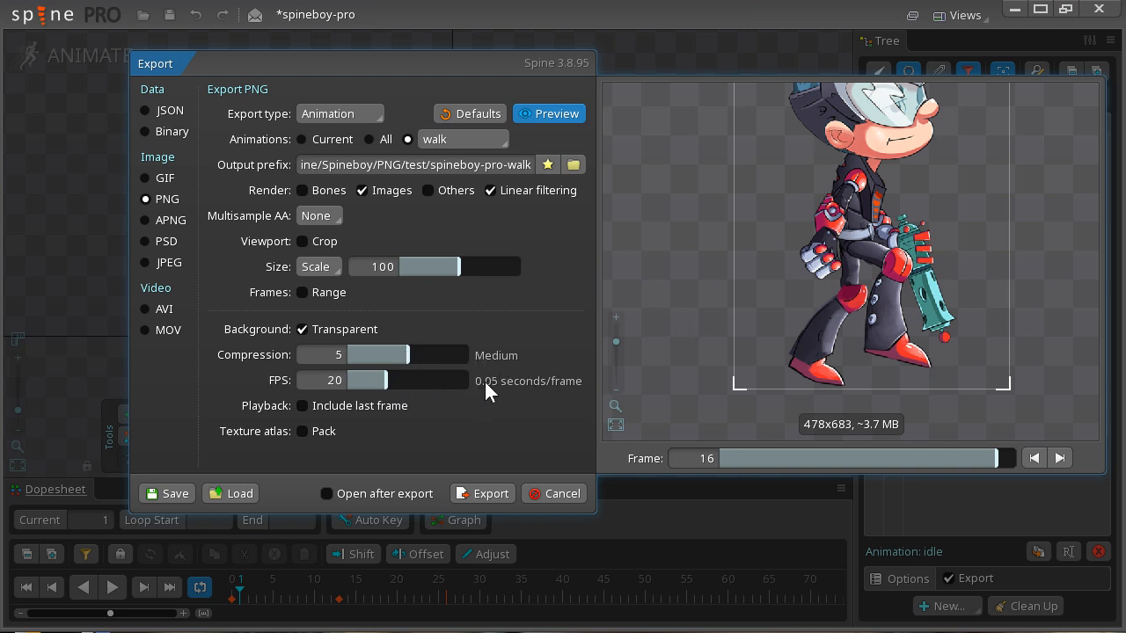
{"action": "mouse_move", "coordinate": [502, 413]}
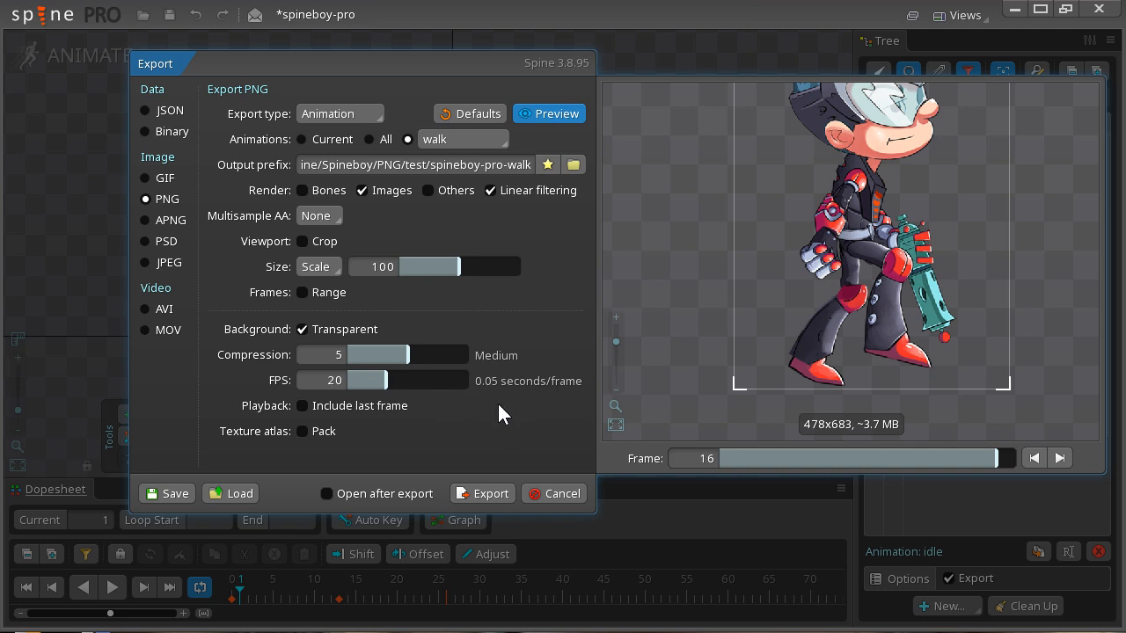
{"action": "mouse_move", "coordinate": [514, 394]}
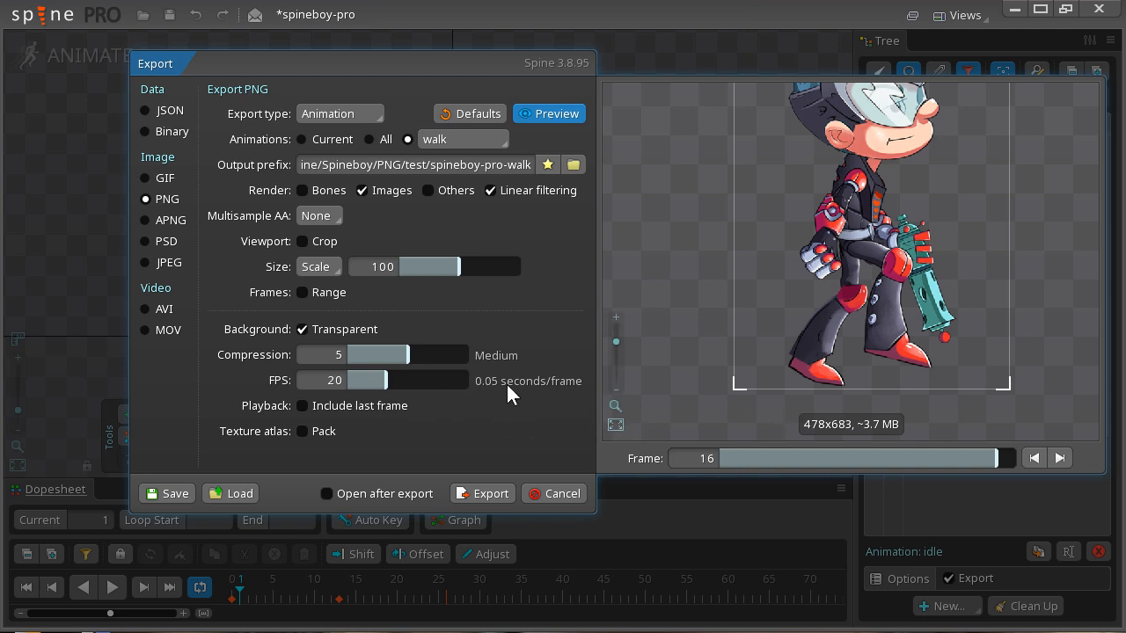
{"action": "mouse_move", "coordinate": [449, 384]}
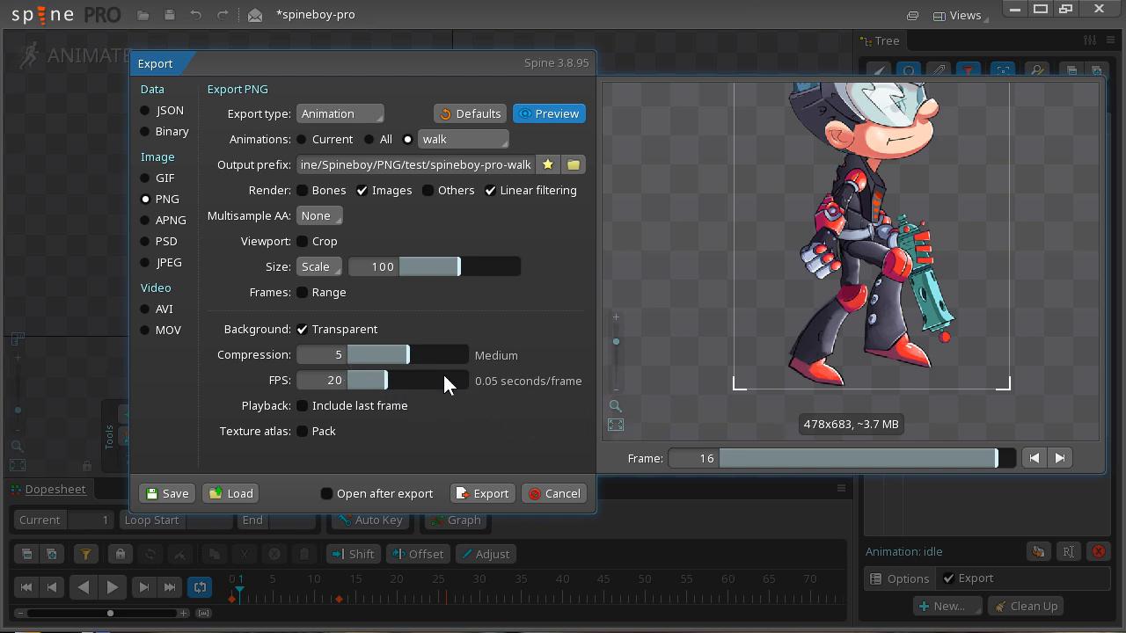
{"action": "mouse_move", "coordinate": [366, 413]}
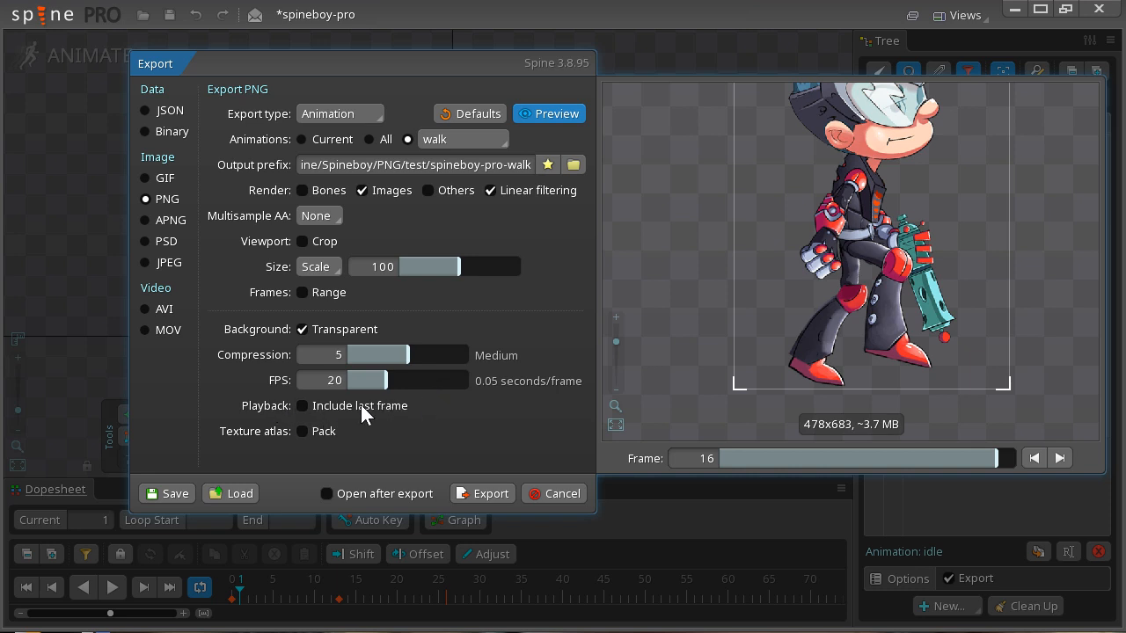
{"action": "mouse_move", "coordinate": [303, 405]}
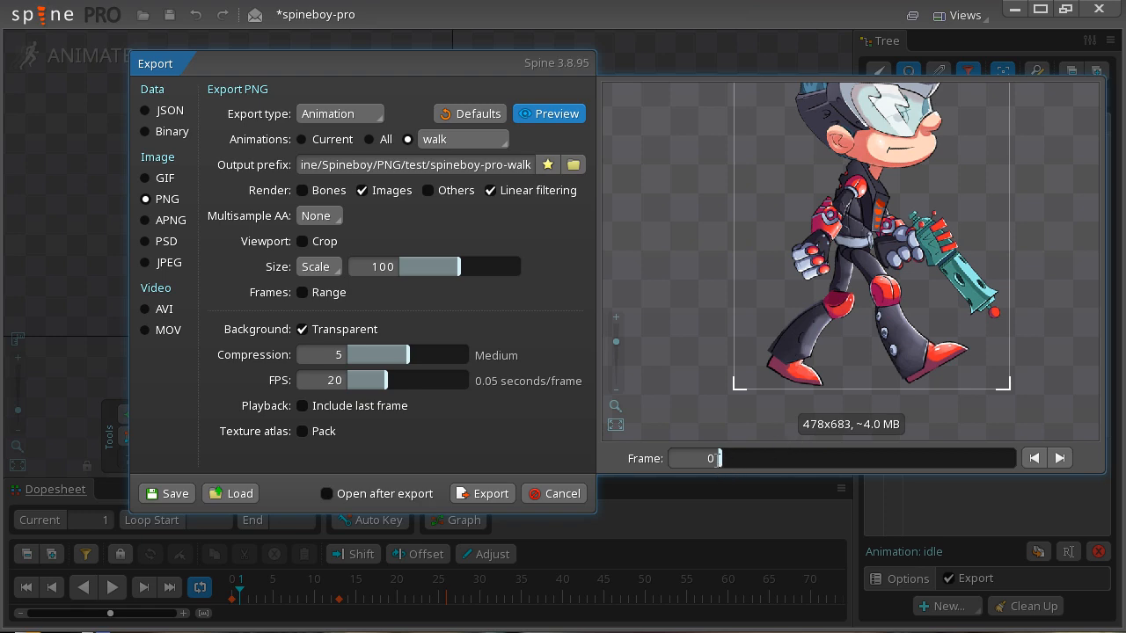
{"action": "left_click_drag", "start_coordinate": [713, 457], "coordinate": [823, 458]}
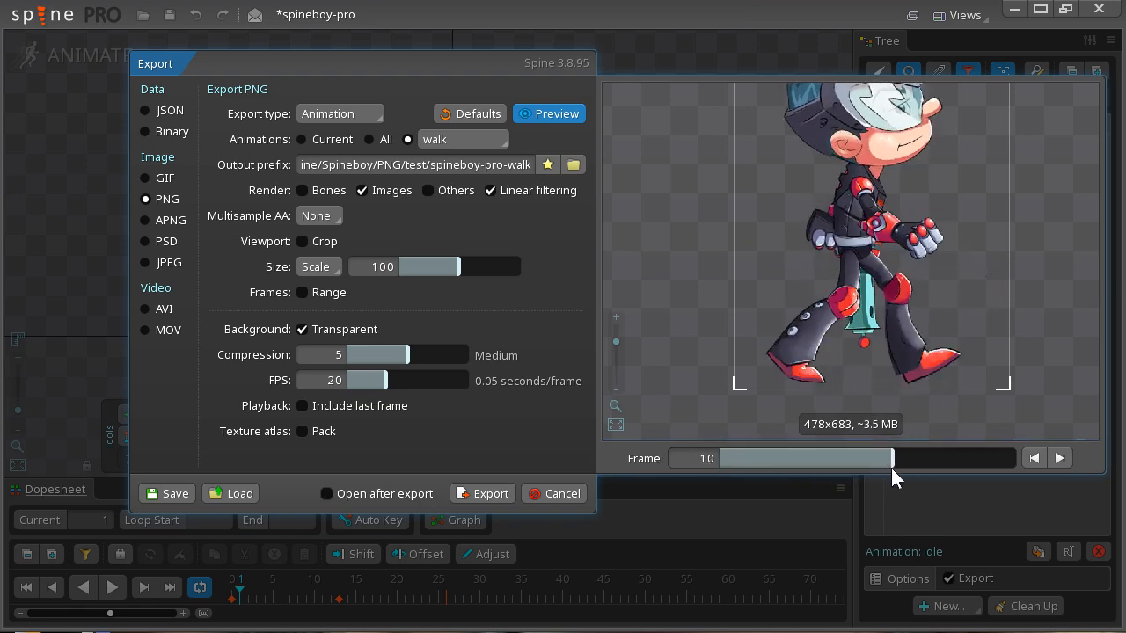
{"action": "left_click", "coordinate": [1059, 457]}
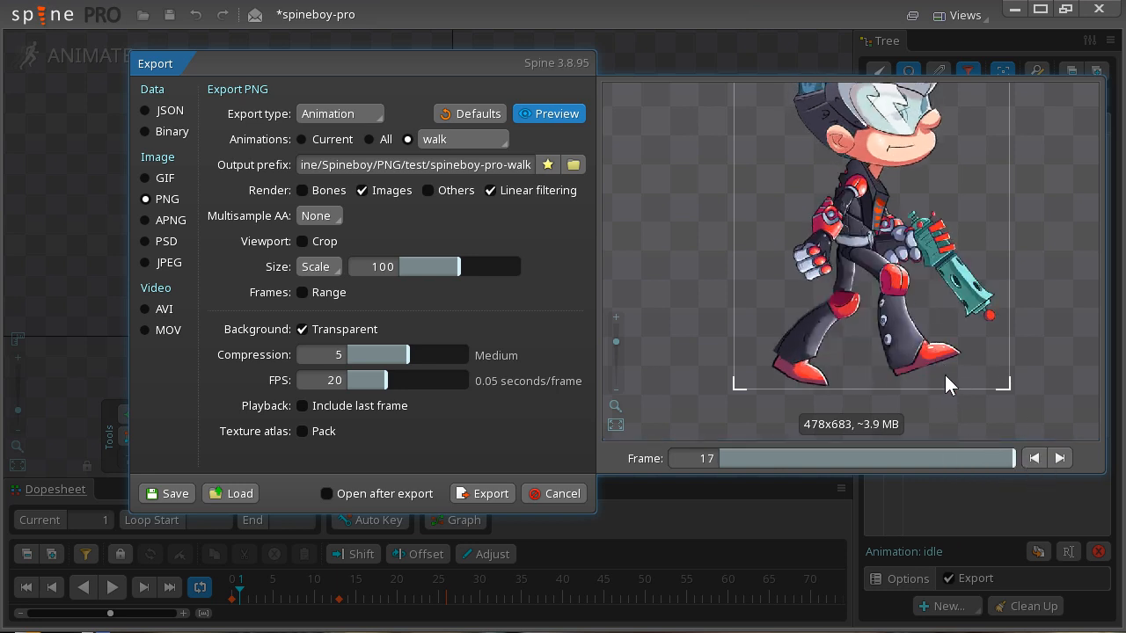
{"action": "mouse_move", "coordinate": [299, 341]}
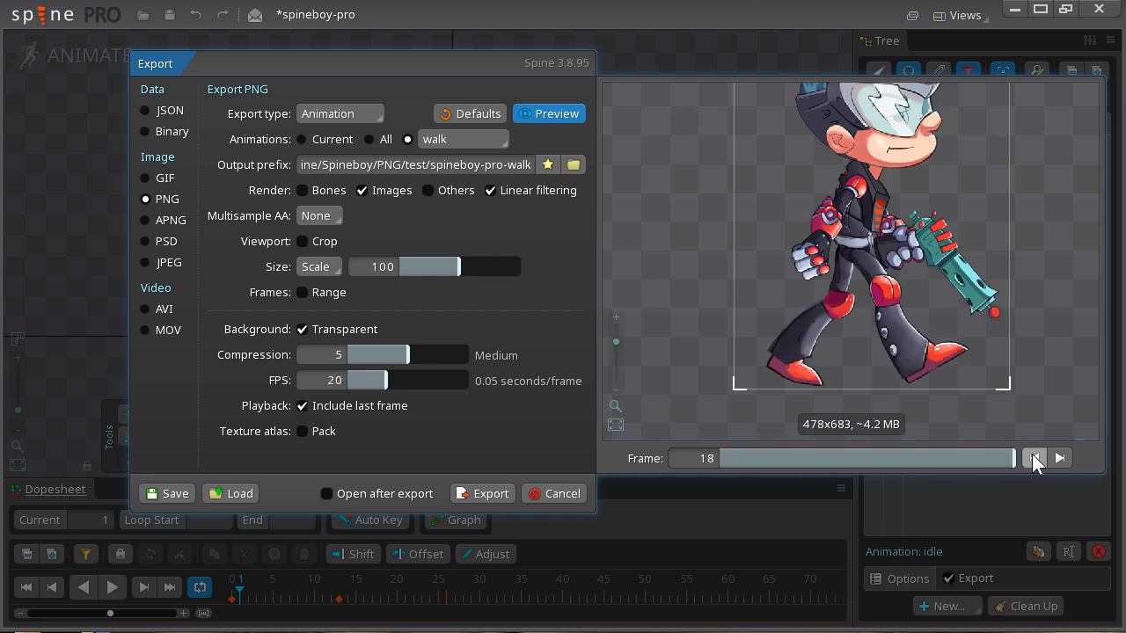
{"action": "mouse_move", "coordinate": [968, 368]}
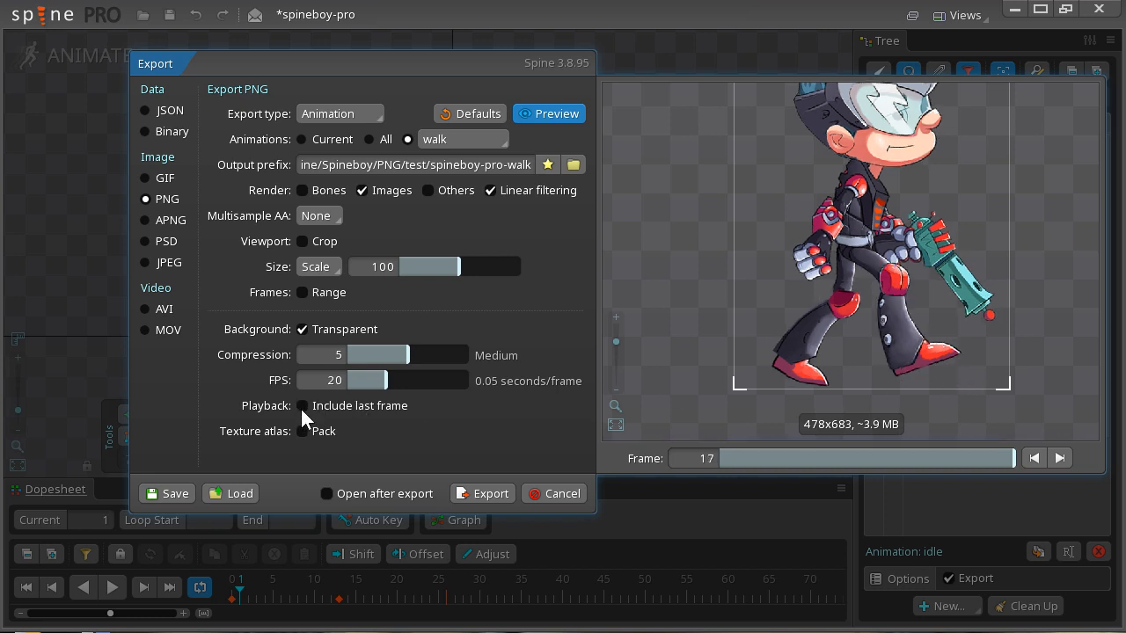
{"action": "mouse_move", "coordinate": [936, 380]}
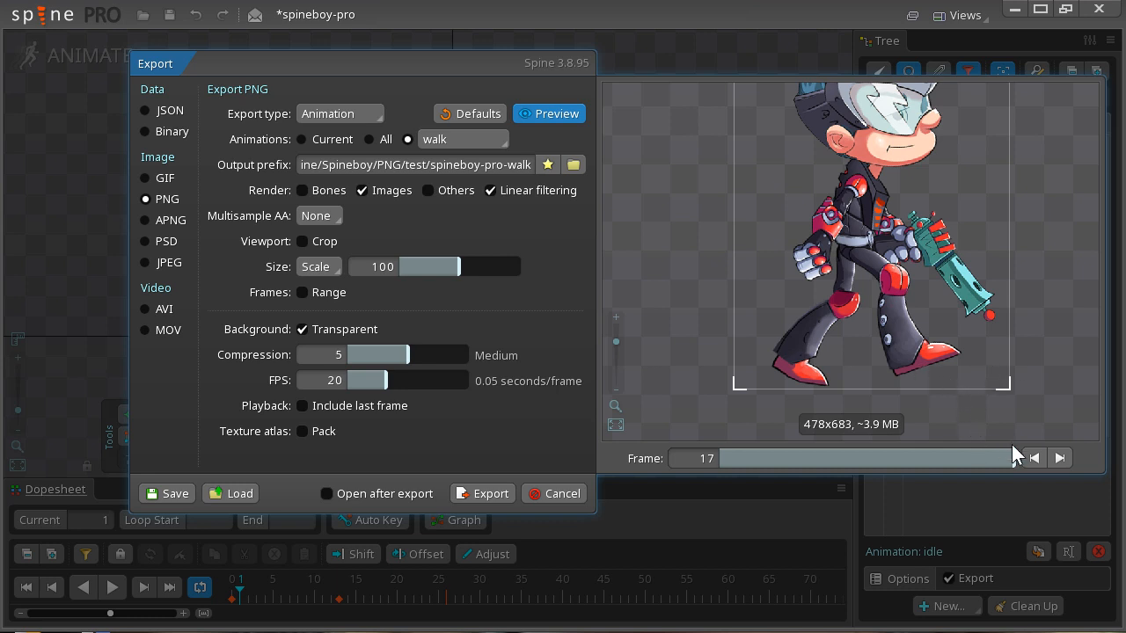
{"action": "mouse_move", "coordinate": [959, 415]}
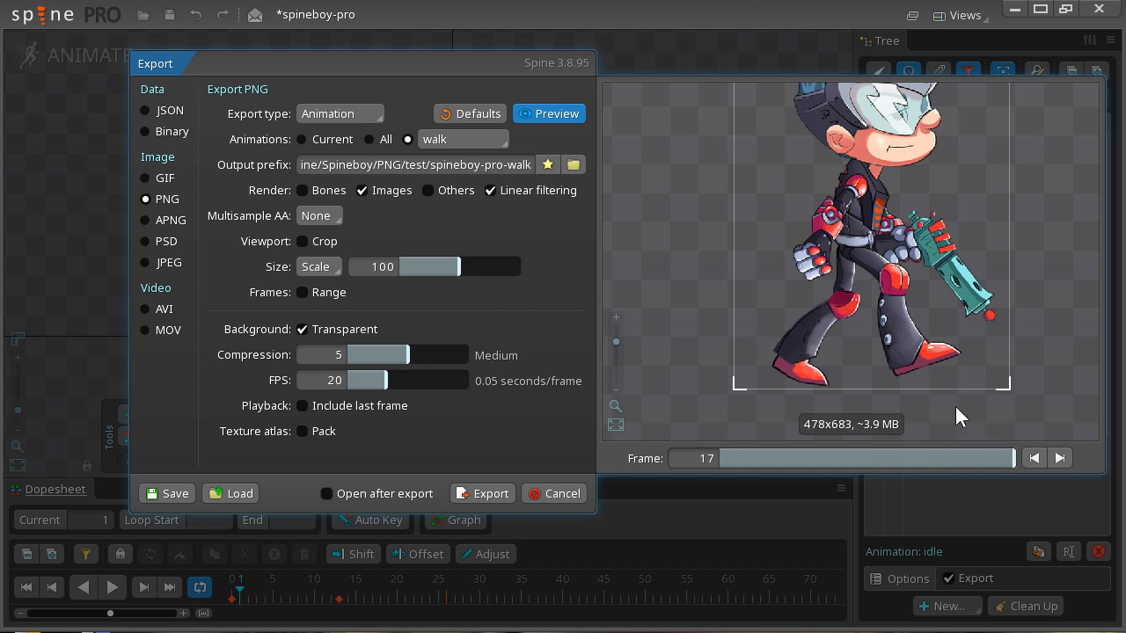
{"action": "mouse_move", "coordinate": [343, 419]}
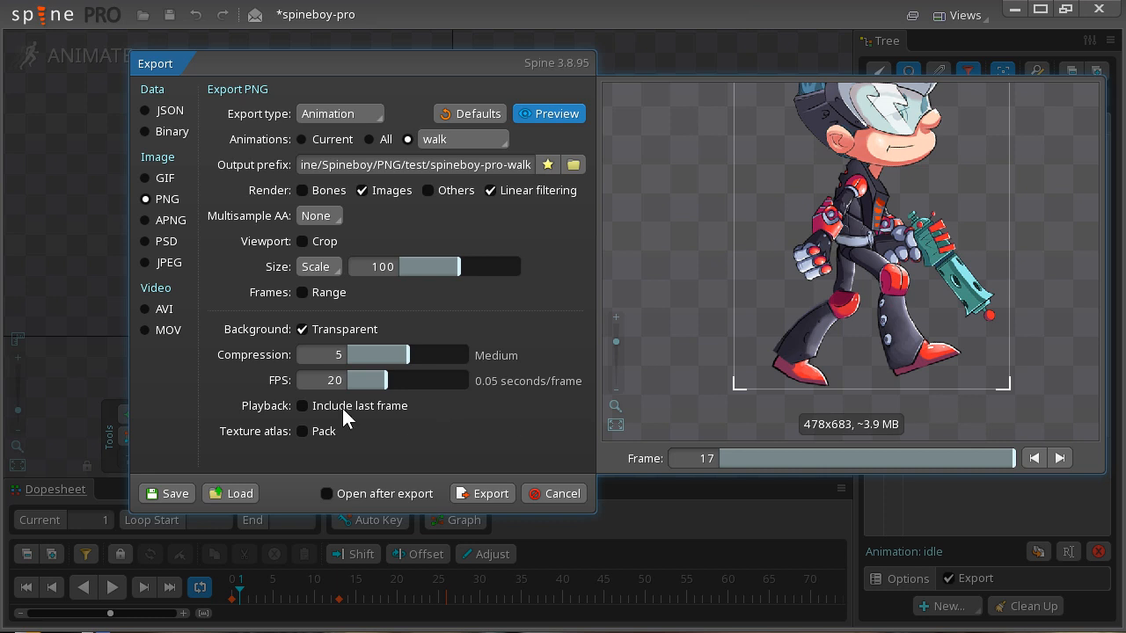
{"action": "mouse_move", "coordinate": [289, 444]}
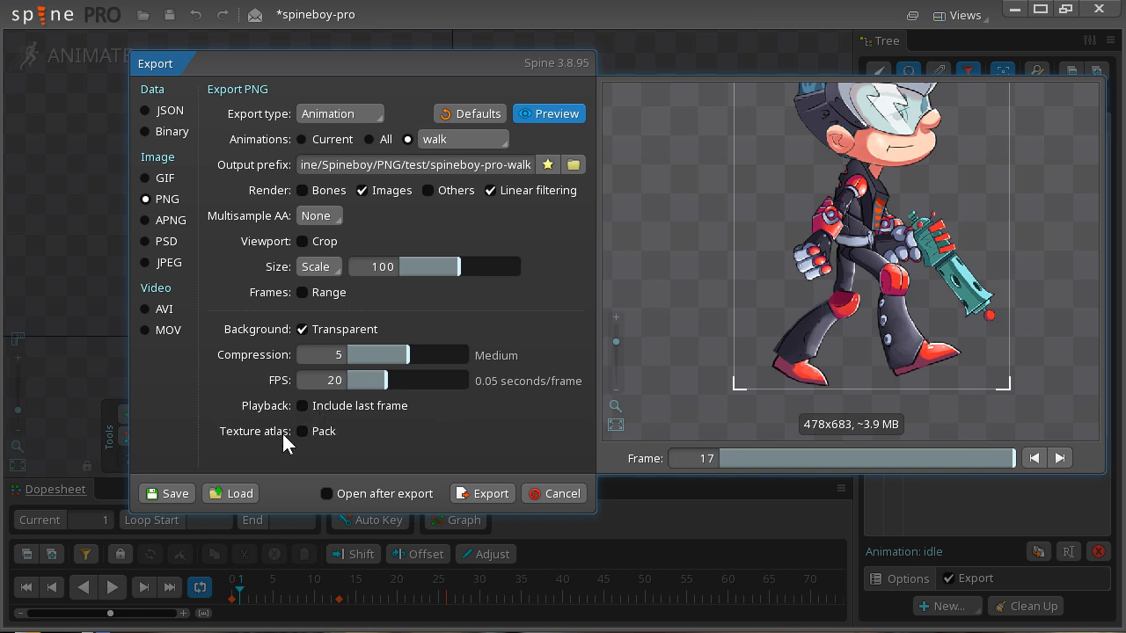
{"action": "mouse_move", "coordinate": [316, 443]}
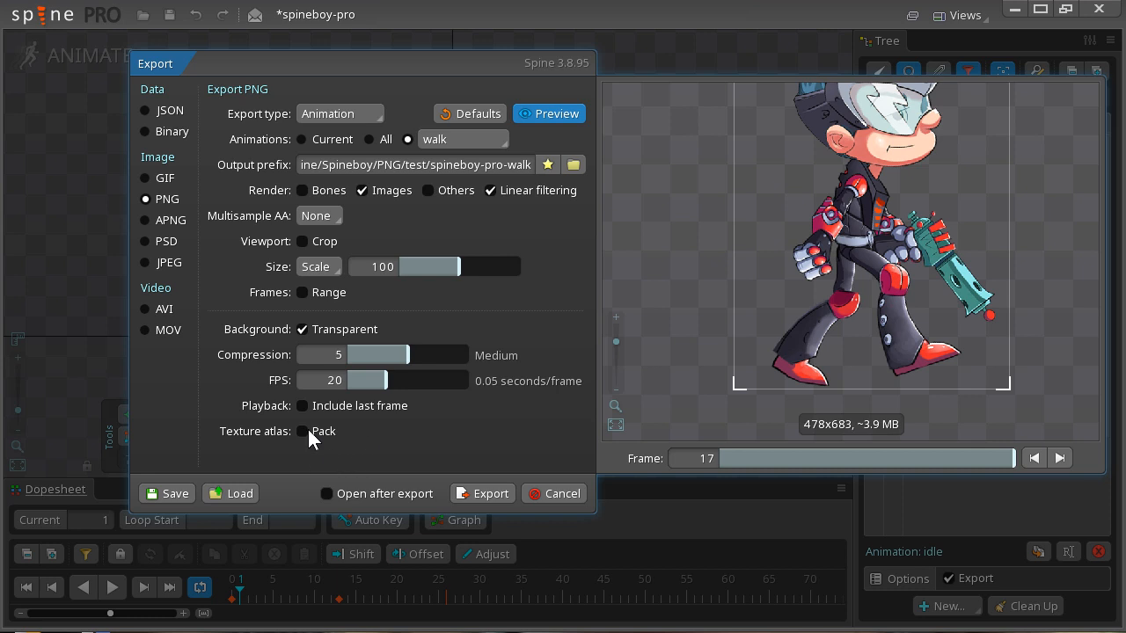
{"action": "mouse_move", "coordinate": [309, 438]}
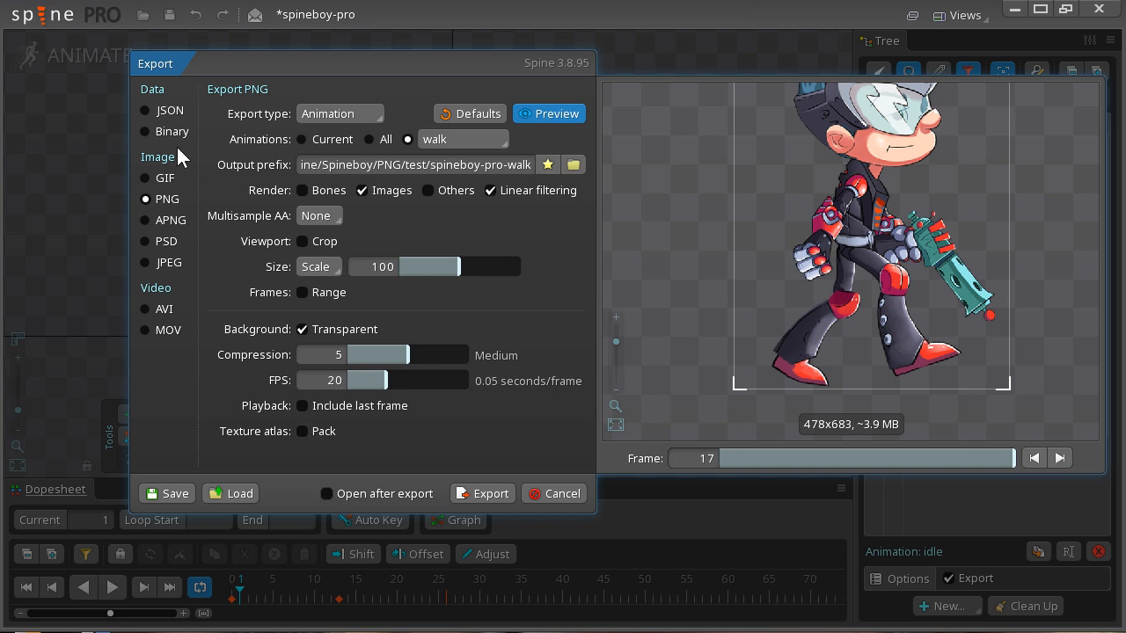
{"action": "mouse_move", "coordinate": [563, 250]}
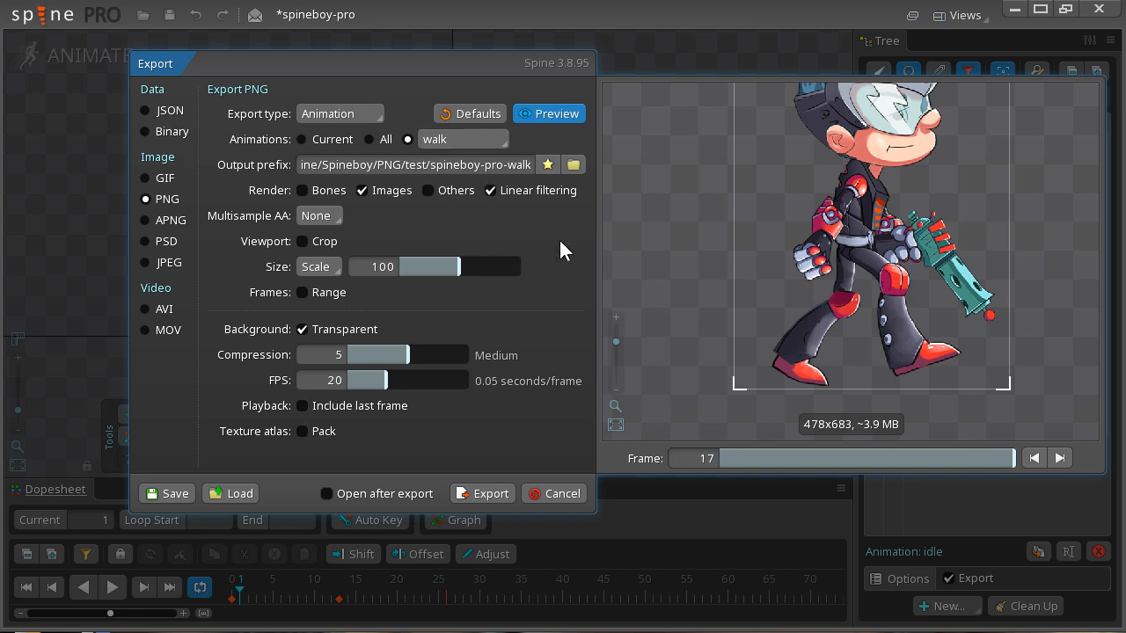
{"action": "mouse_move", "coordinate": [325, 203]}
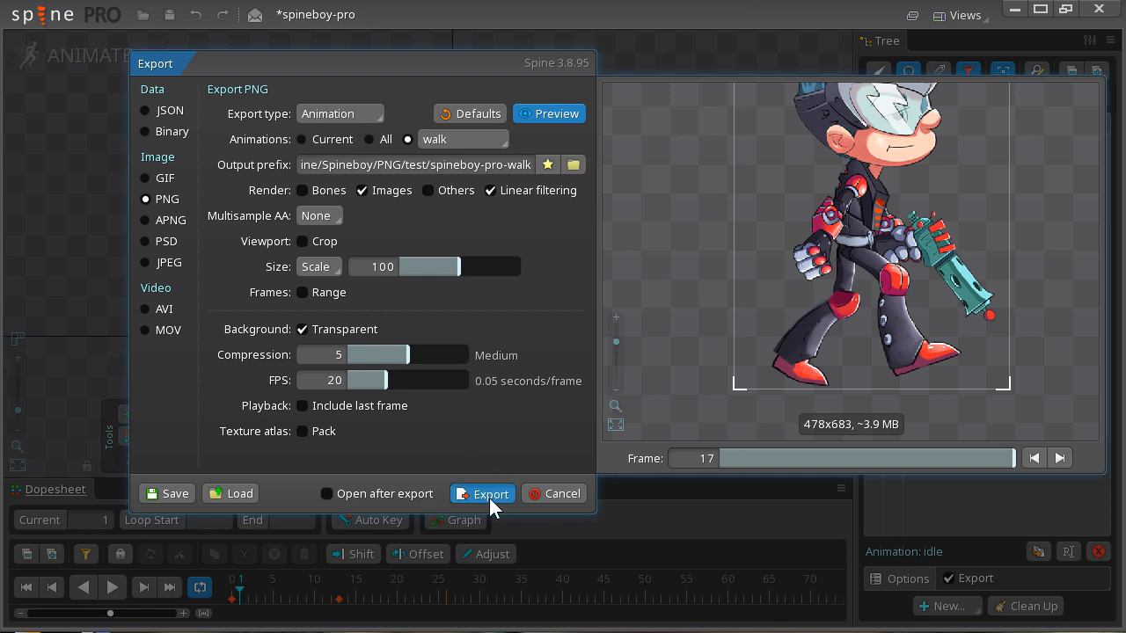
- Export the walk animation as transparent PNG frames into the test folder
{"action": "left_click", "coordinate": [482, 493]}
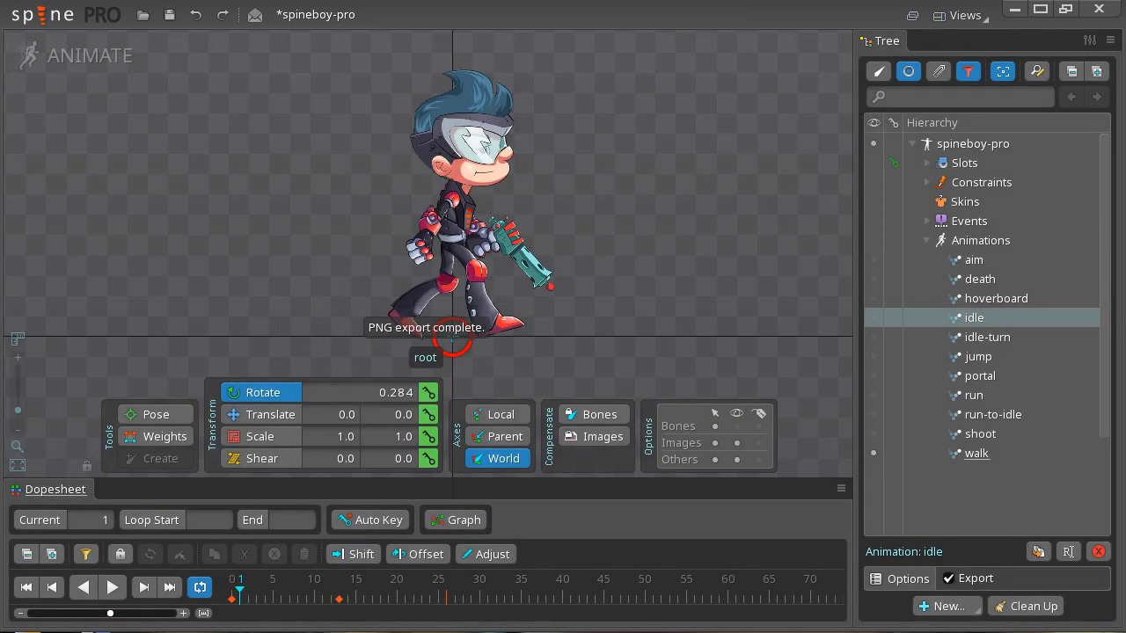
{"action": "mouse_move", "coordinate": [765, 343]}
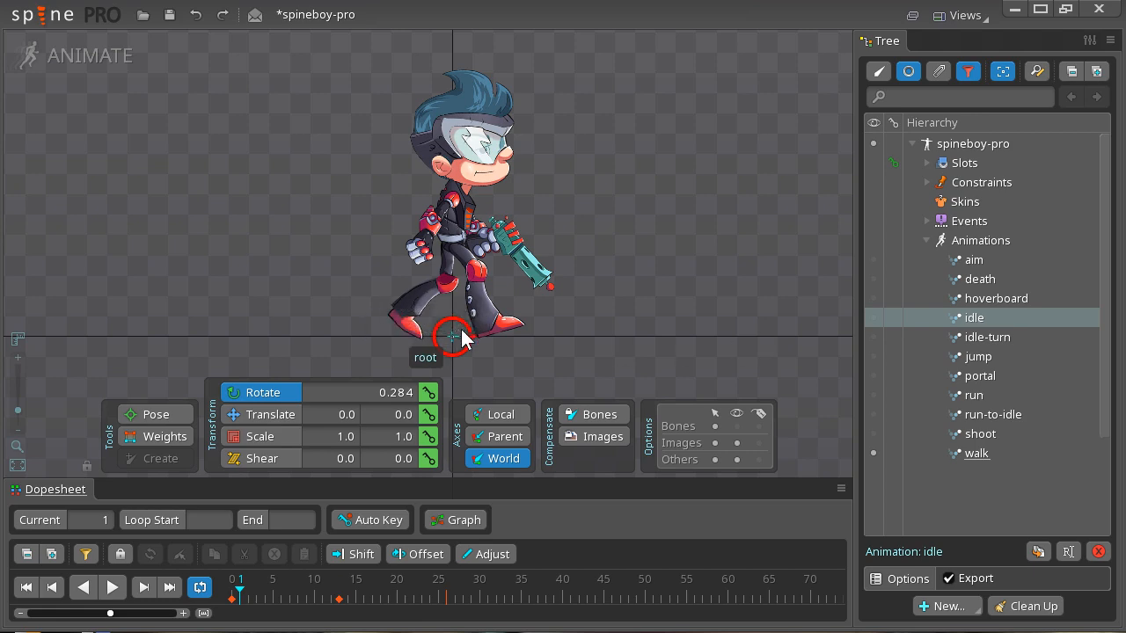
- Reopen the Export settings, still set to walk PNG output in the test folder
{"action": "left_click", "coordinate": [43, 14]}
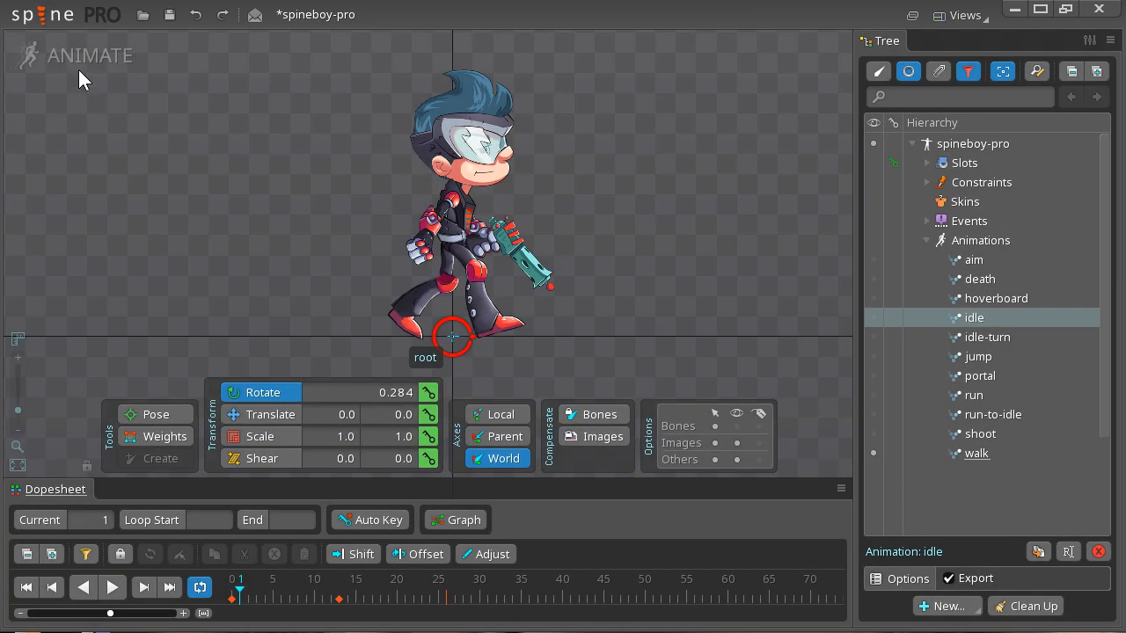
{"action": "left_click", "coordinate": [975, 577]}
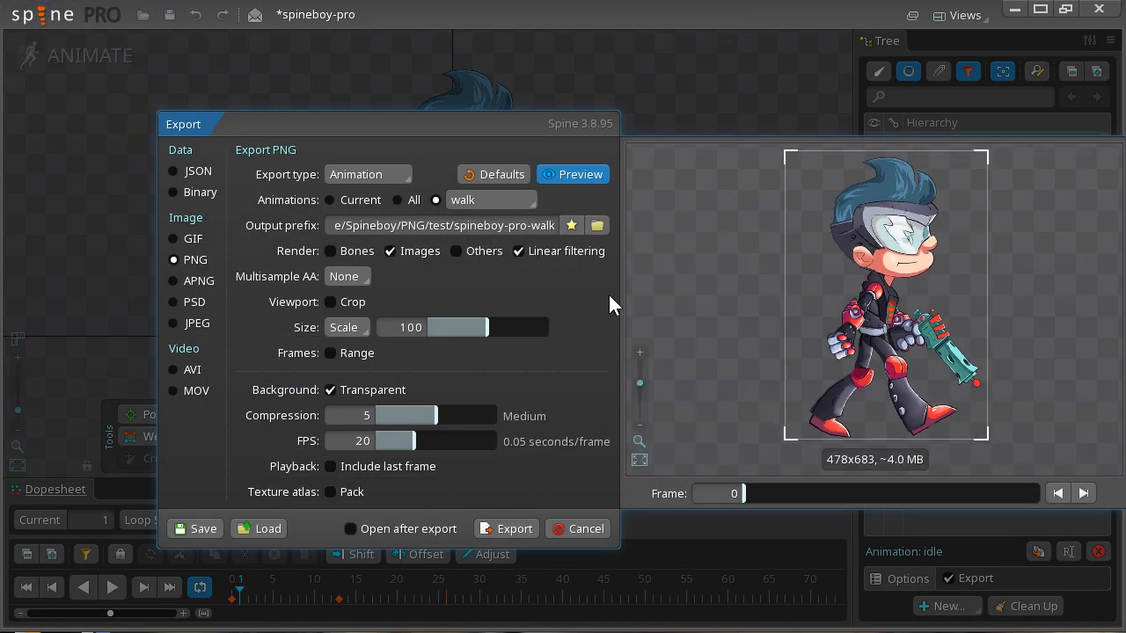
- Enable Open after export and re-export, showing the test folder with 18 spineboy-pro-walk PNGs
{"action": "left_click", "coordinate": [350, 527]}
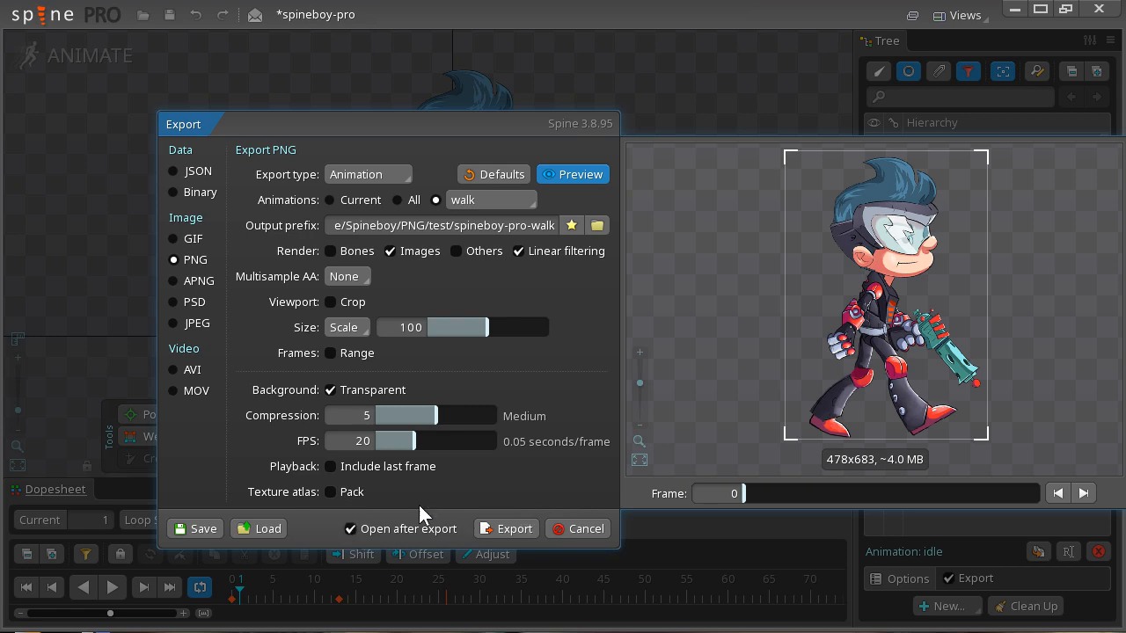
{"action": "left_click", "coordinate": [514, 528]}
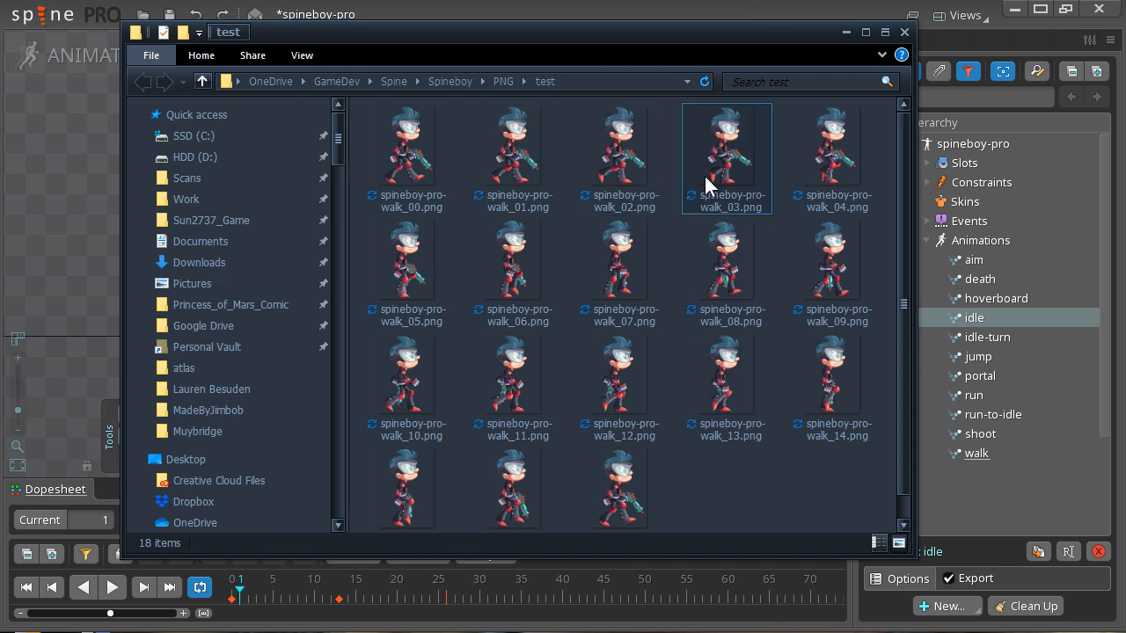
- View spineboy-pro-walk_00.png full size in ACDSee Quick View
{"action": "left_click", "coordinate": [408, 159]}
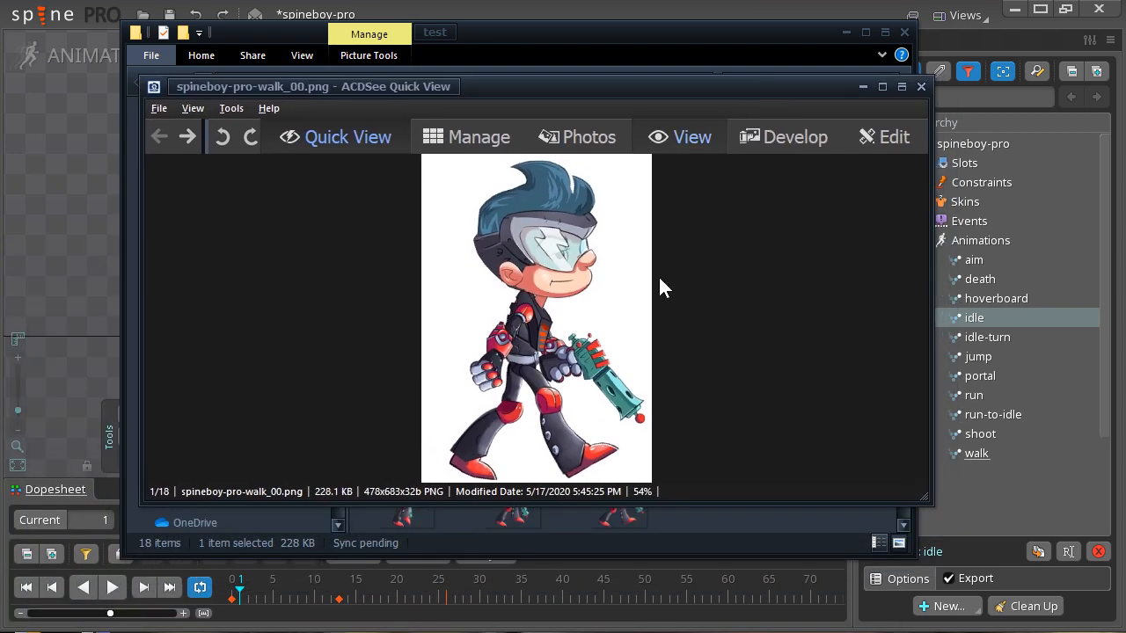
- Step through later walk frames up to _11, close the viewer and select a thumbnail in the test folder
{"action": "left_click", "coordinate": [187, 137]}
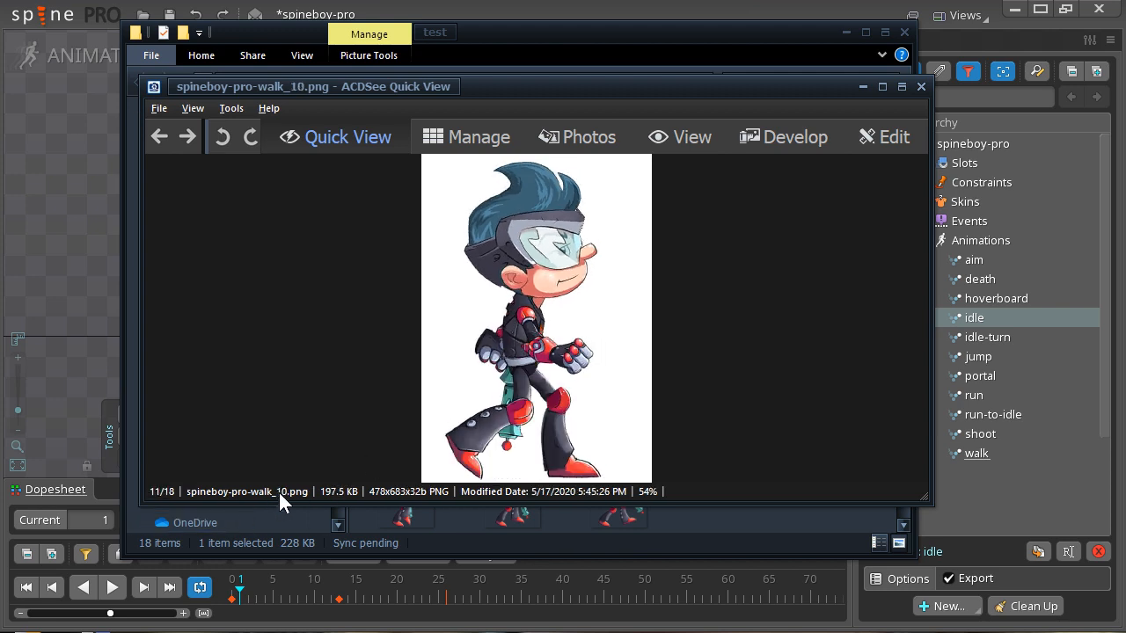
{"action": "left_click", "coordinate": [187, 137]}
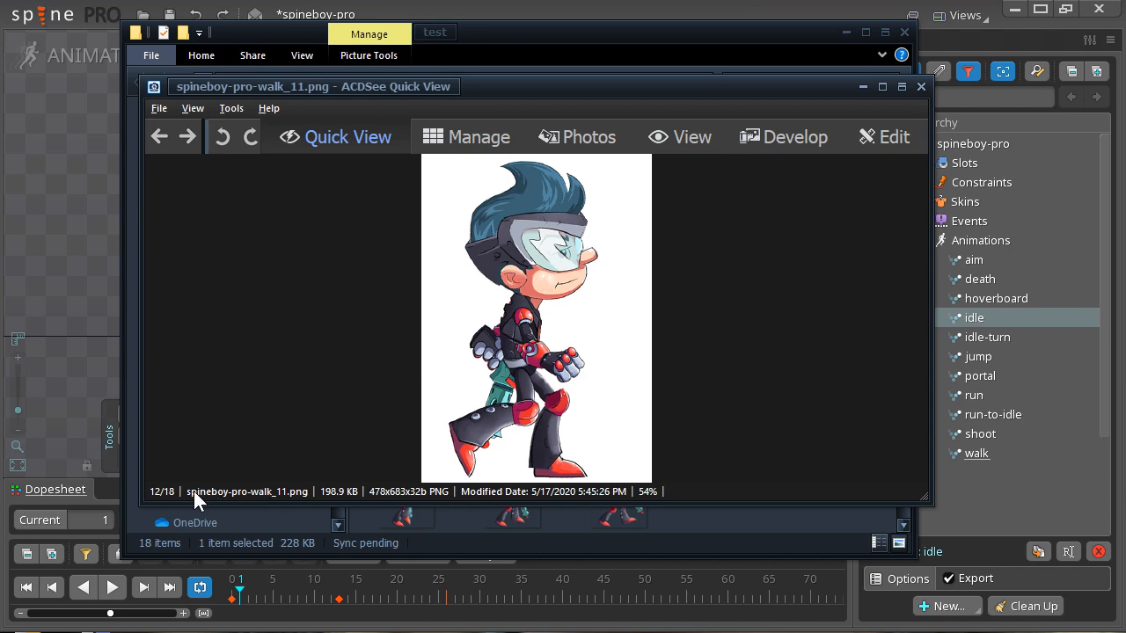
{"action": "mouse_move", "coordinate": [281, 502]}
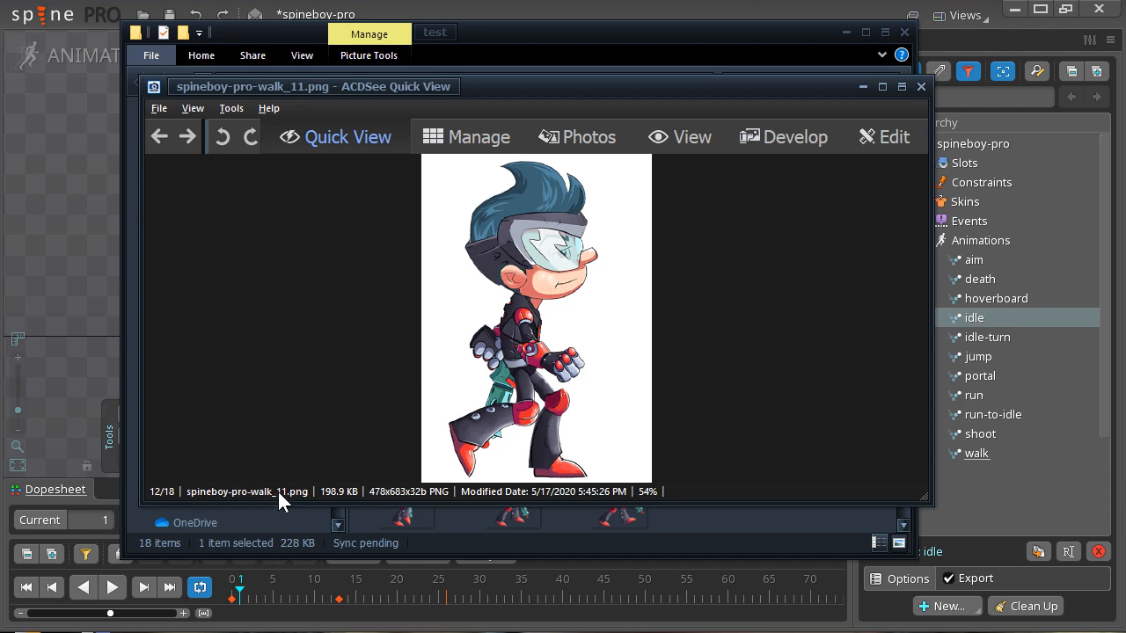
{"action": "mouse_move", "coordinate": [308, 507]}
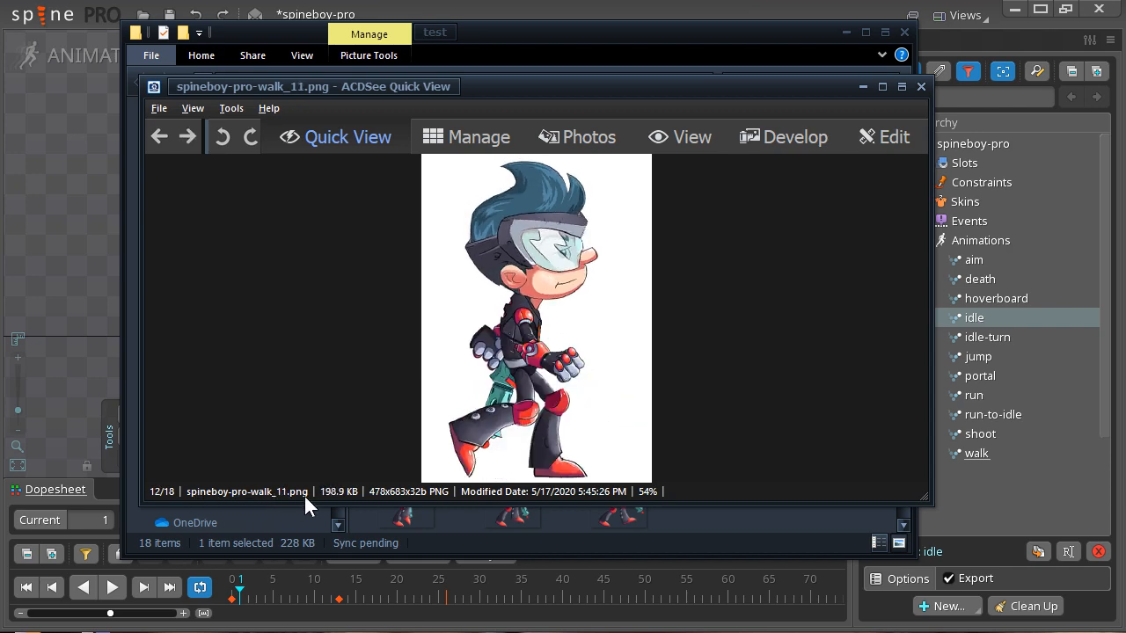
{"action": "left_click", "coordinate": [159, 137]}
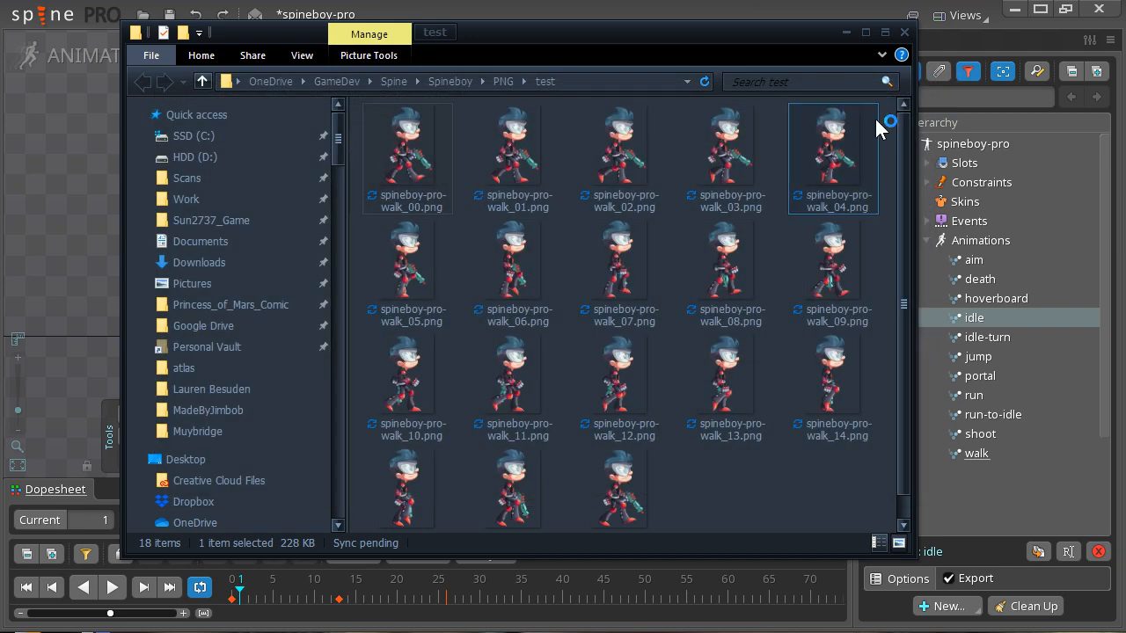
{"action": "left_click", "coordinate": [834, 273]}
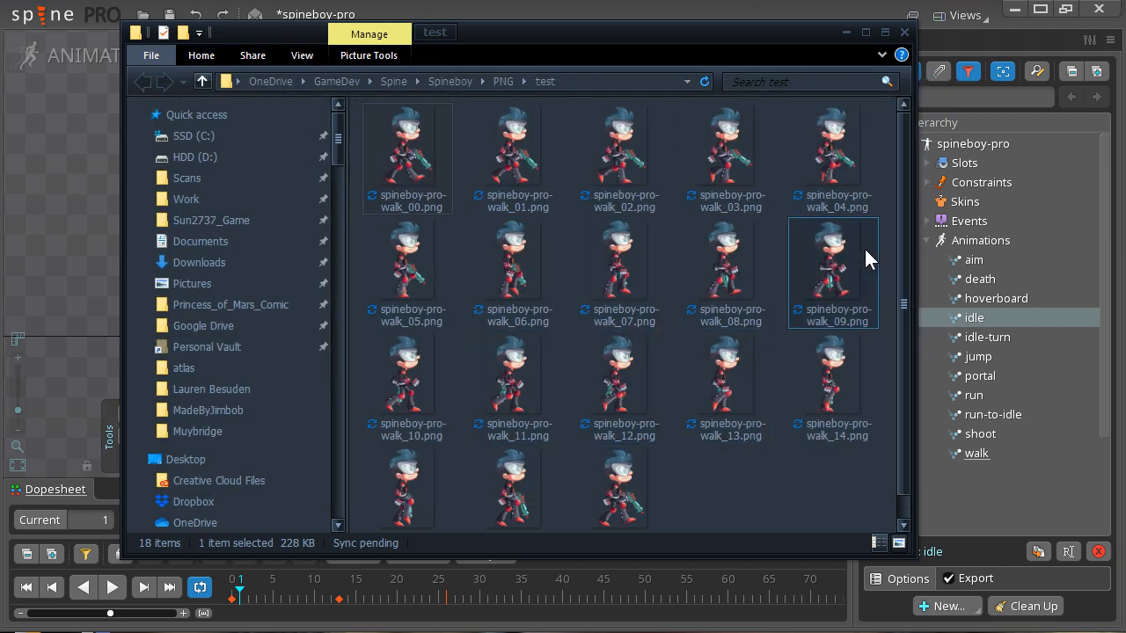